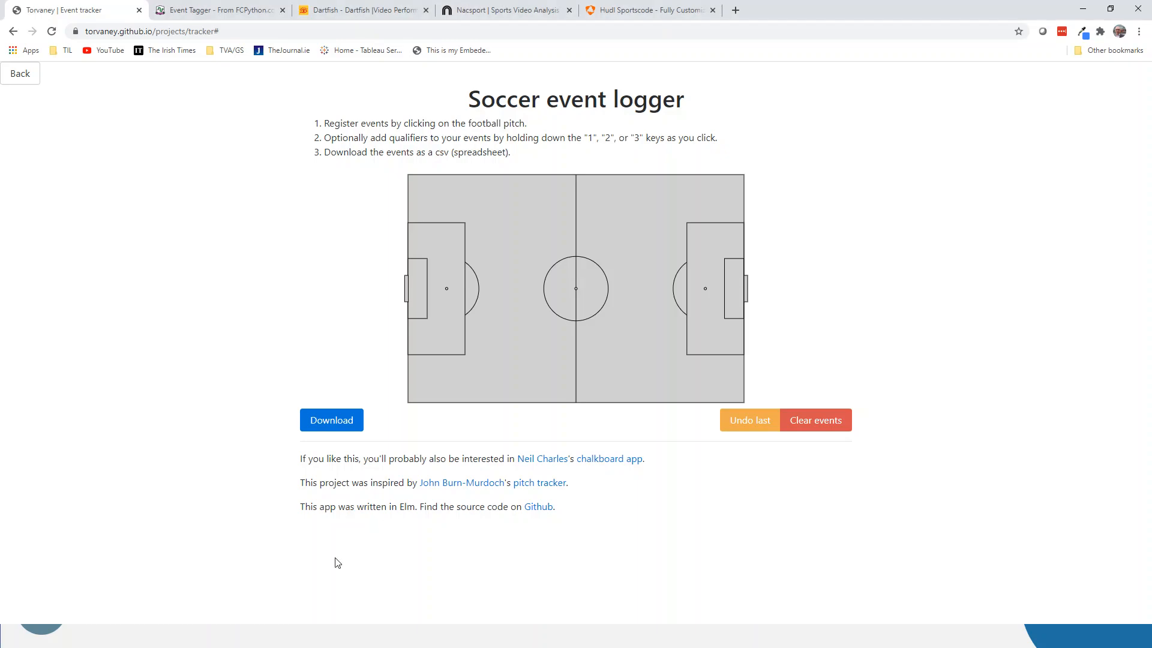
mouse_move(165, 306)
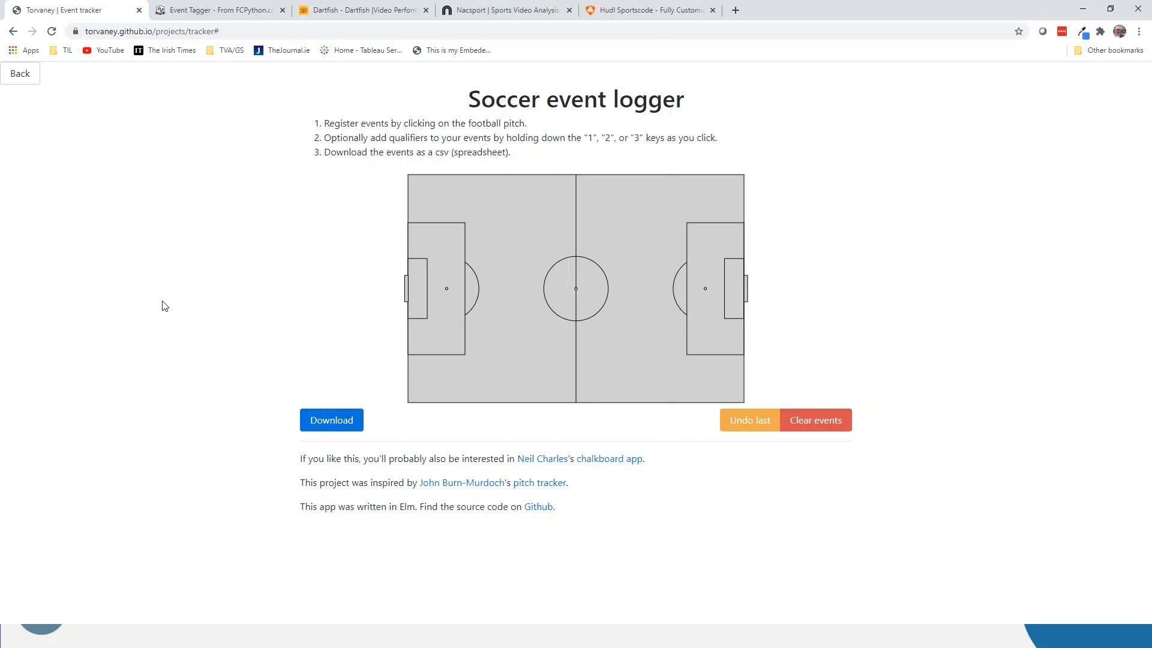
mouse_move(132, 170)
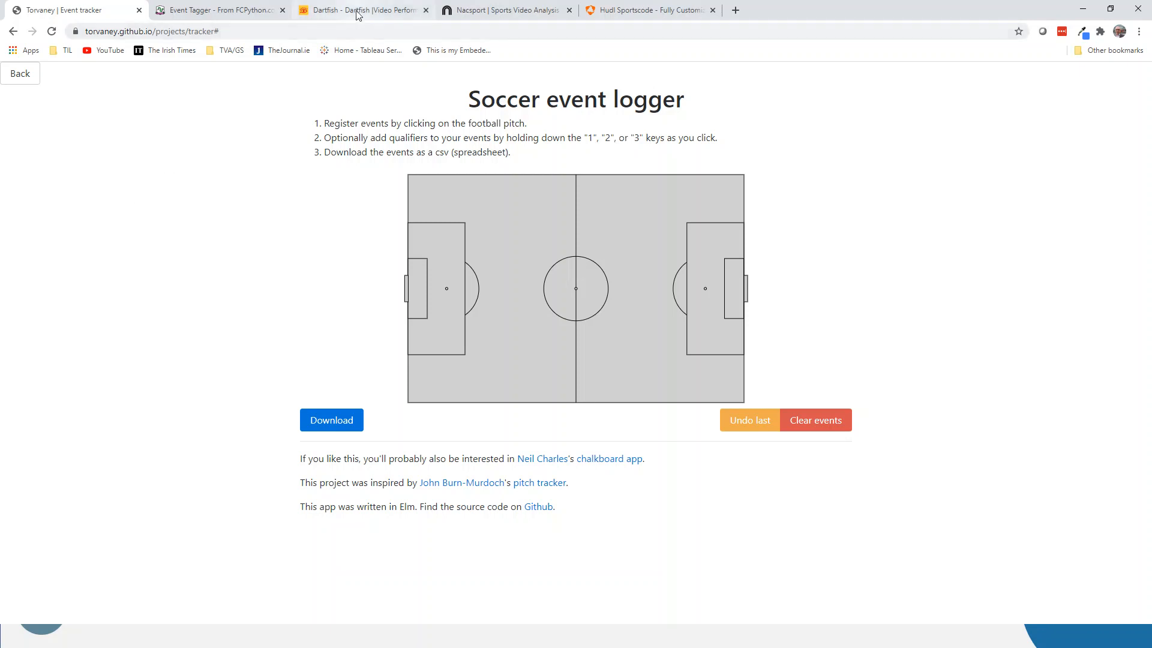
mouse_move(360, 10)
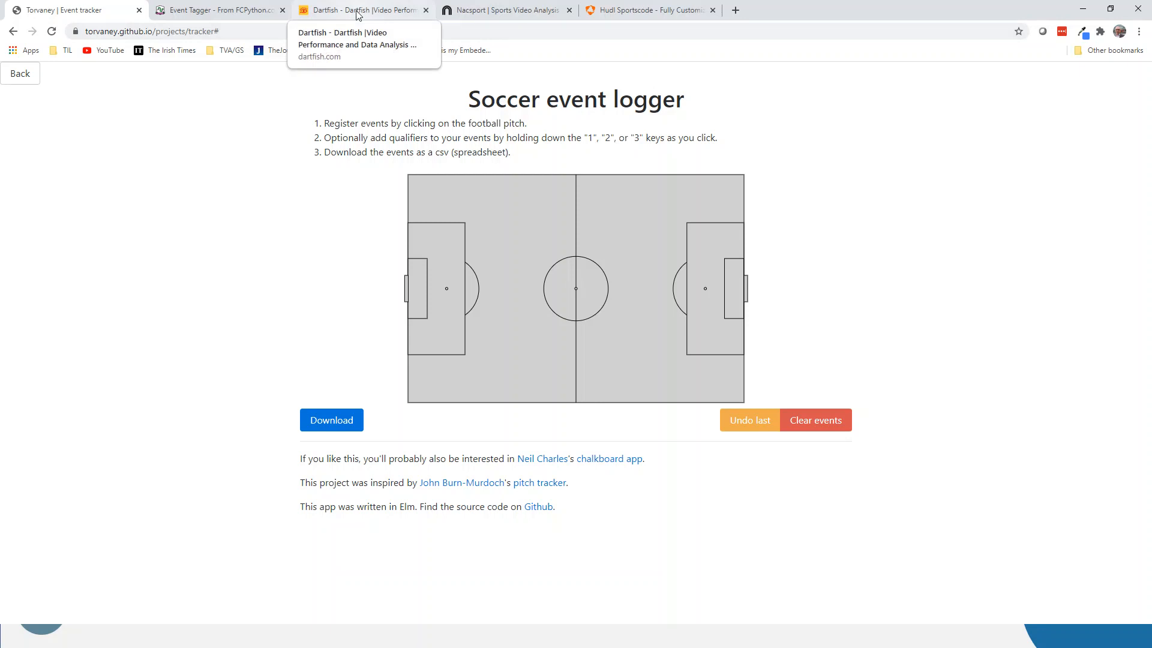
- Browse the Dartfish and Nacsport sites, then scan down and back up the Hudl Sportscode page
click(362, 10)
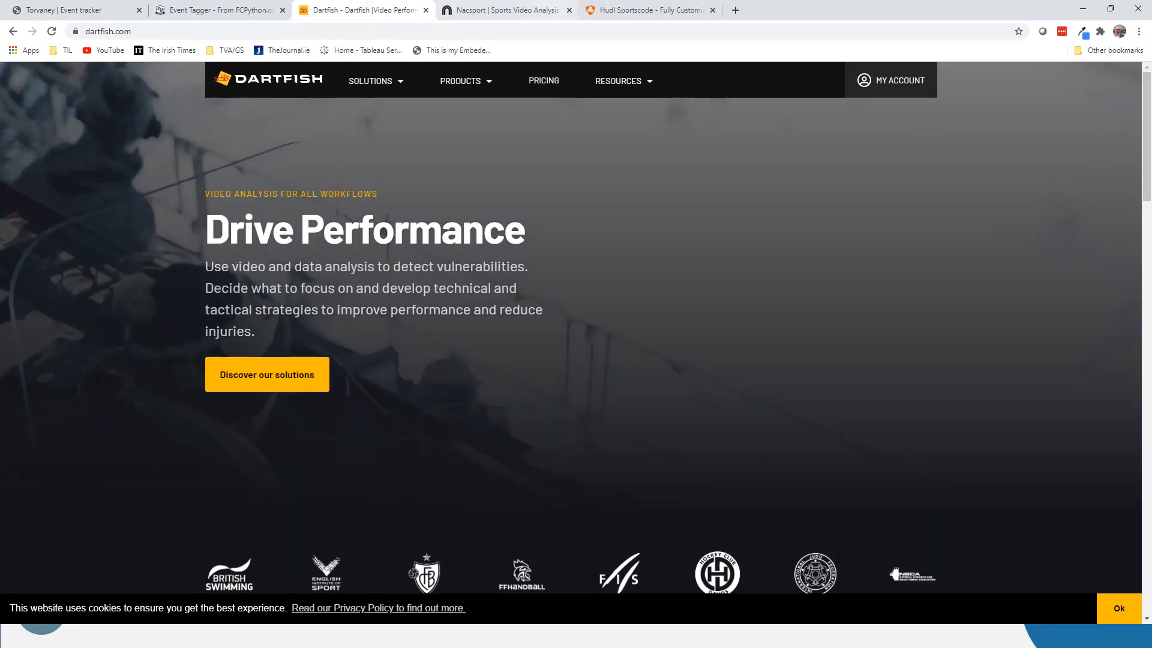
click(502, 10)
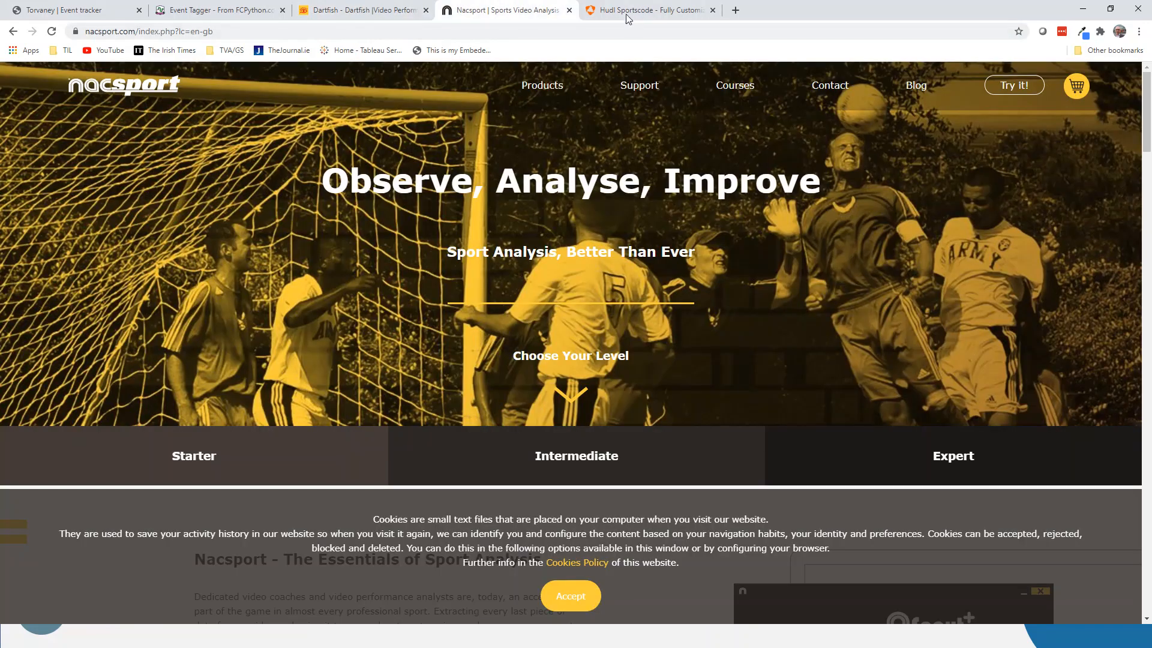
click(649, 10)
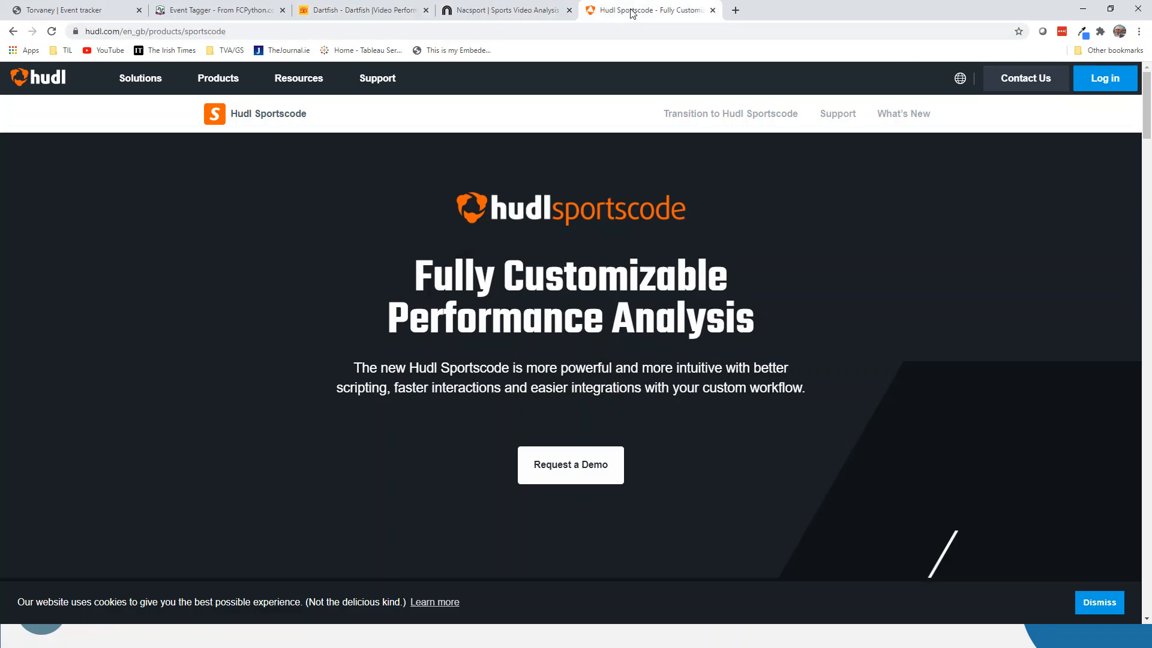
mouse_move(309, 232)
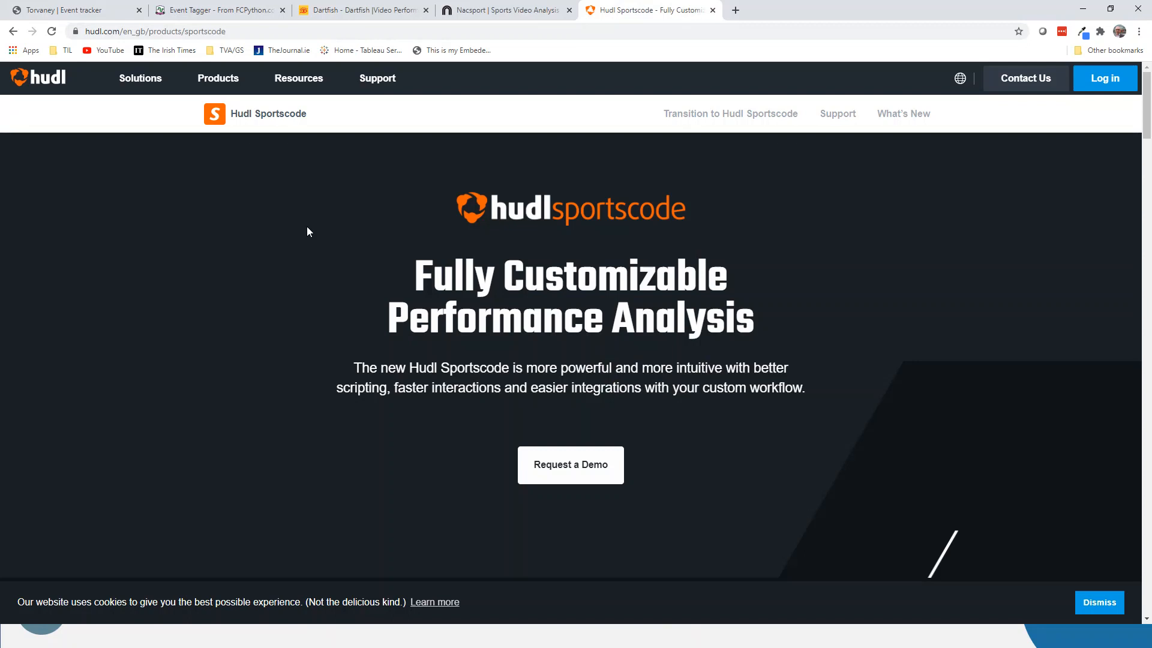
scroll(down, 3)
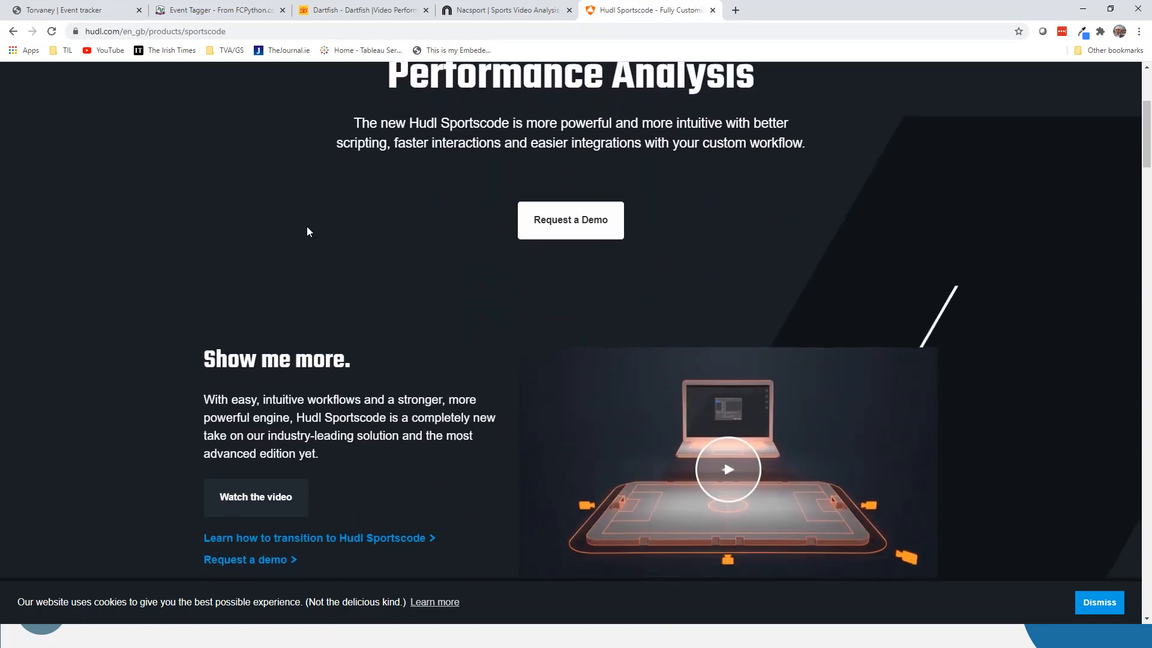
scroll(up, 3)
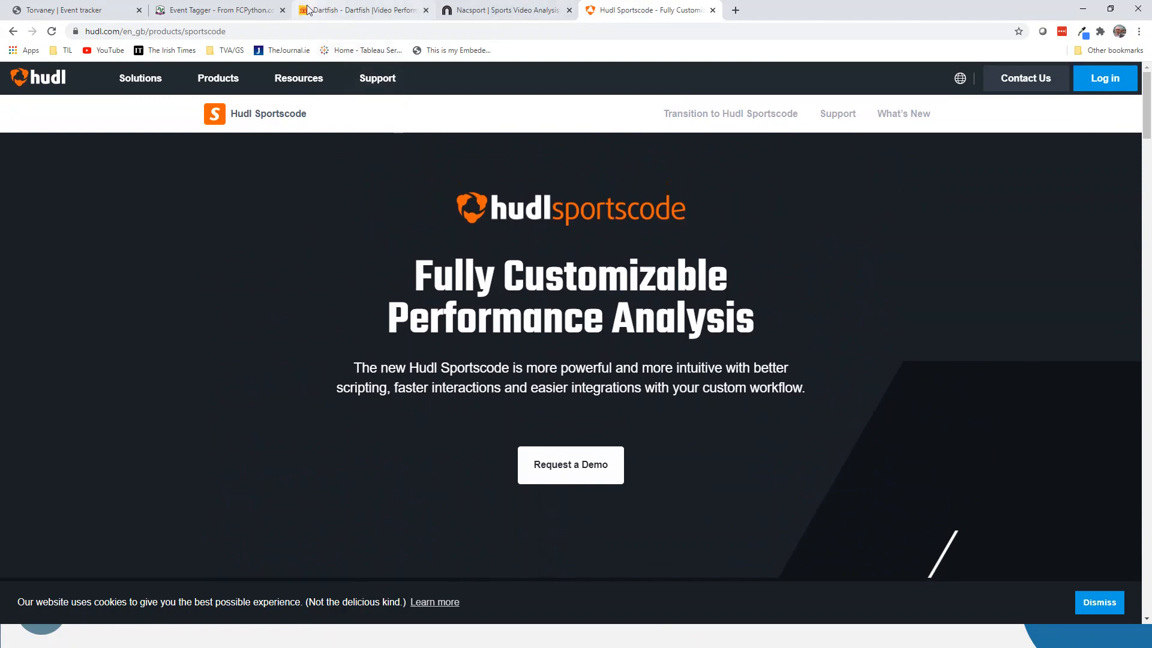
mouse_move(219, 9)
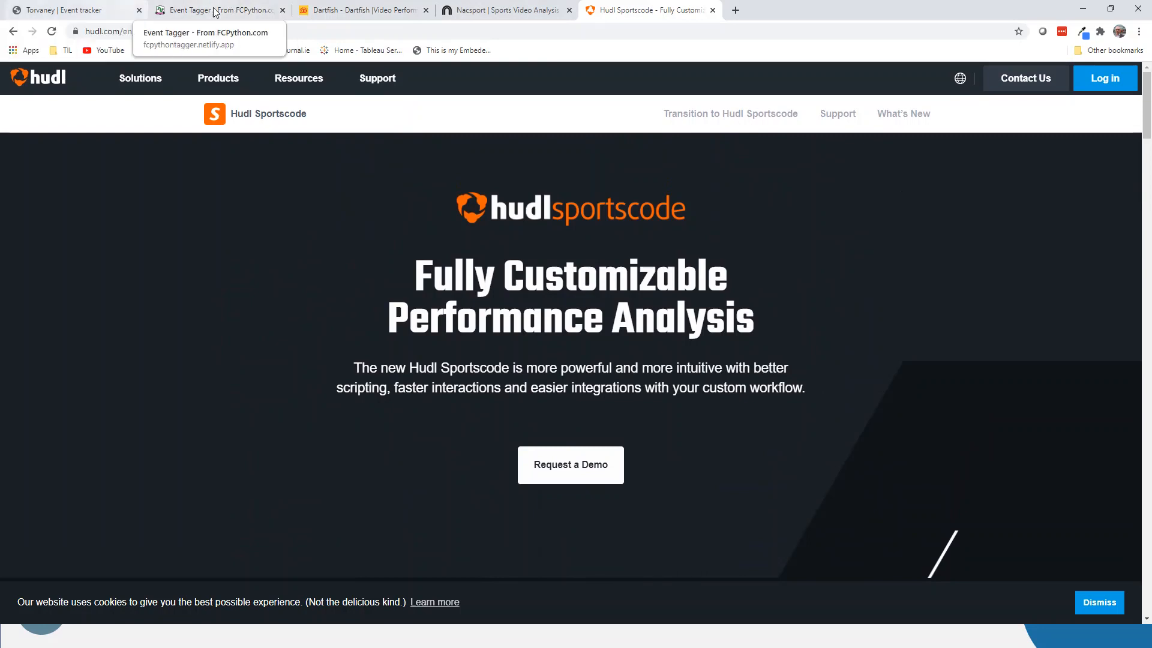
- Return to the Torvaney soccer event logger with its blank pitch
click(73, 10)
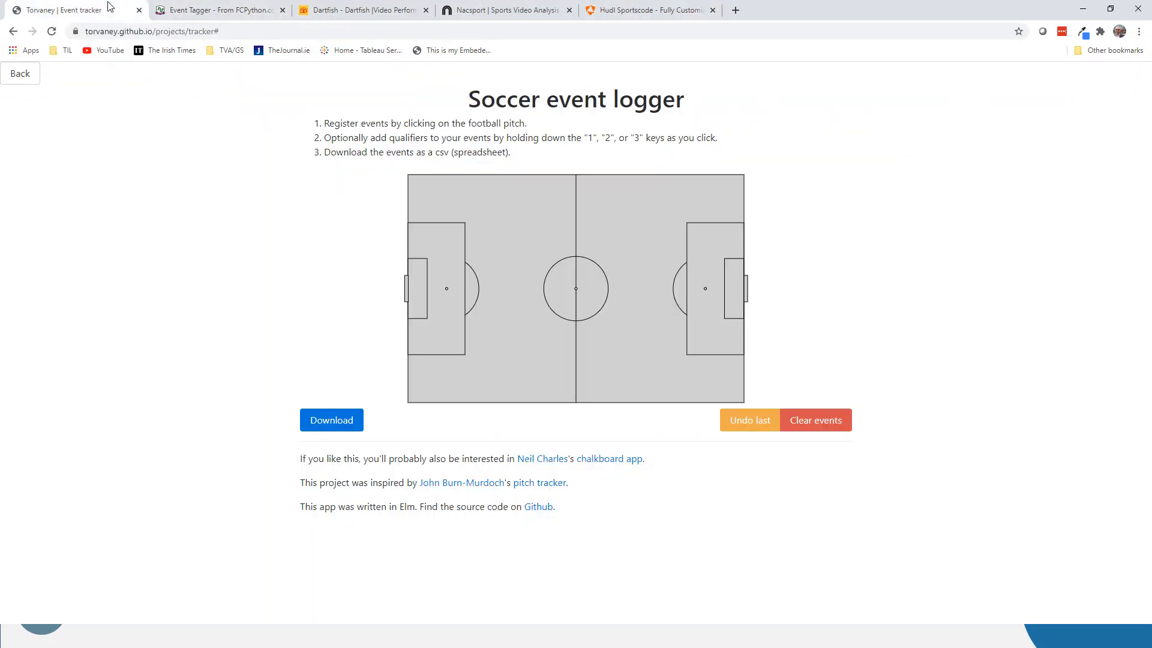
mouse_move(184, 245)
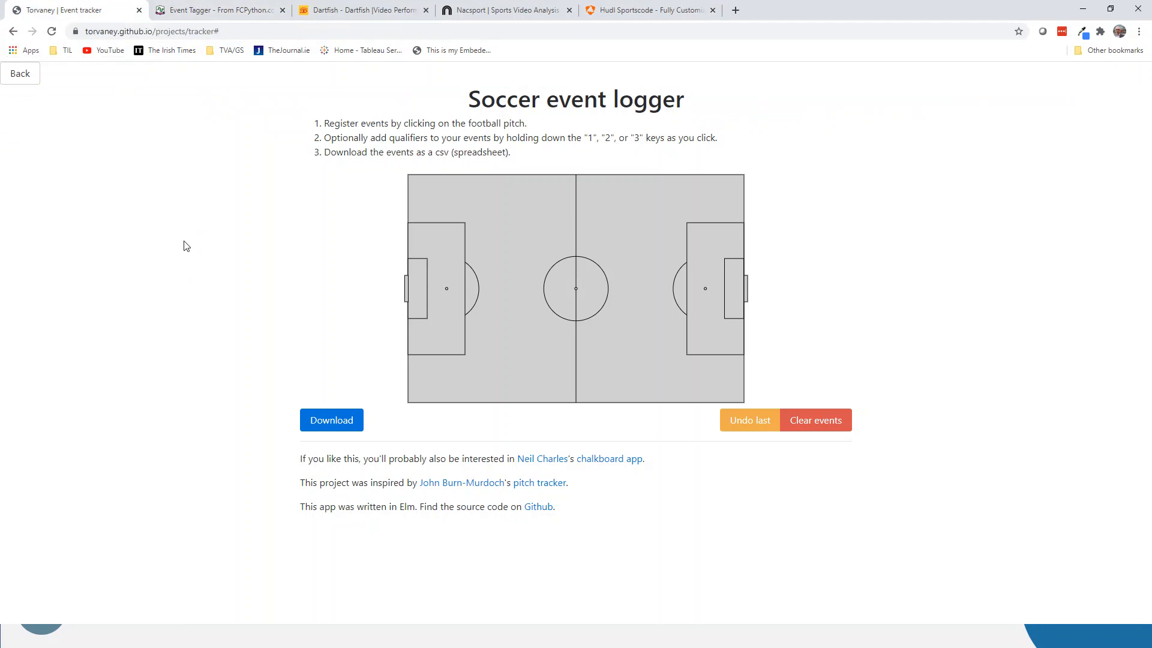
mouse_move(123, 86)
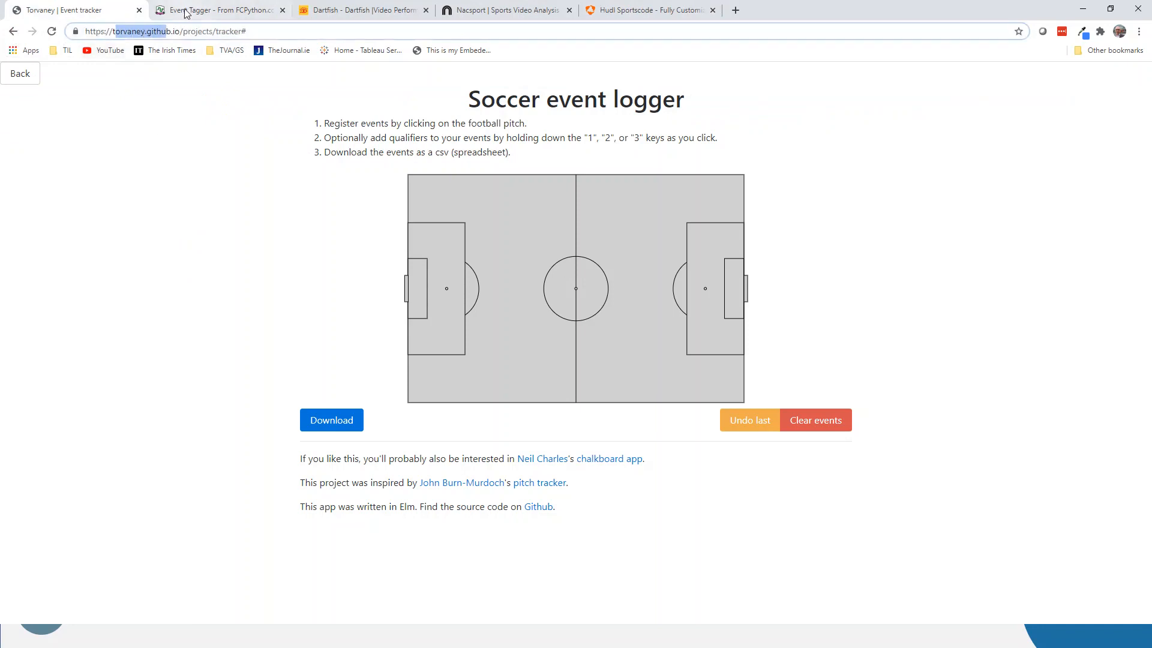
- Bring up the FC Python event tagger and delete all previously logged events
click(217, 9)
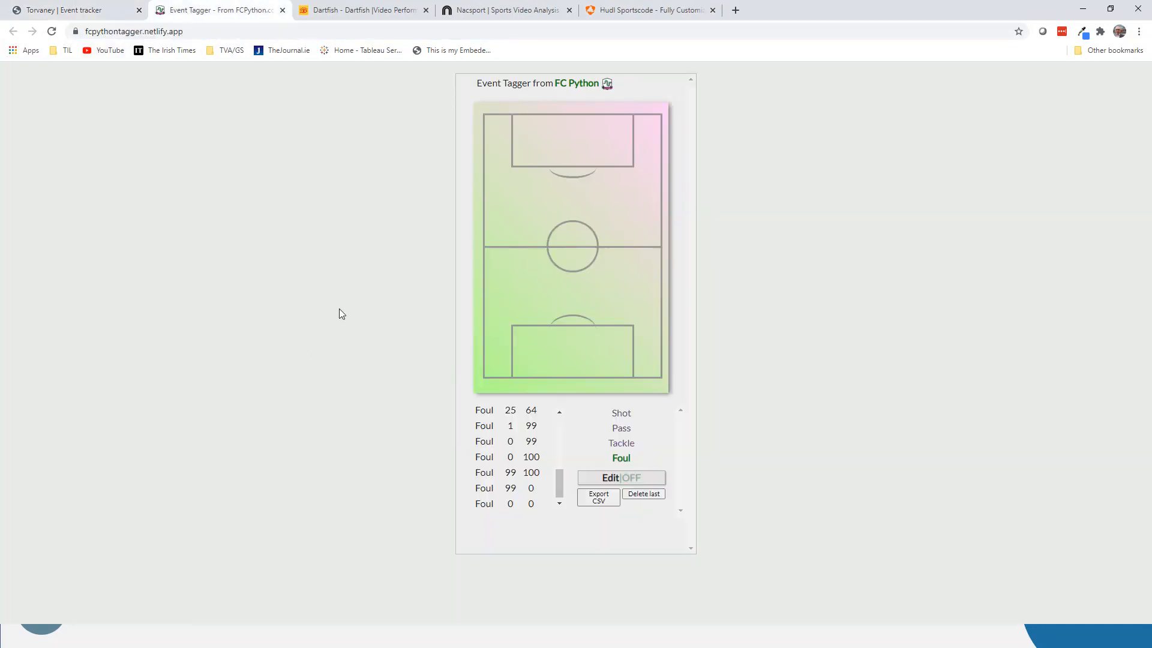
mouse_move(308, 259)
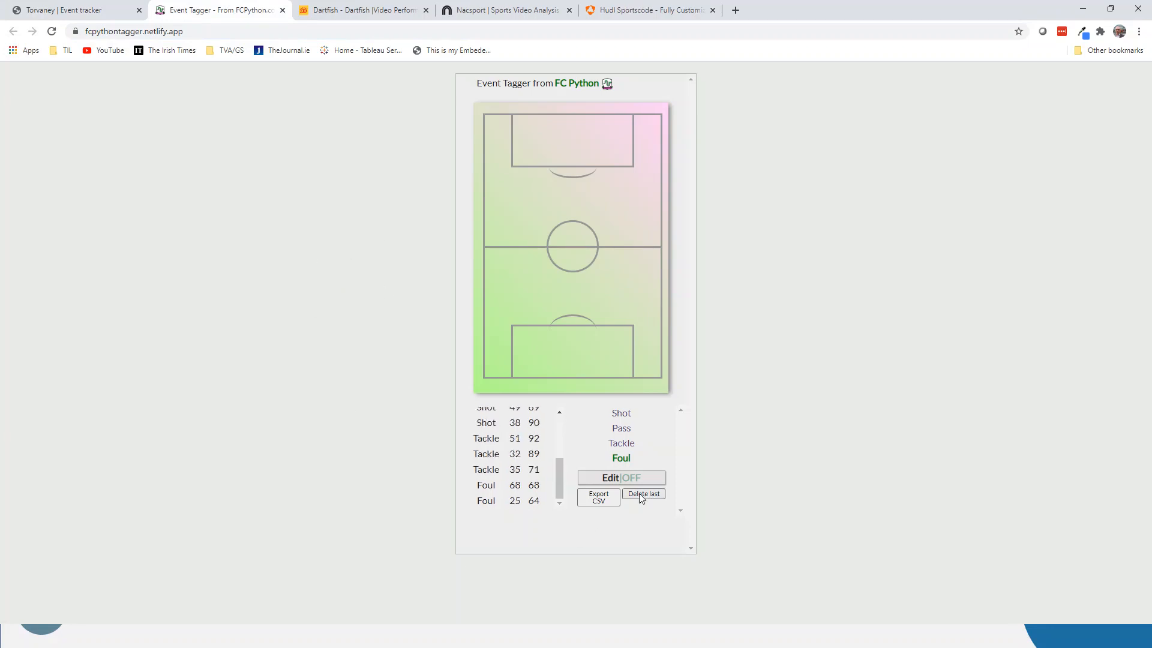
click(643, 493)
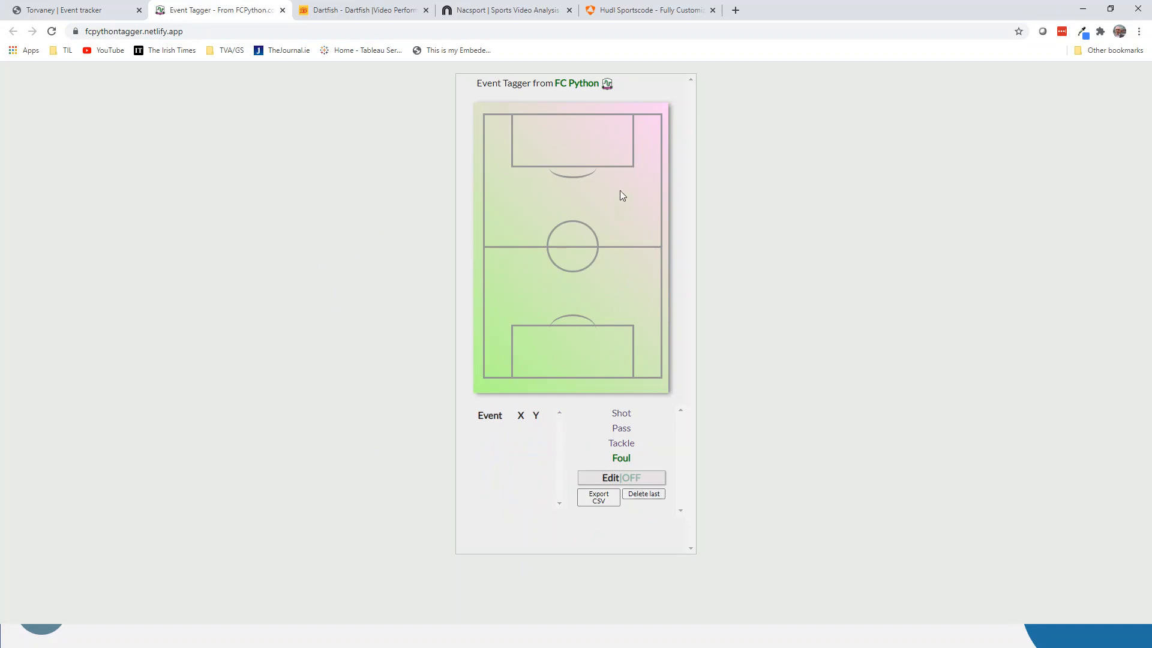
mouse_move(246, 101)
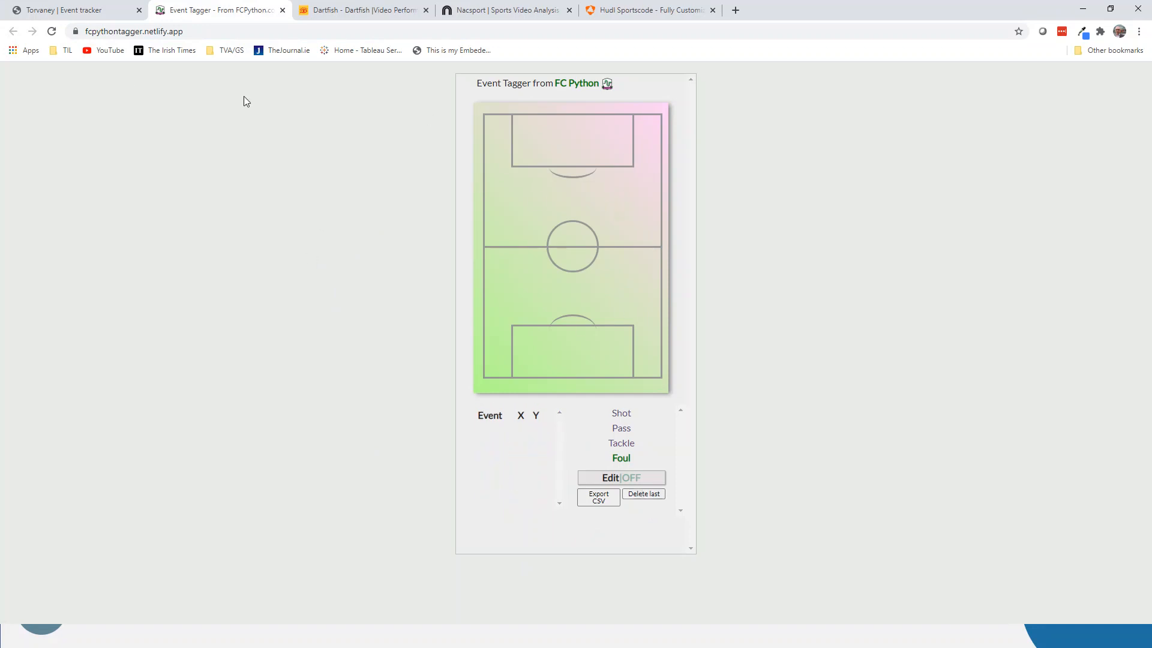
mouse_move(534, 228)
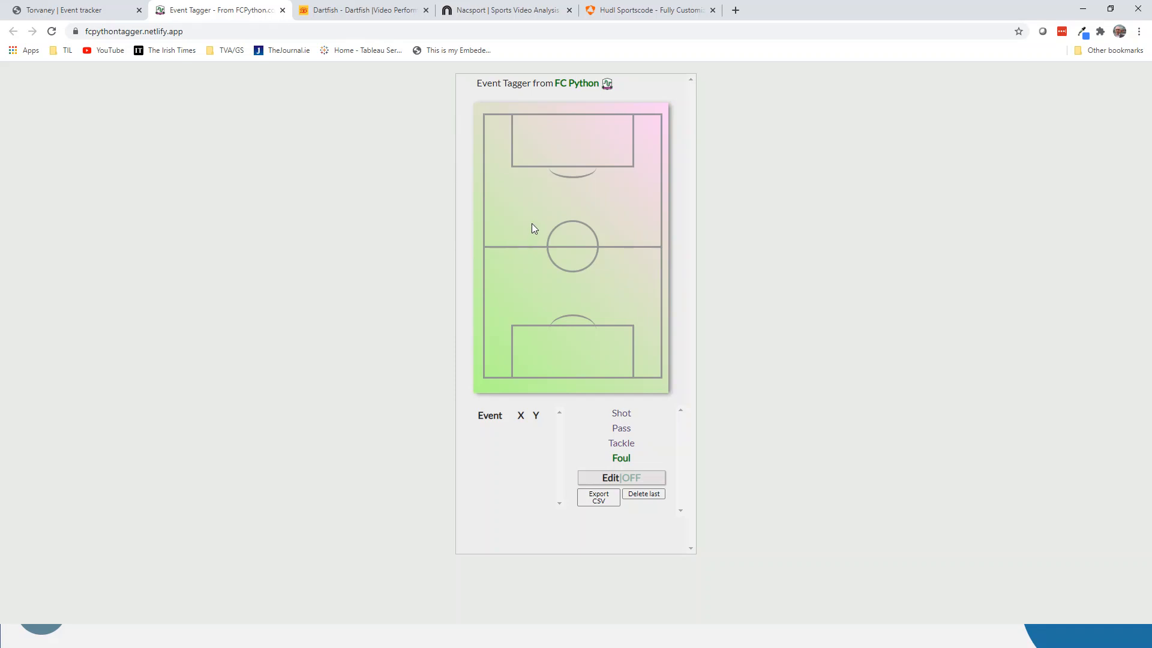
mouse_move(588, 439)
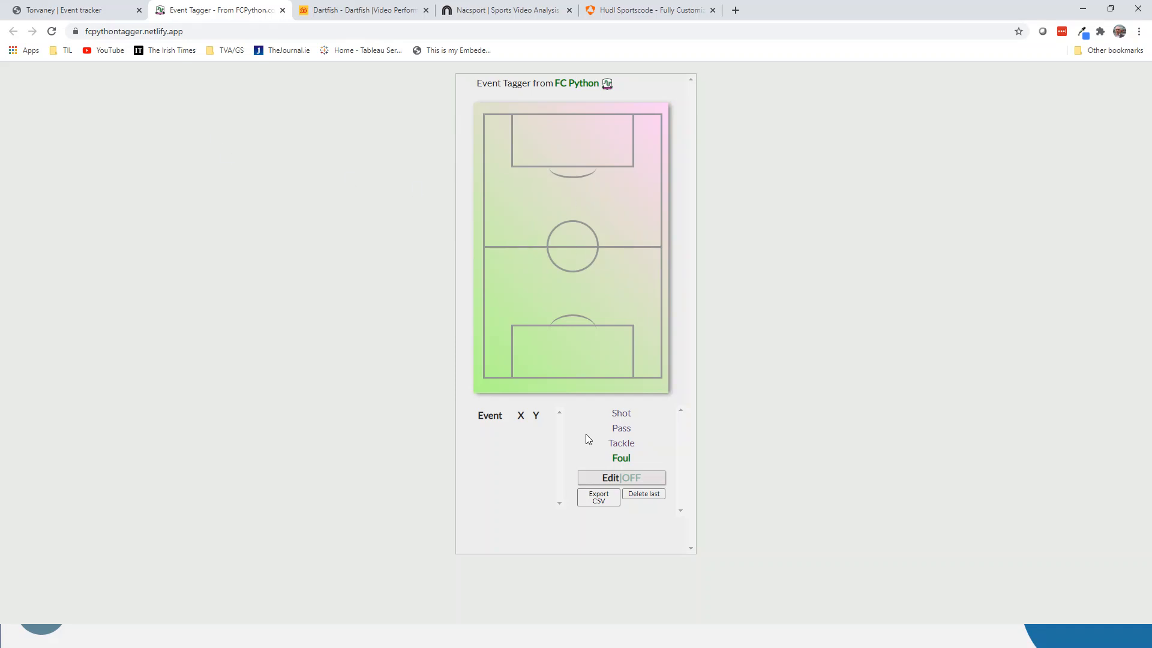
click(620, 413)
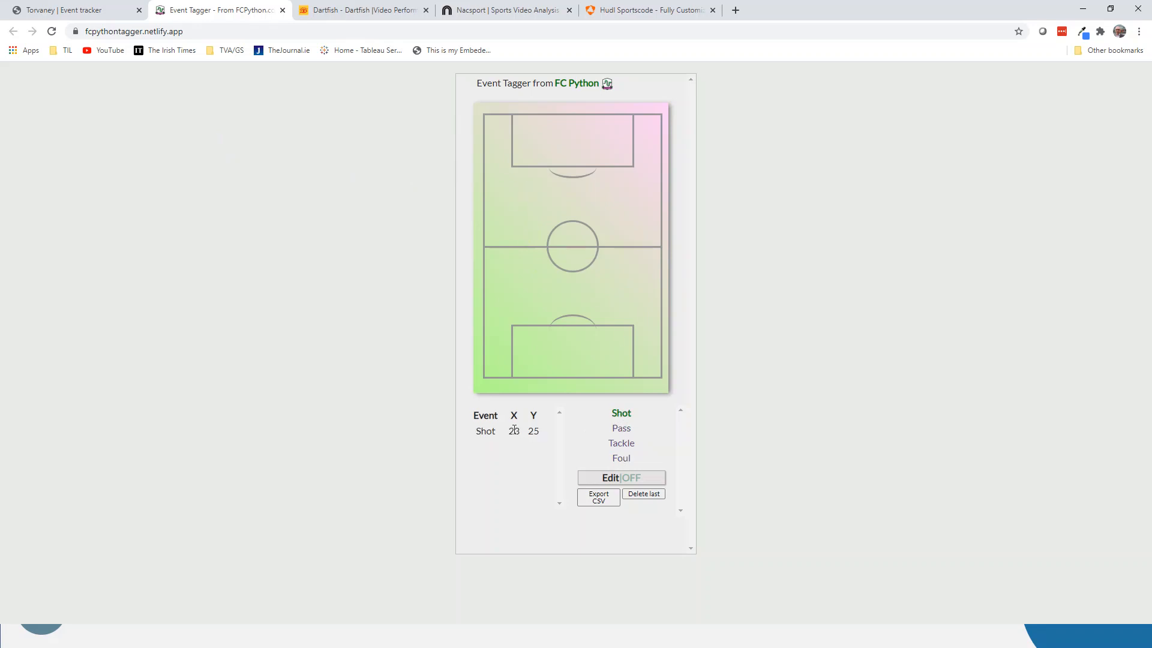
double_click(512, 430)
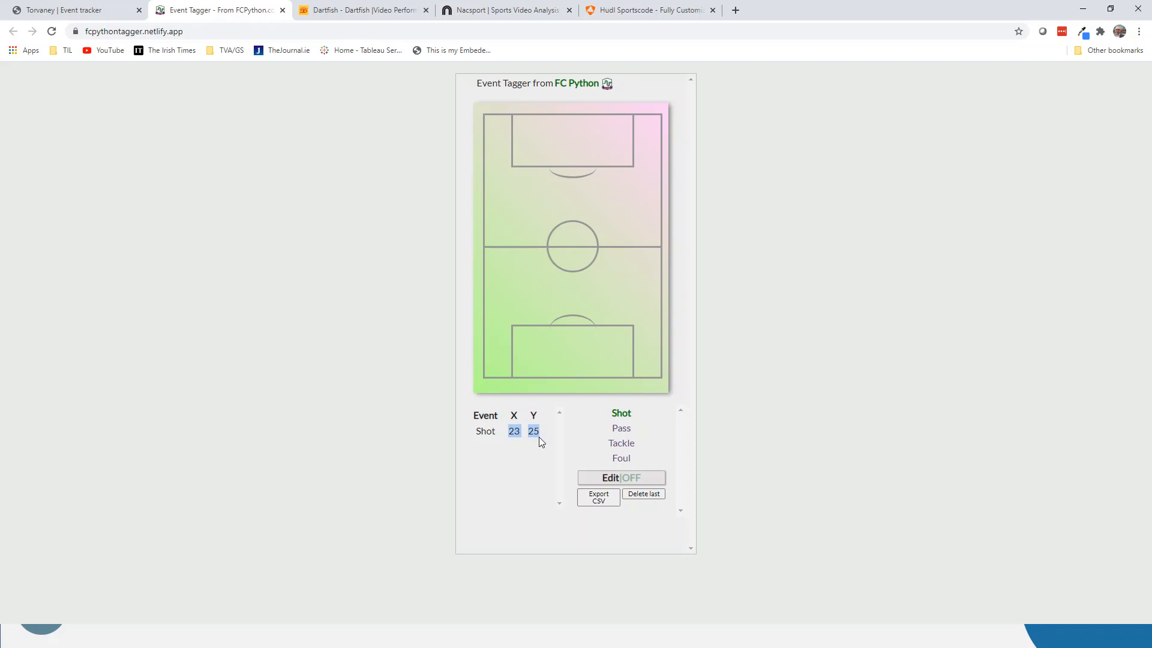
mouse_move(574, 251)
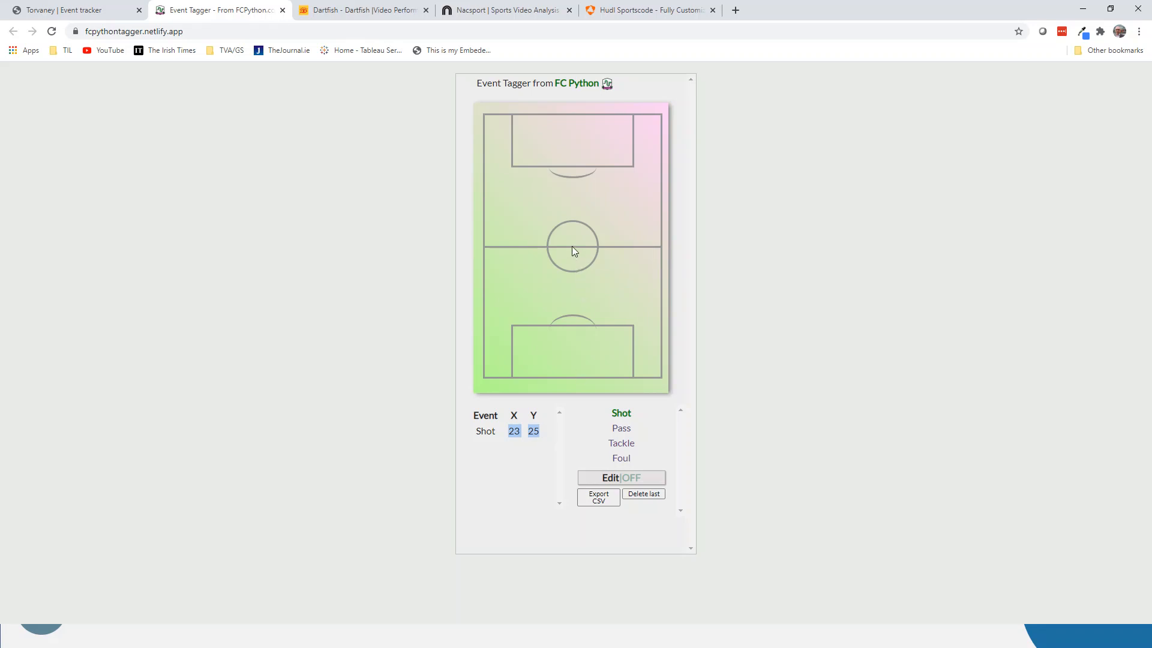
click(574, 308)
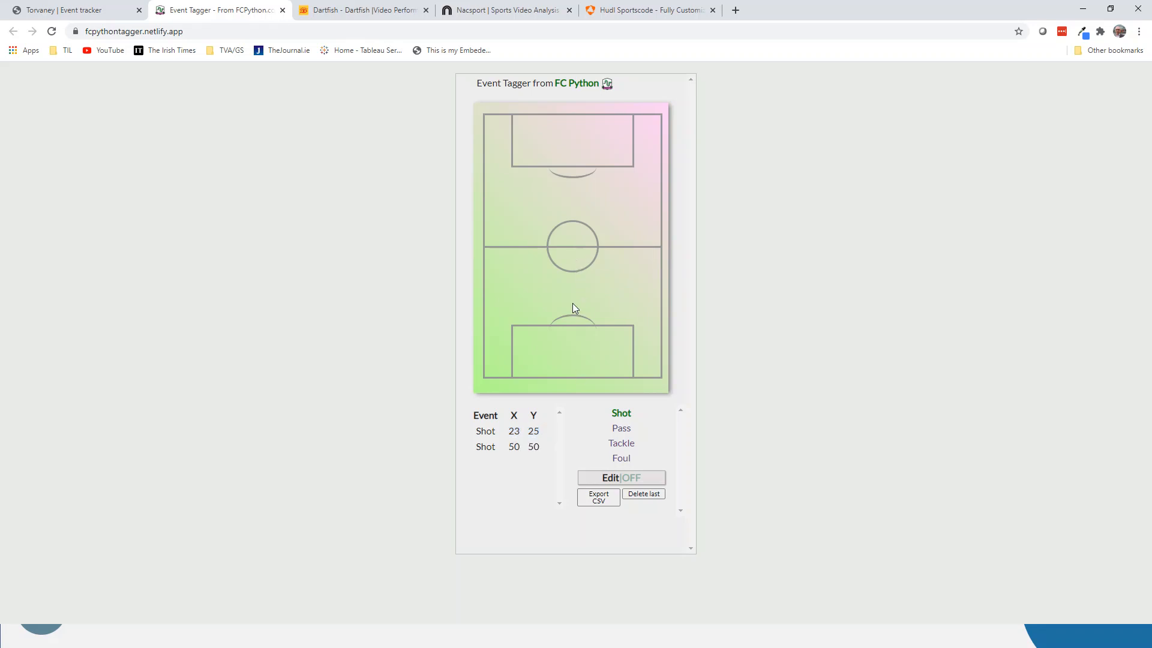
click(503, 321)
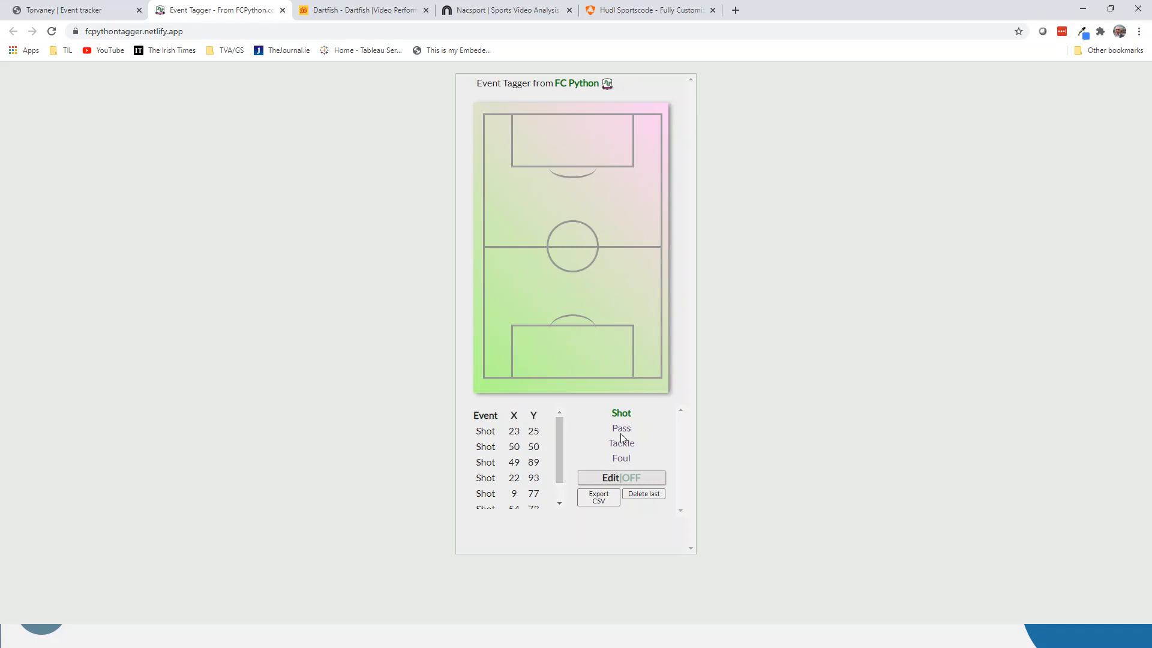
click(621, 428)
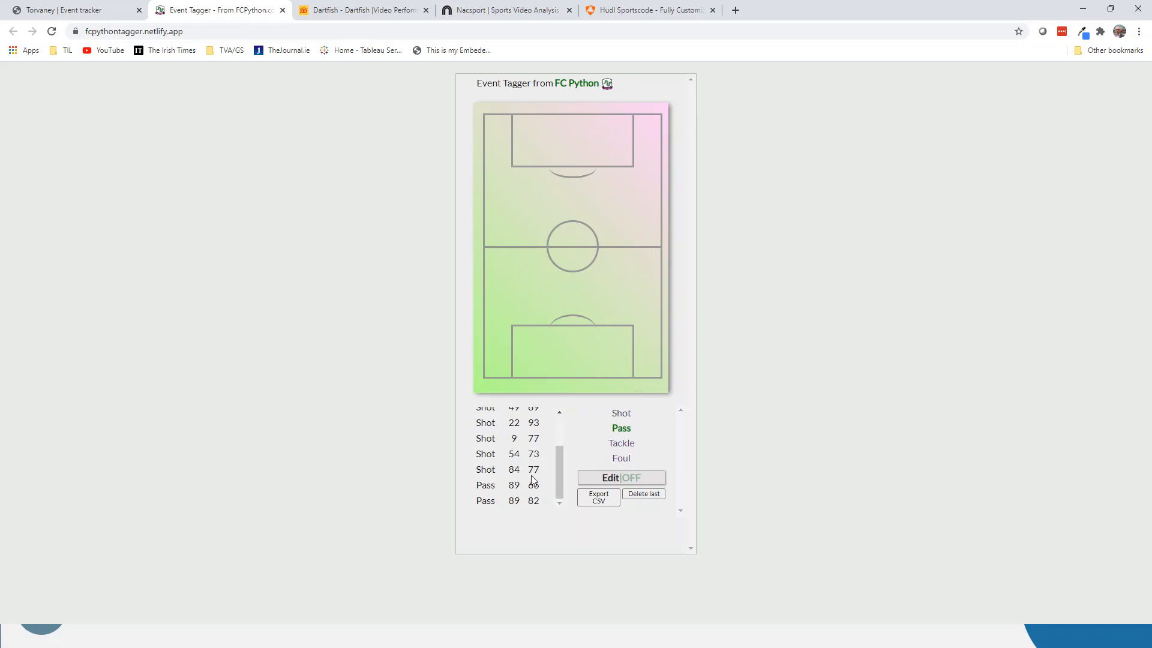
scroll(up, 3)
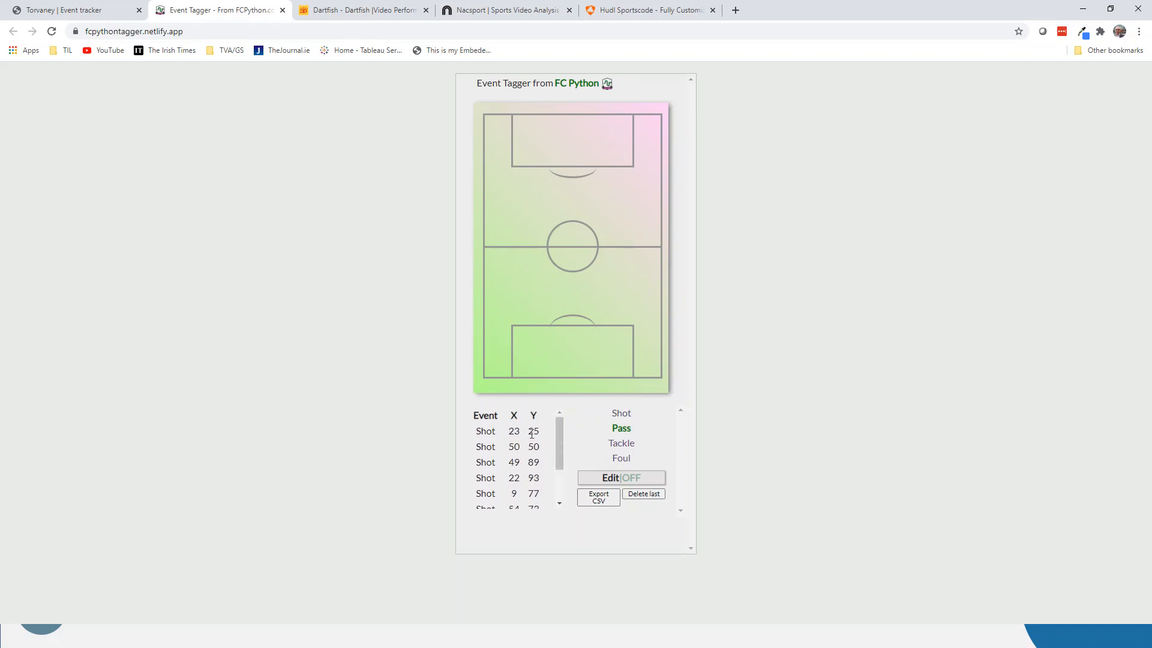
mouse_move(524, 482)
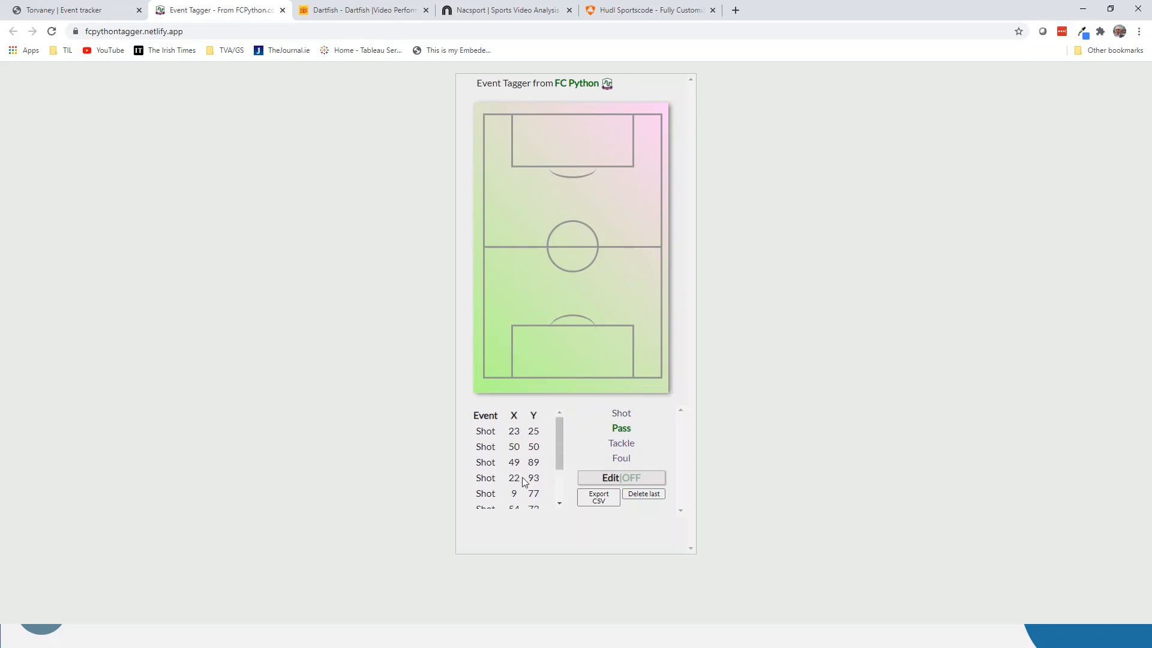
mouse_move(560, 488)
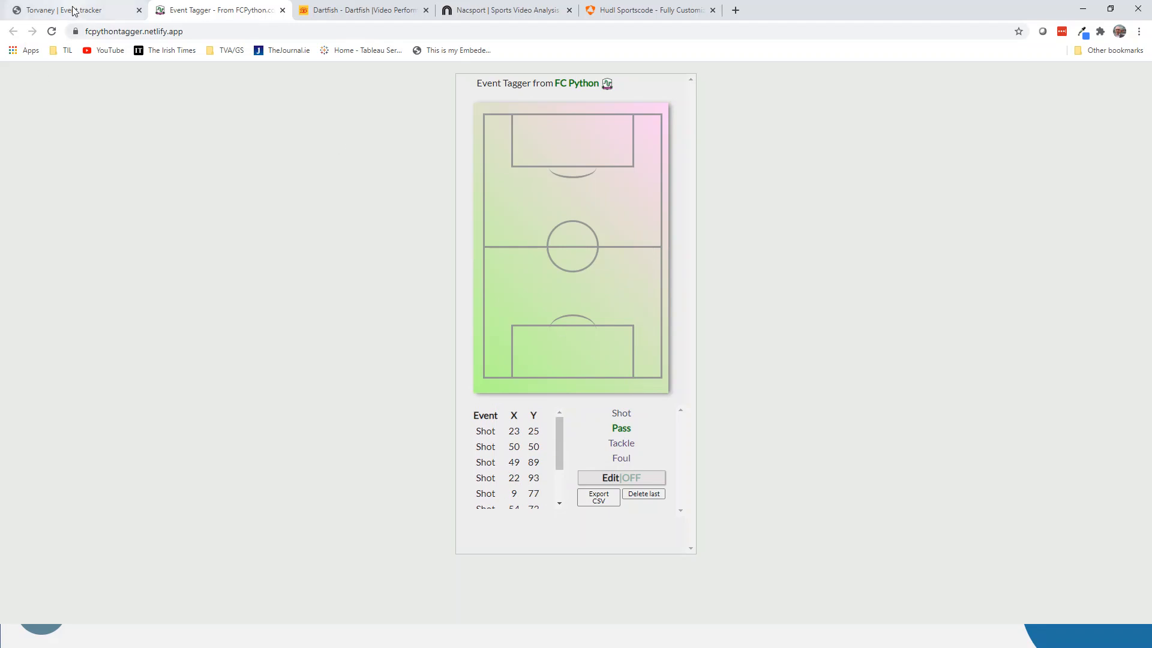
- Bring up the Torvaney soccer event logger page with its empty pitch
click(70, 10)
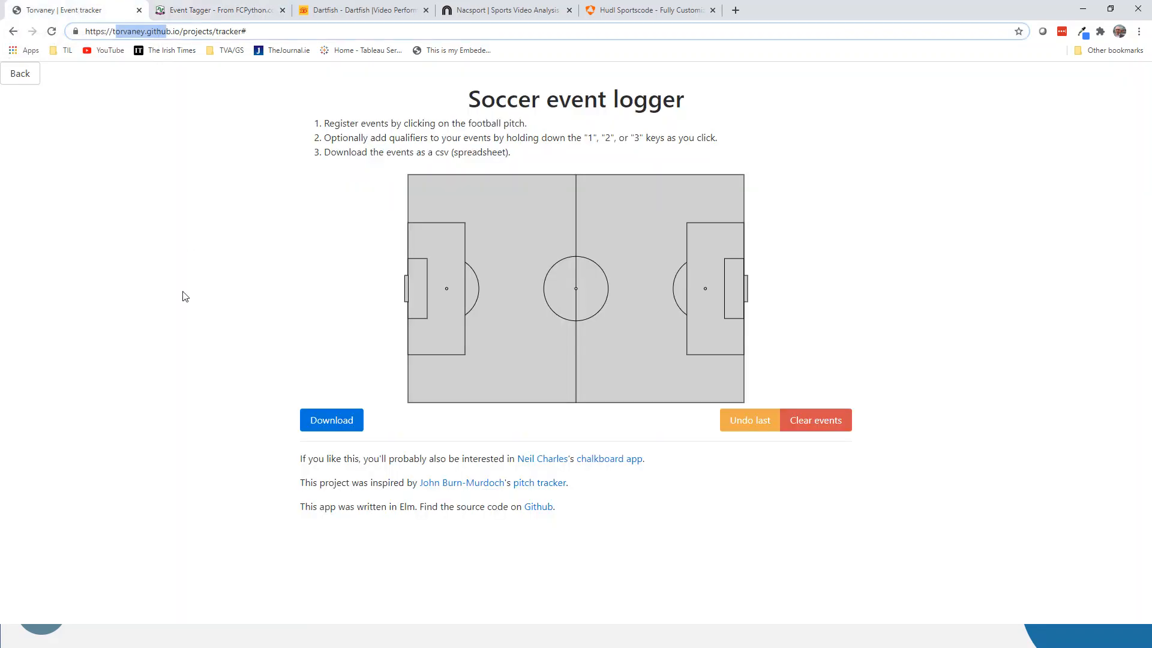
mouse_move(259, 316)
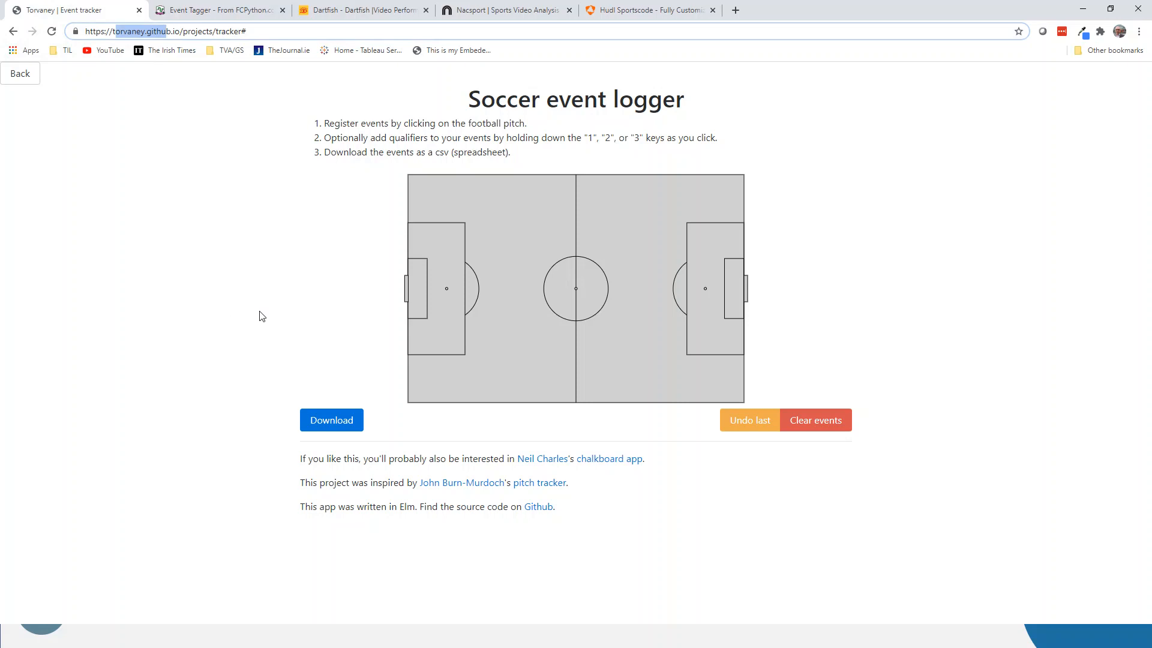
mouse_move(557, 221)
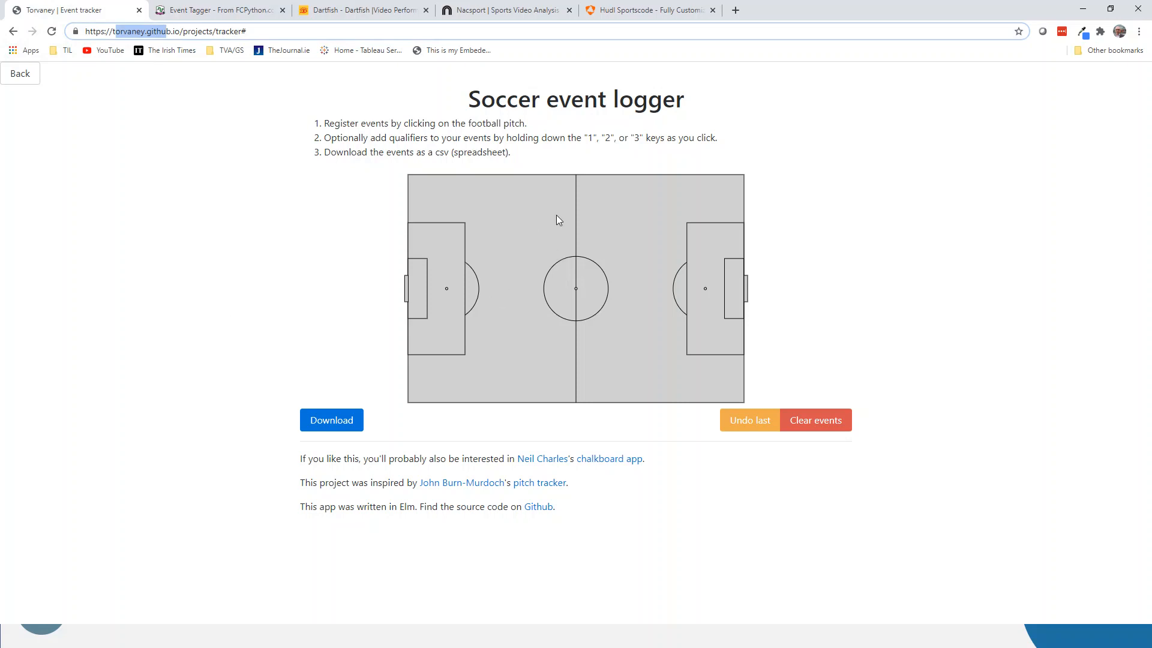
mouse_move(644, 240)
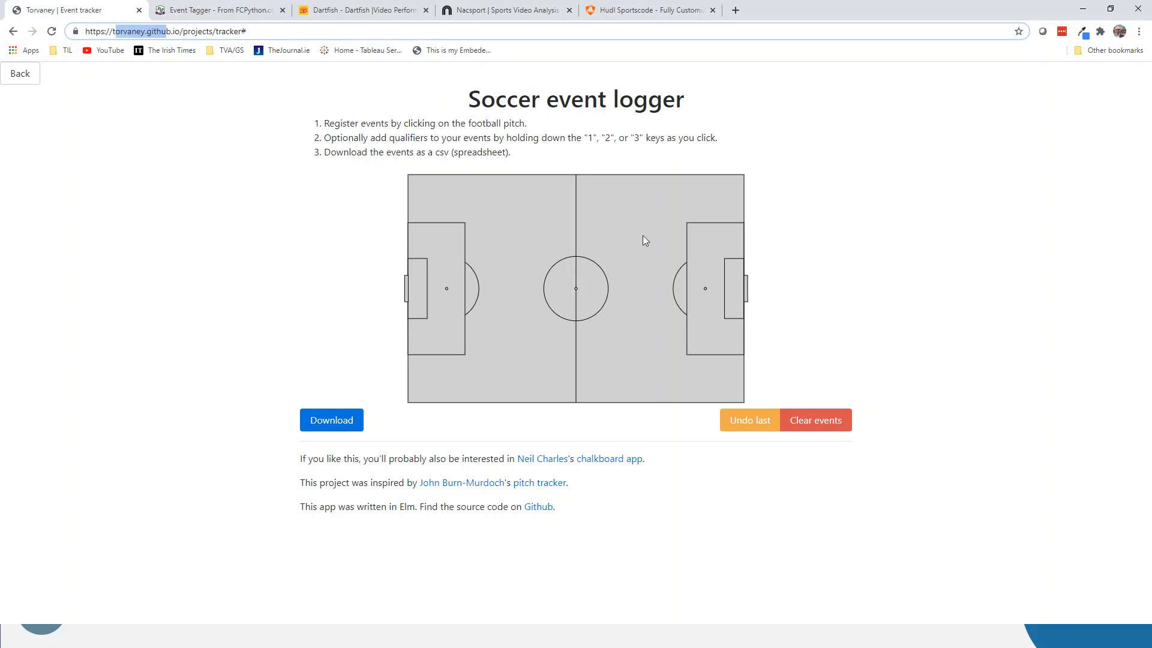
mouse_move(391, 292)
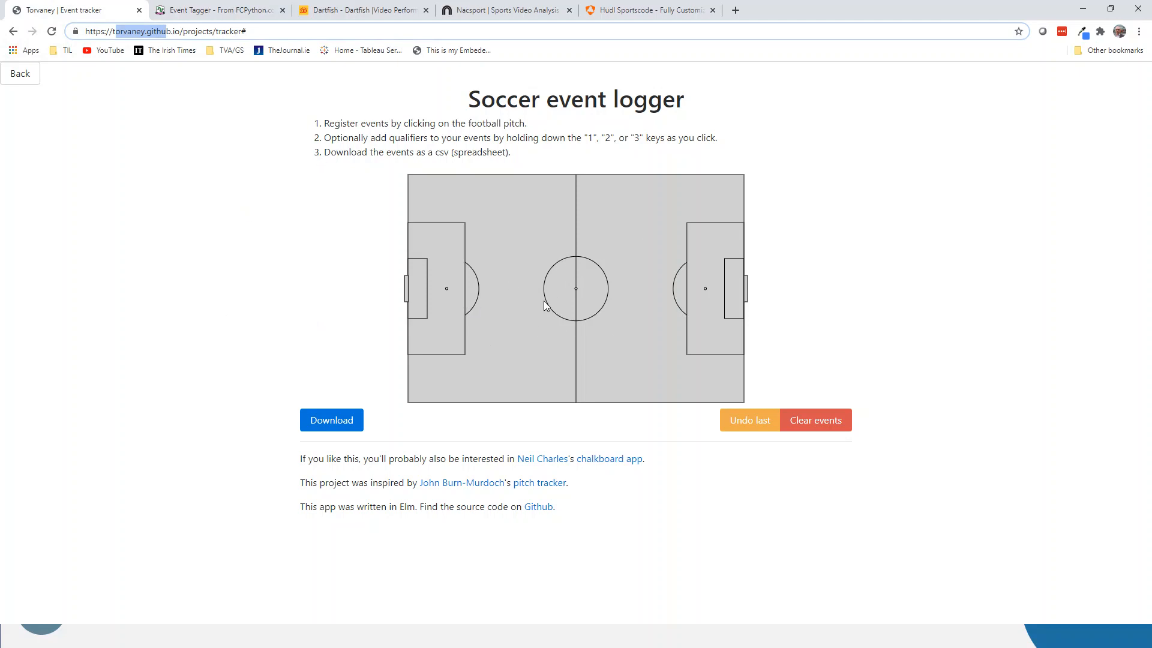
mouse_move(367, 306)
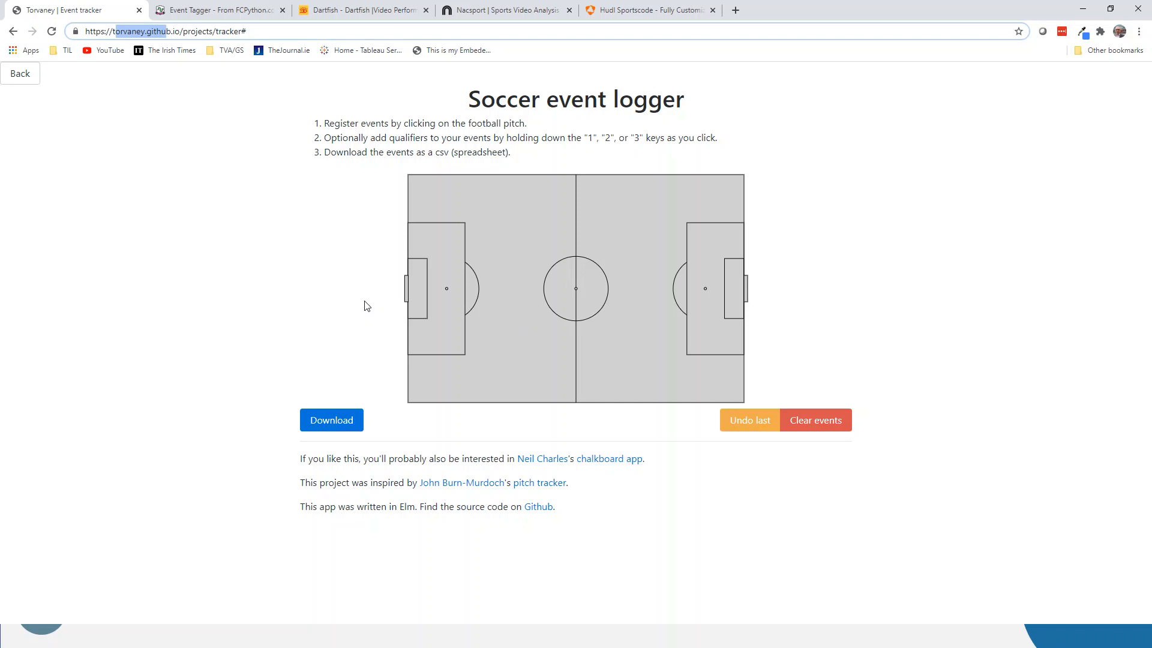
mouse_move(302, 263)
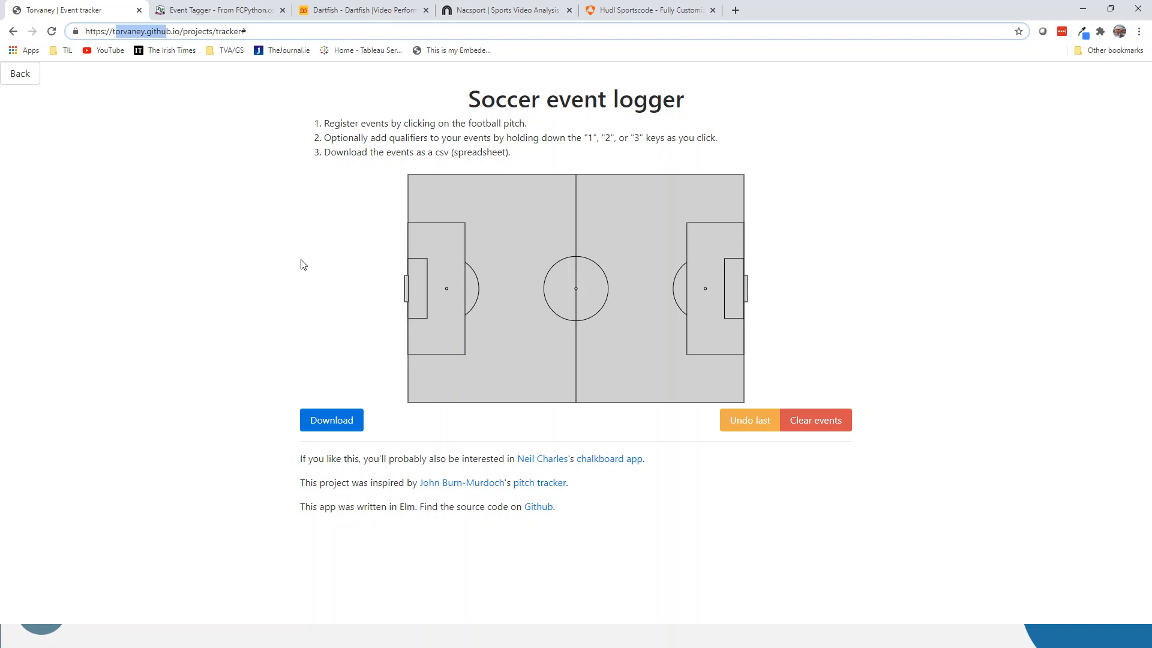
mouse_move(315, 270)
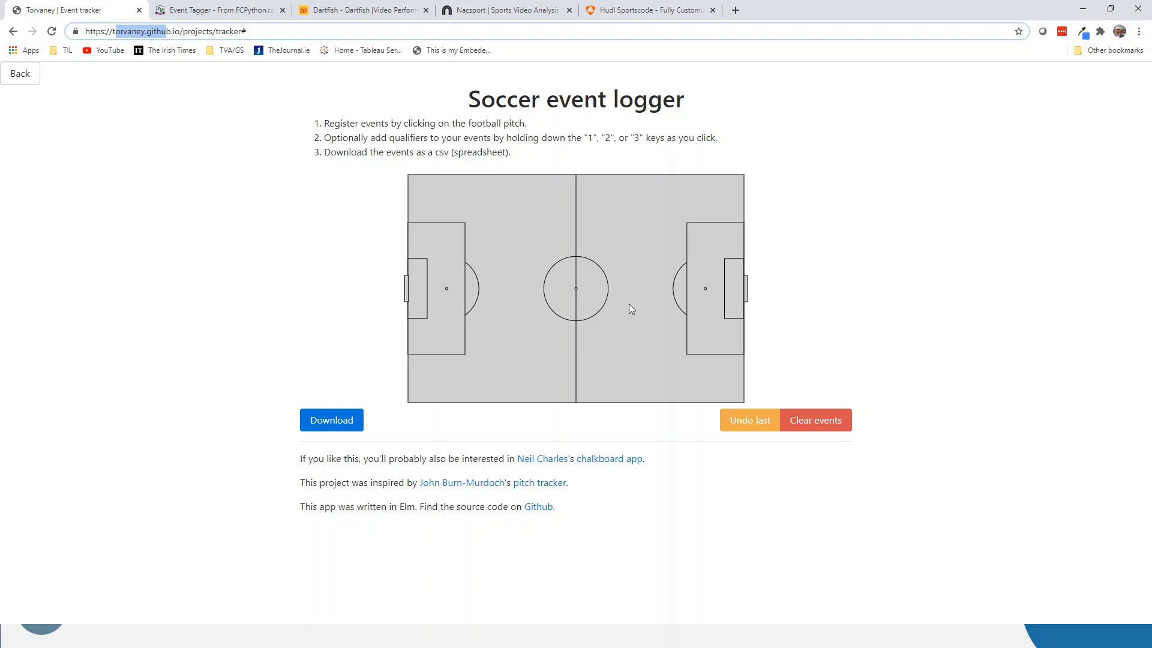
- Log three shots above the right penalty area, briefly checking the FC Python tagger
click(673, 239)
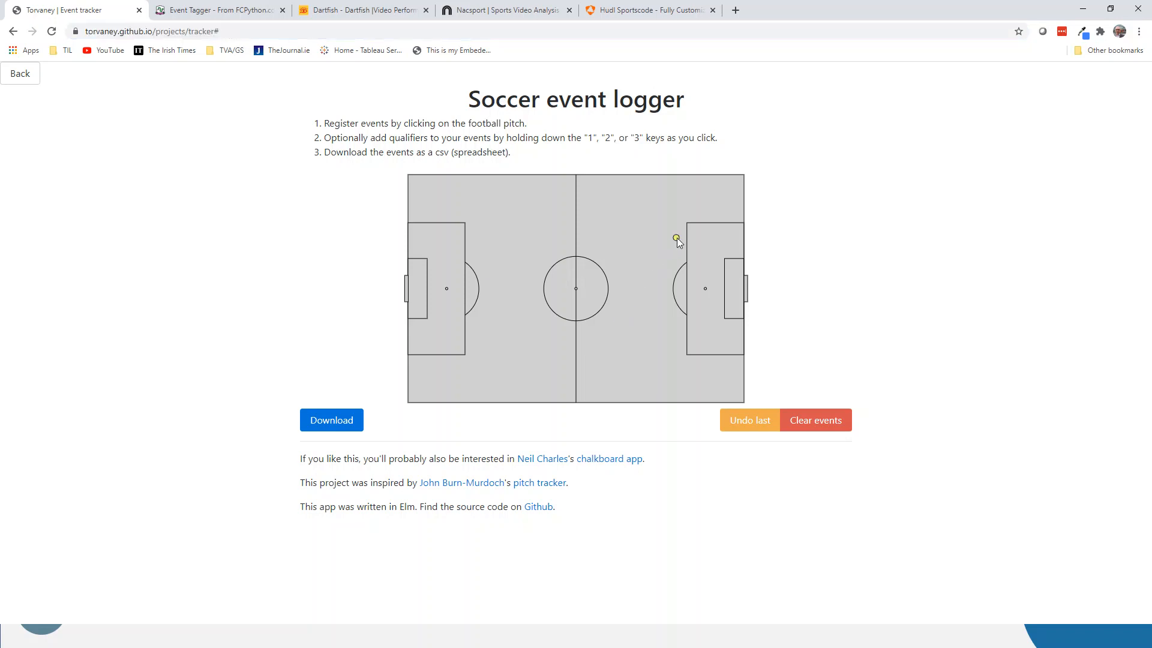
click(676, 237)
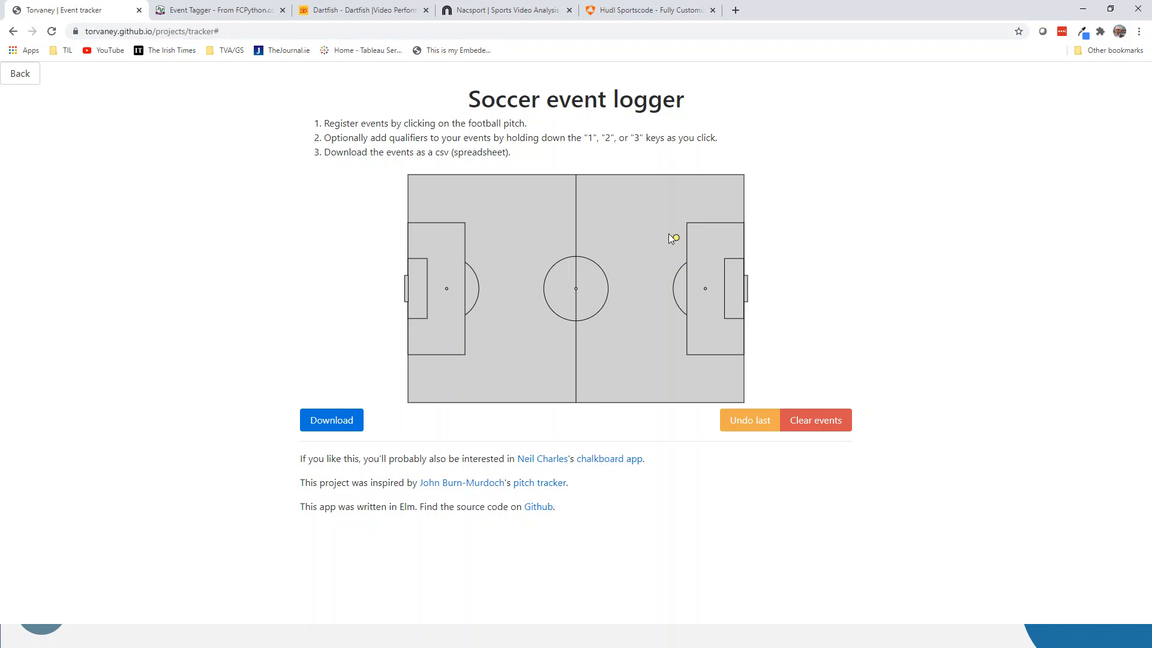
click(672, 238)
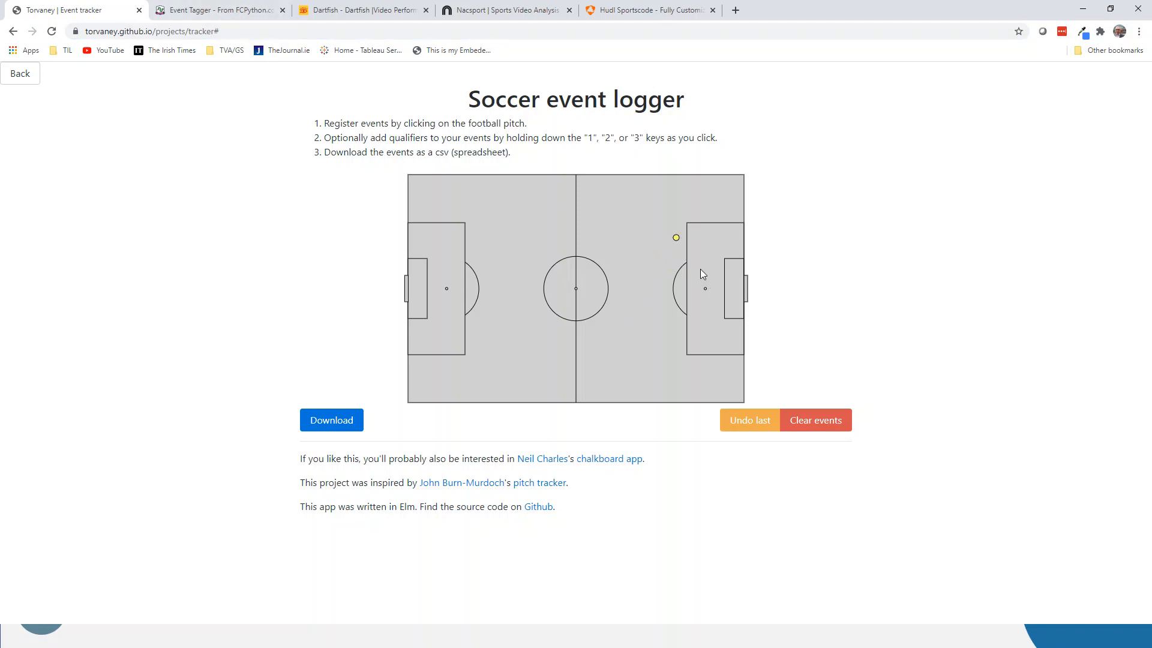
click(218, 10)
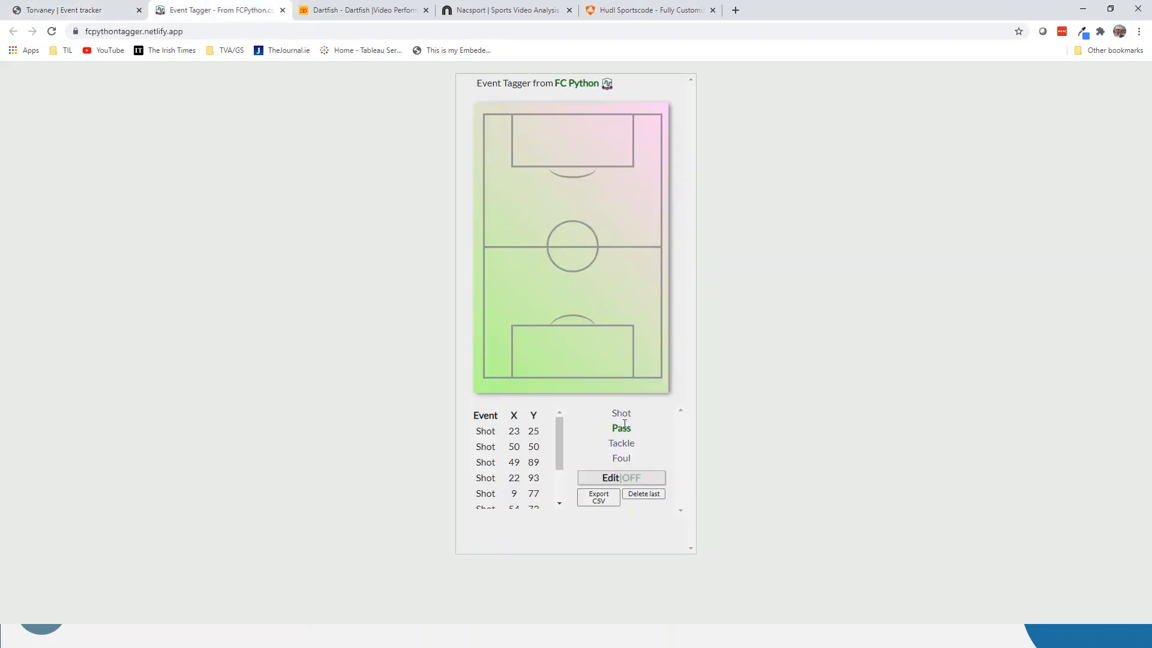
click(620, 412)
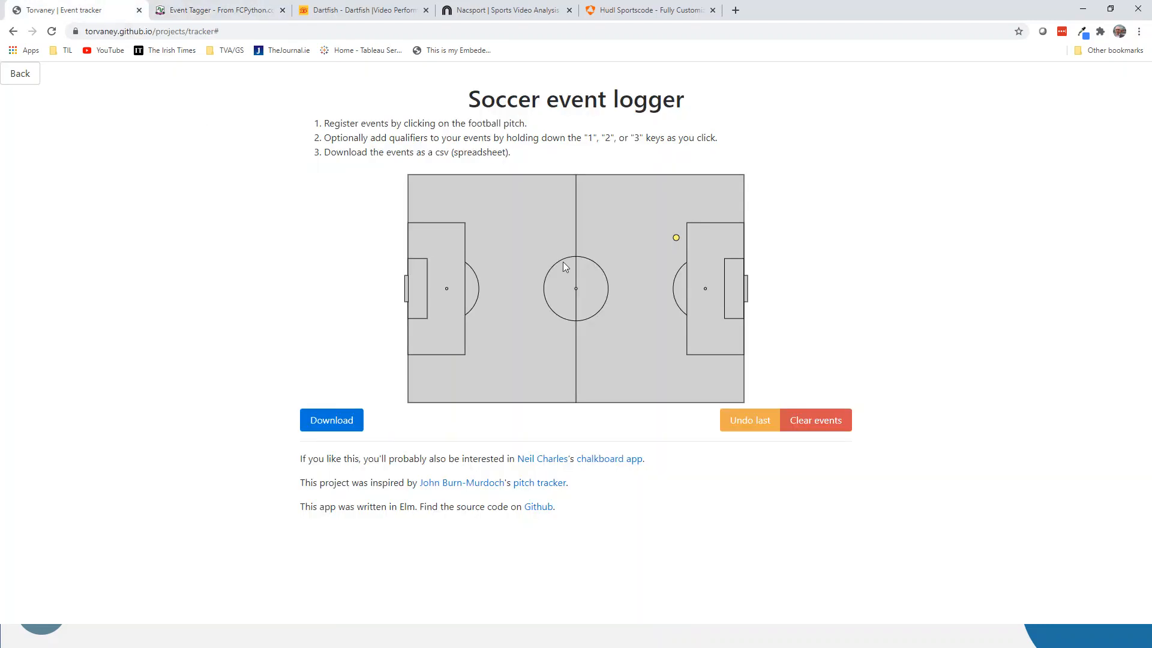
mouse_move(656, 260)
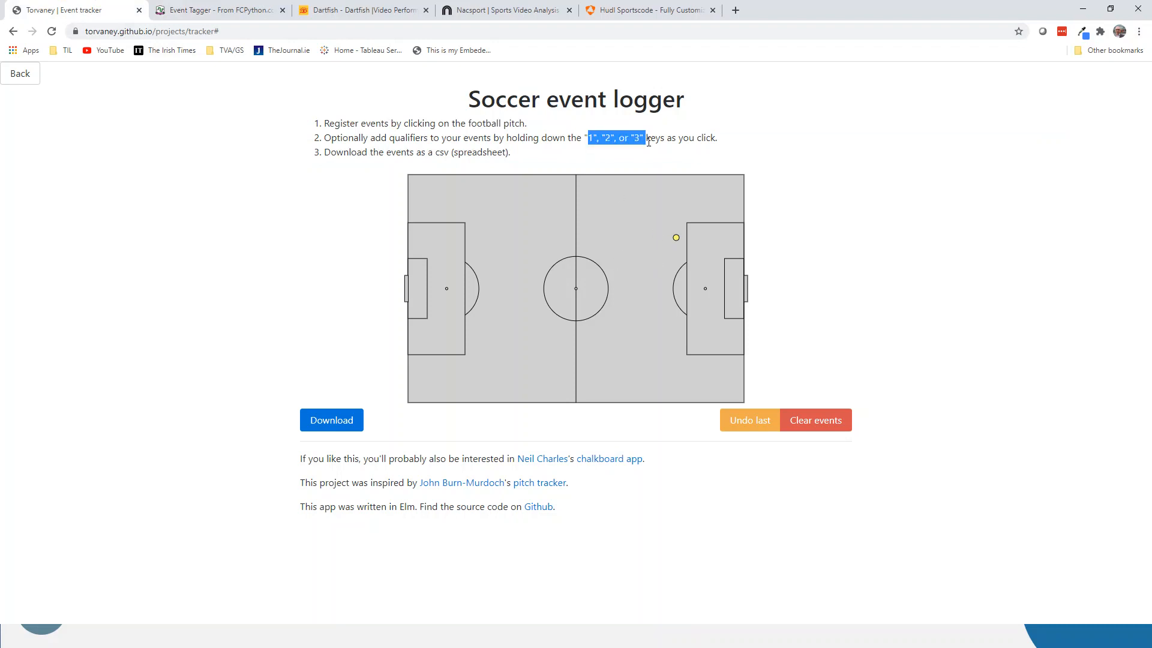
mouse_move(667, 272)
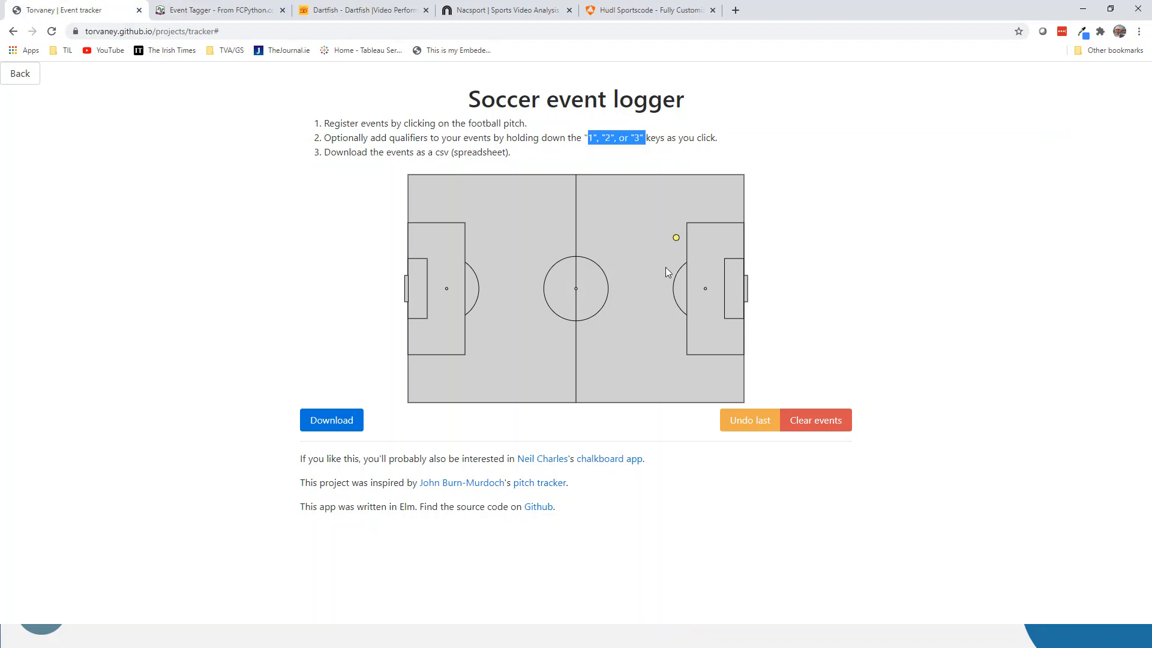
- Log qualified shots outside the box, on the bottom wing, in the six-yard box and near the penalty spot
click(665, 266)
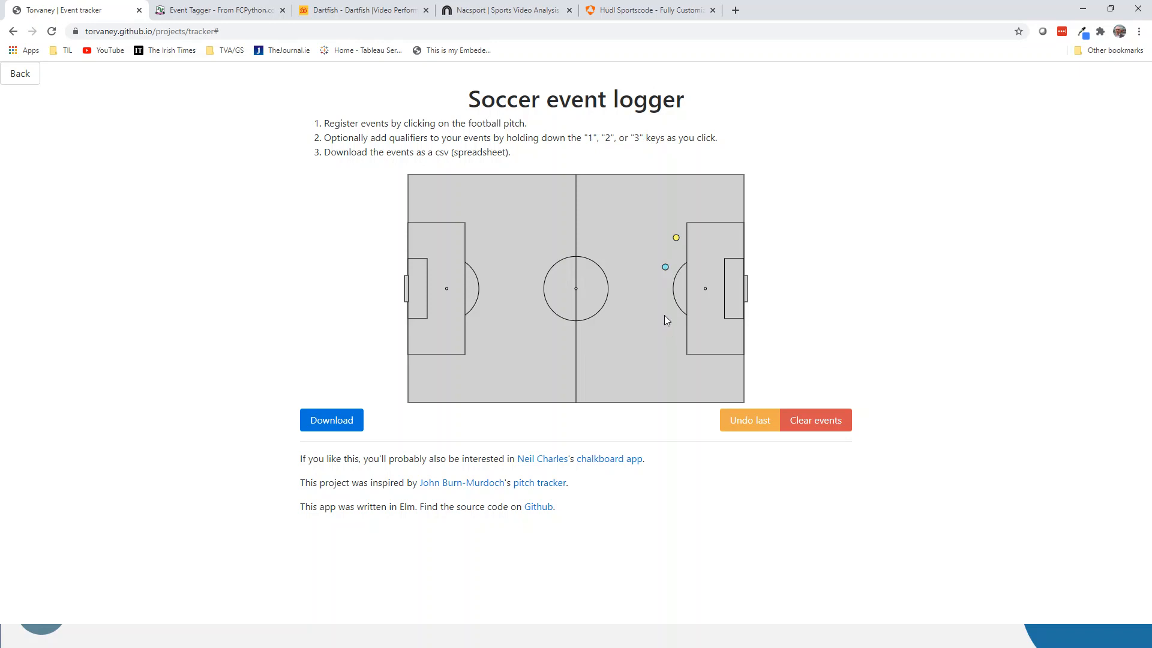
click(663, 315)
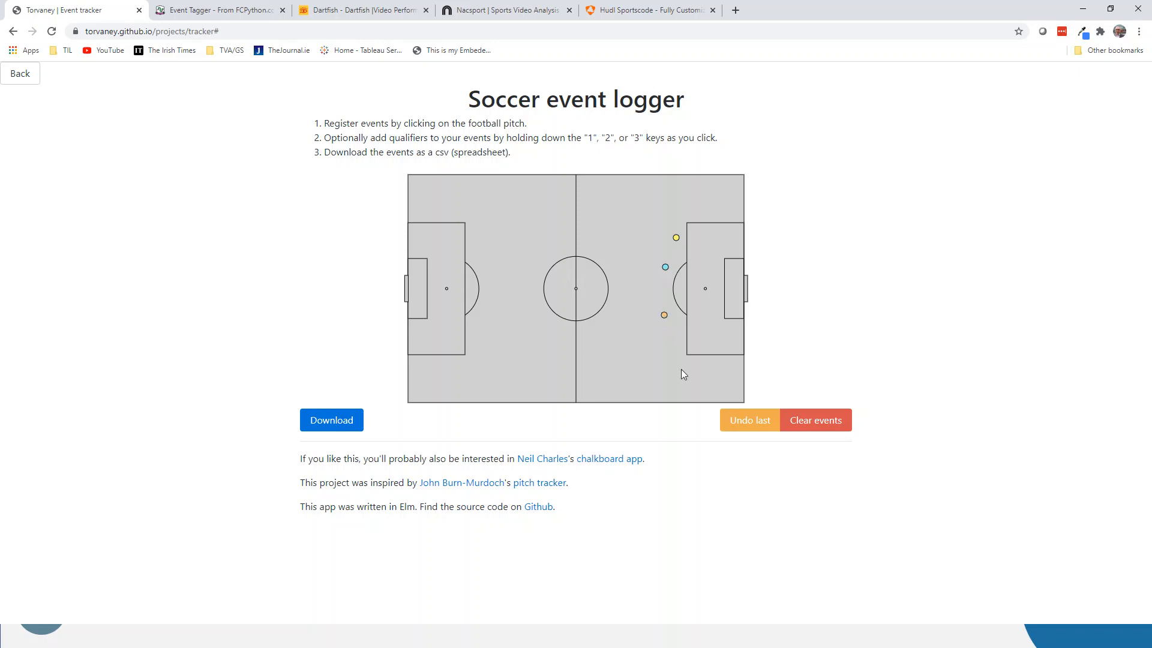
click(681, 370)
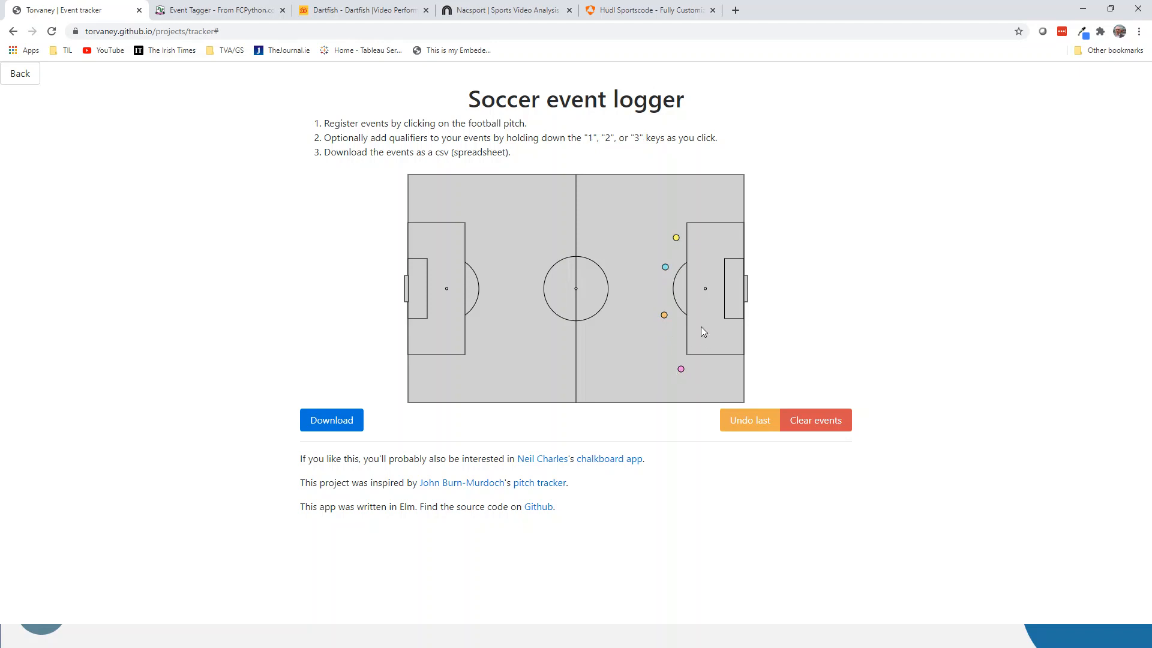
click(726, 299)
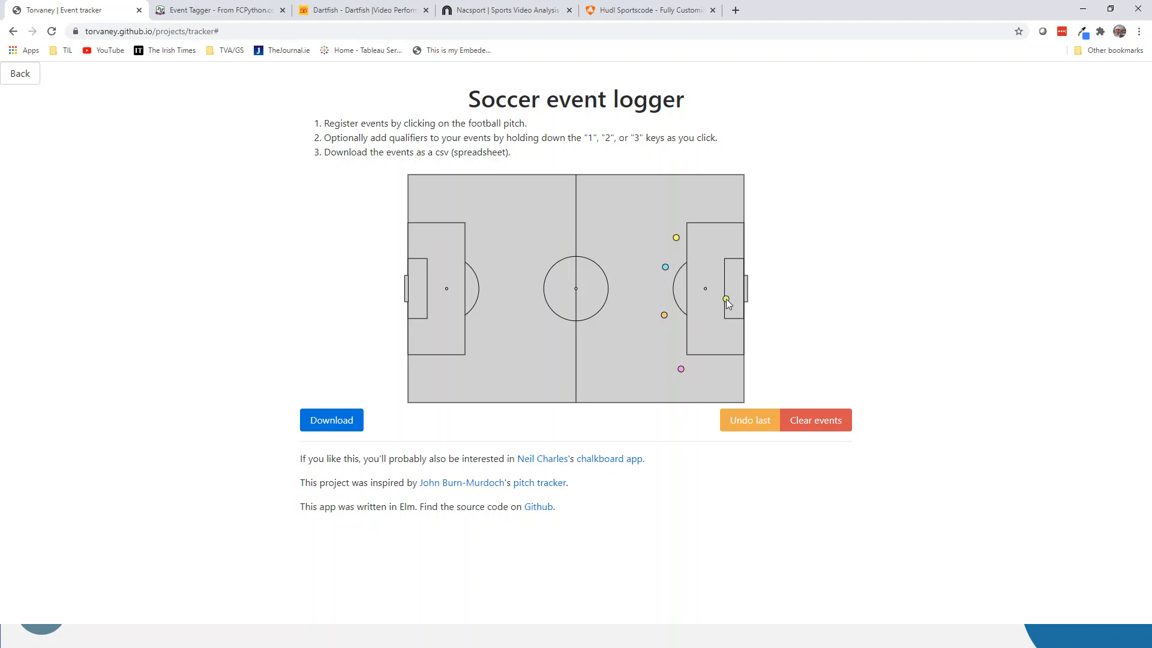
click(725, 298)
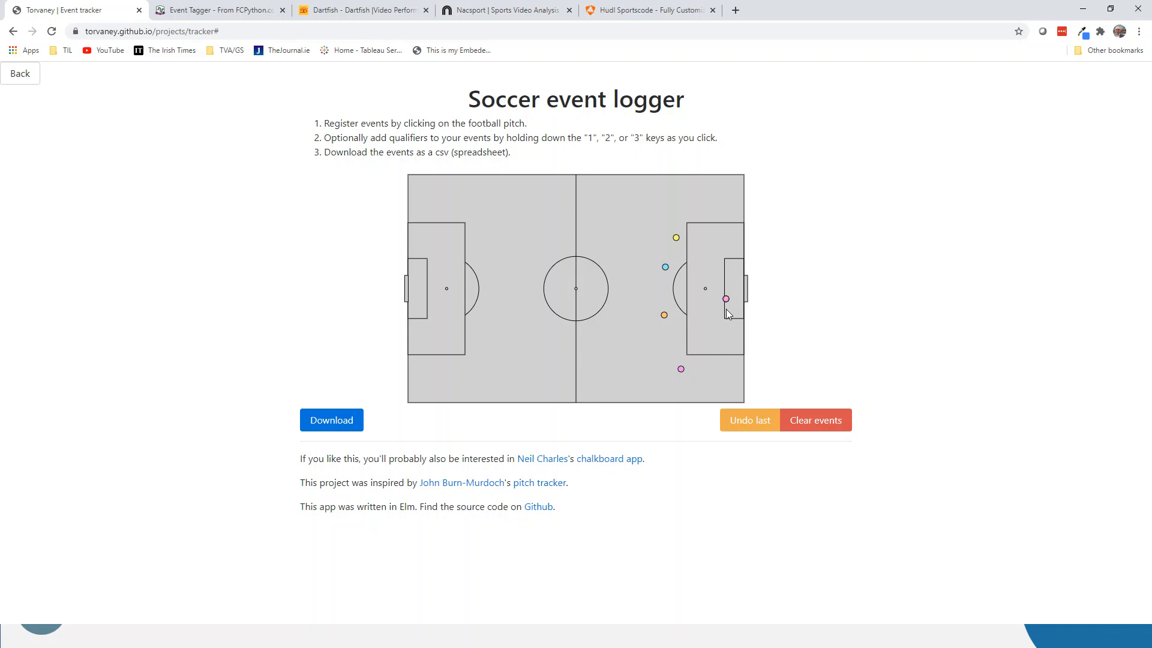
click(697, 291)
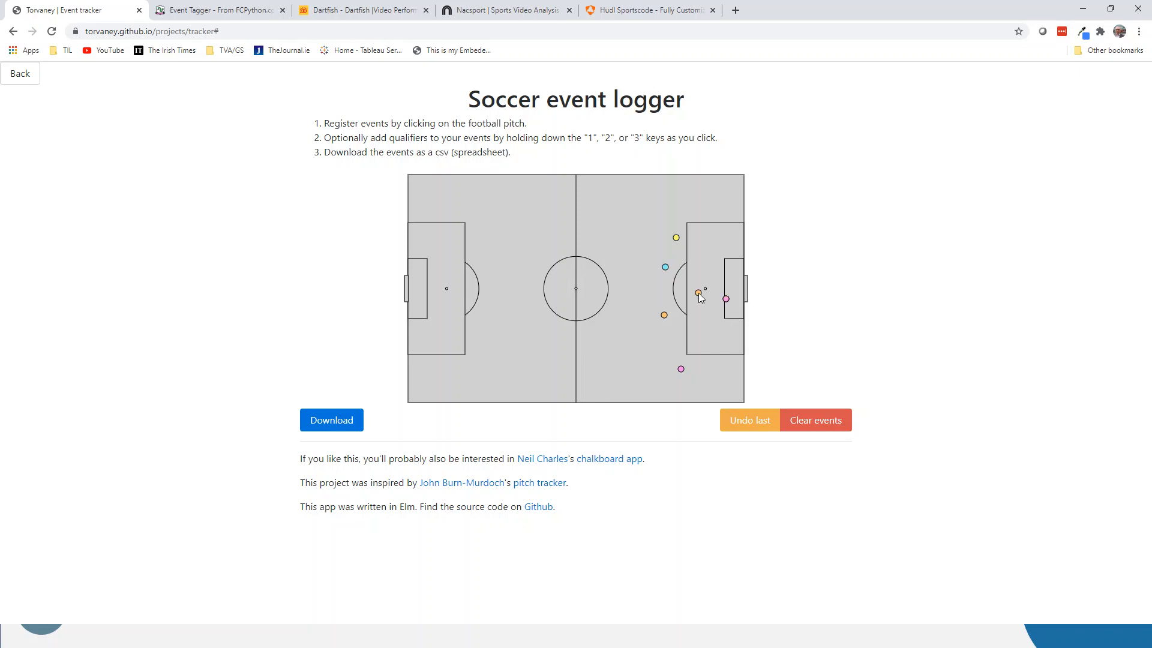
click(678, 293)
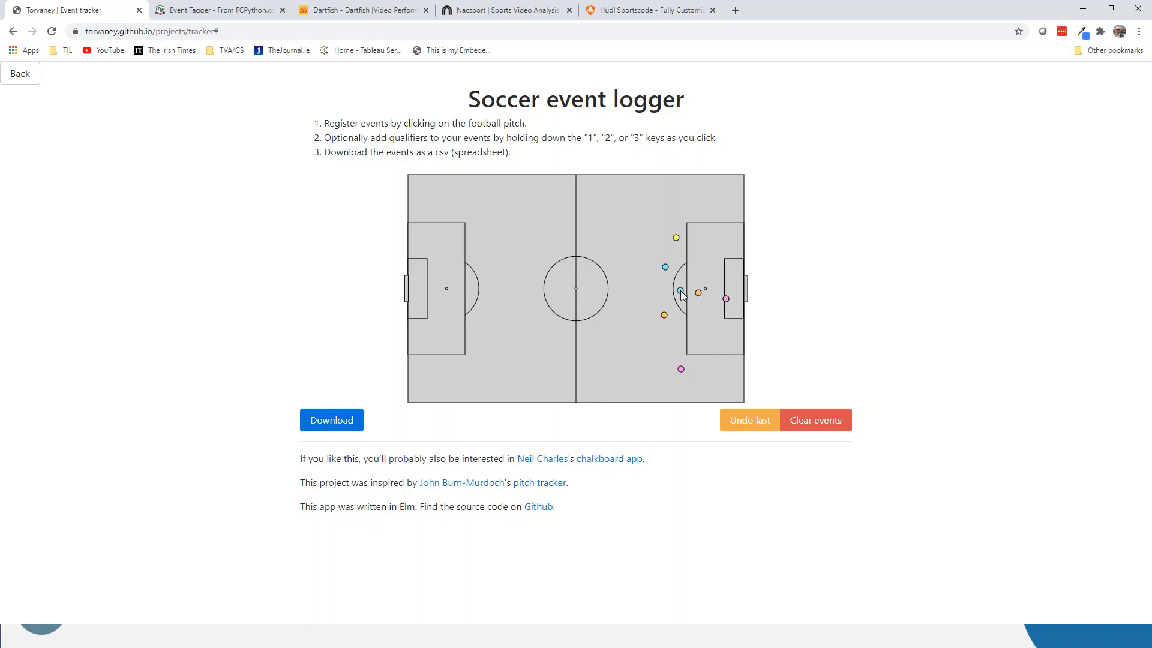
mouse_move(632, 300)
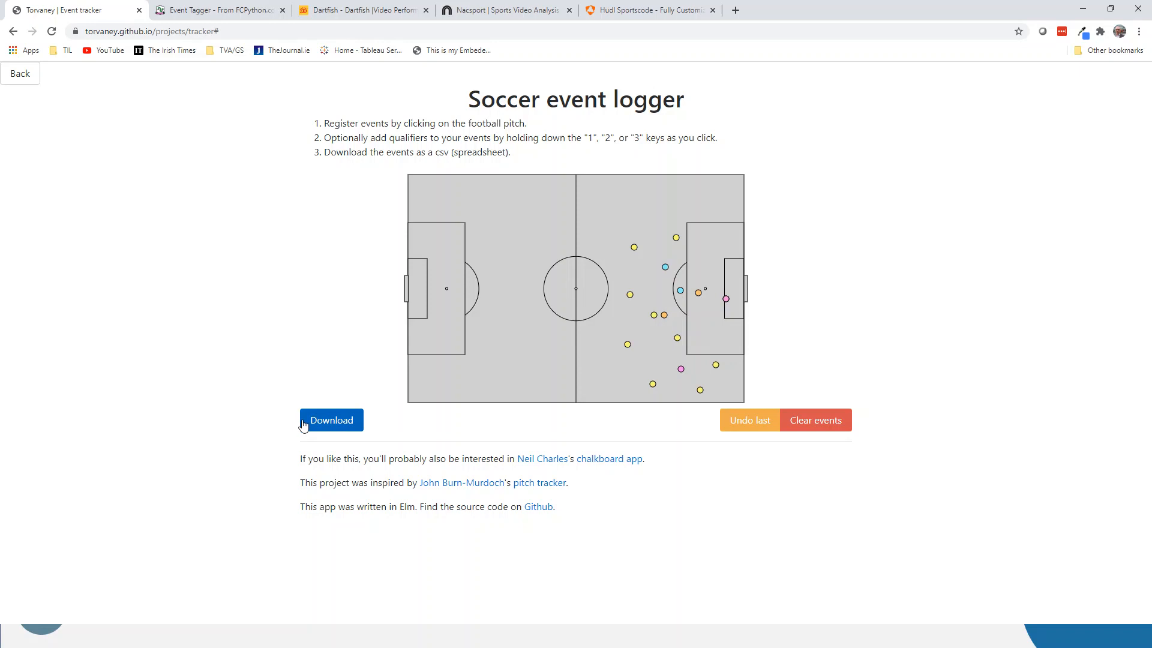
- Compare the Torvaney shot map with the FC Python tagger by switching between the two pages
click(331, 420)
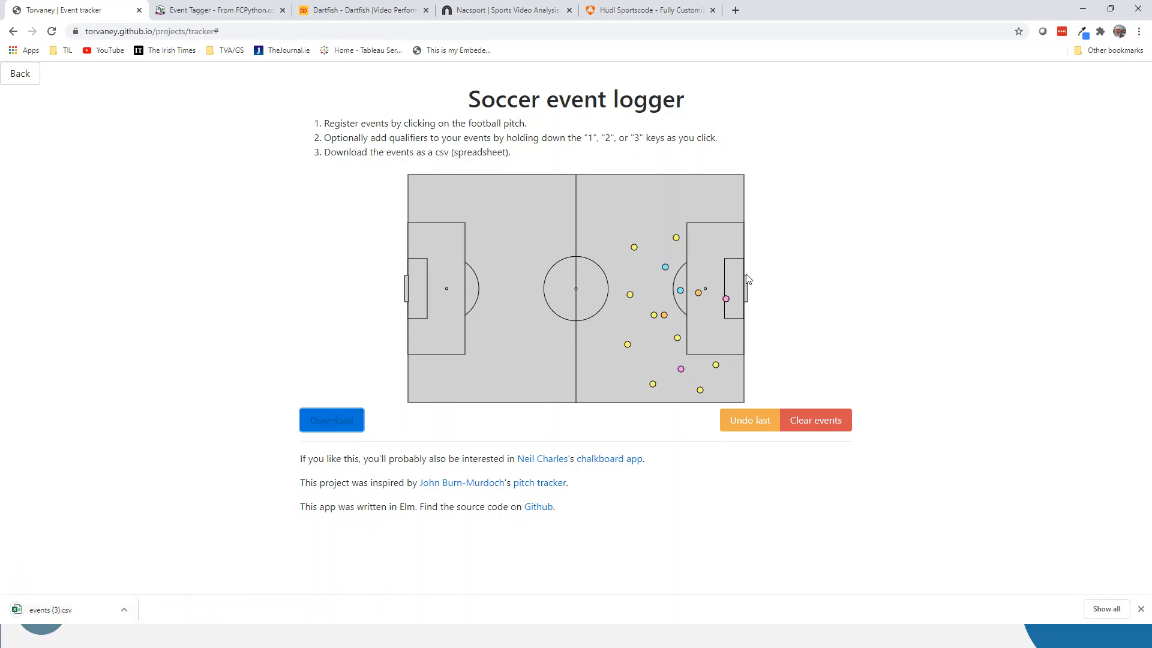
mouse_move(643, 277)
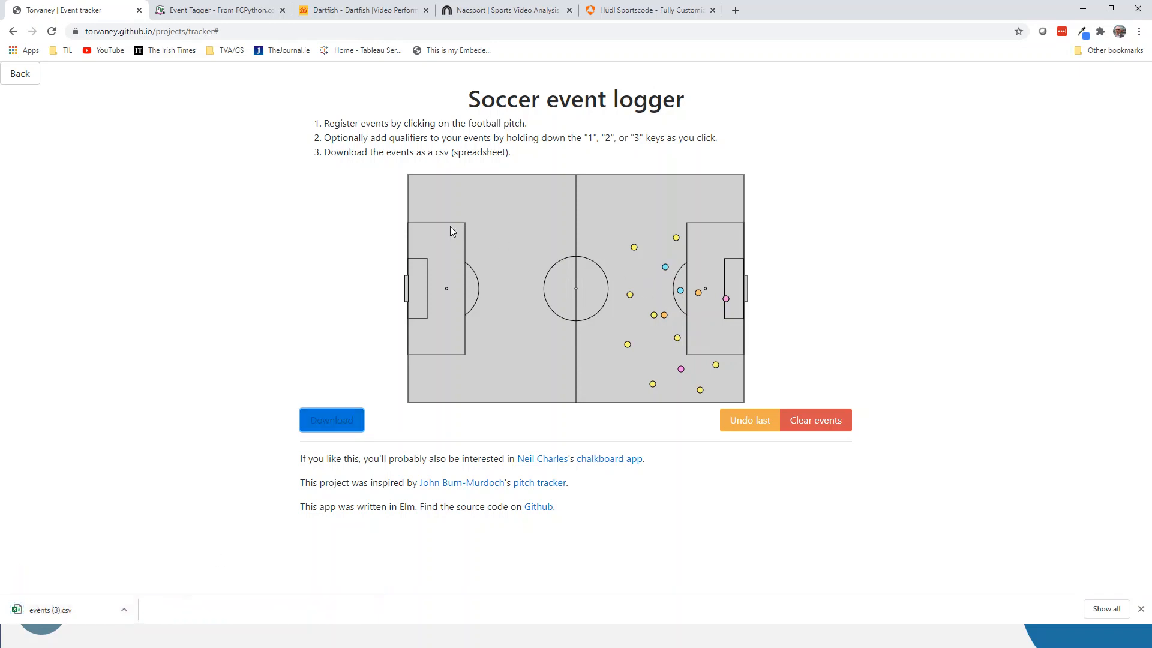
click(217, 10)
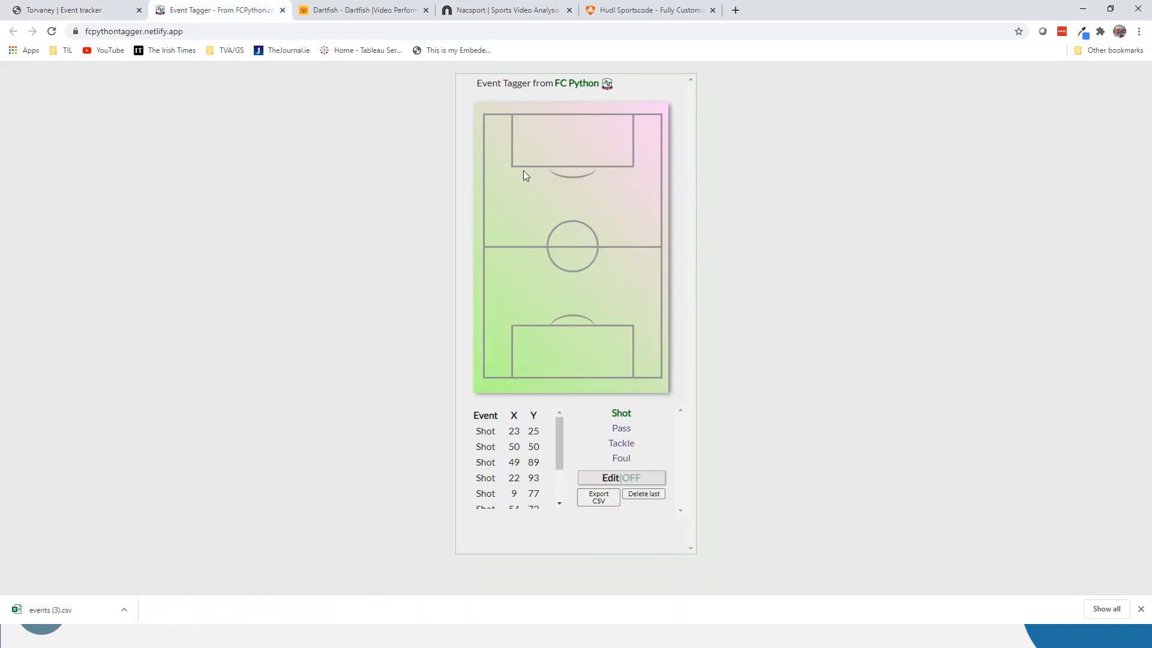
mouse_move(70, 10)
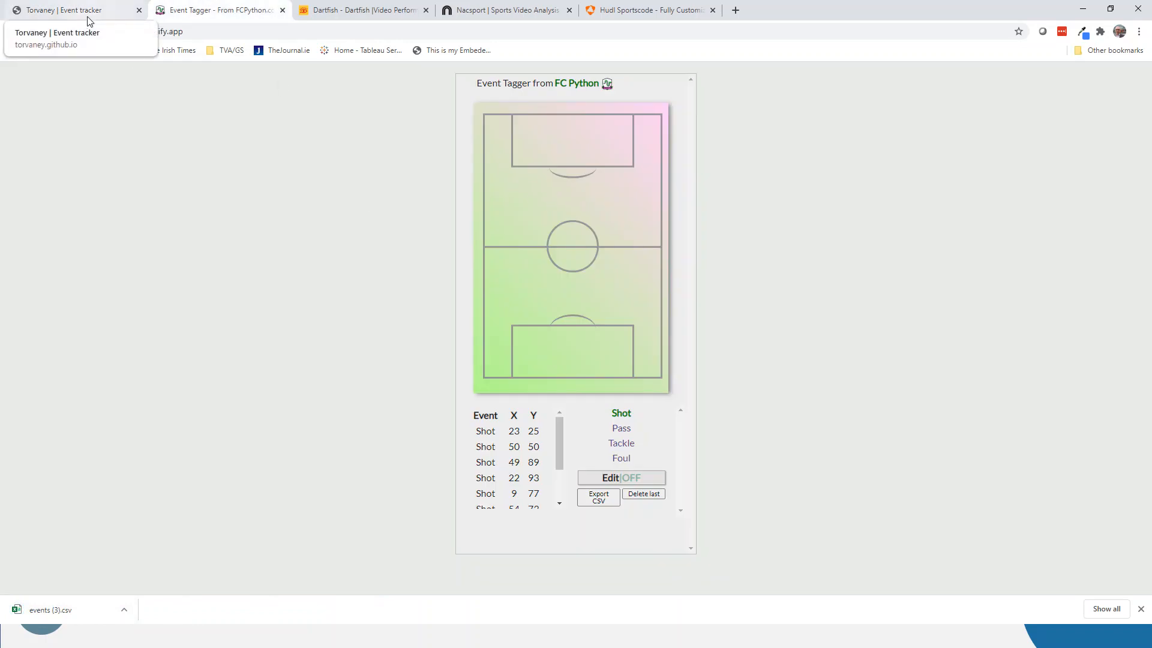
click(66, 10)
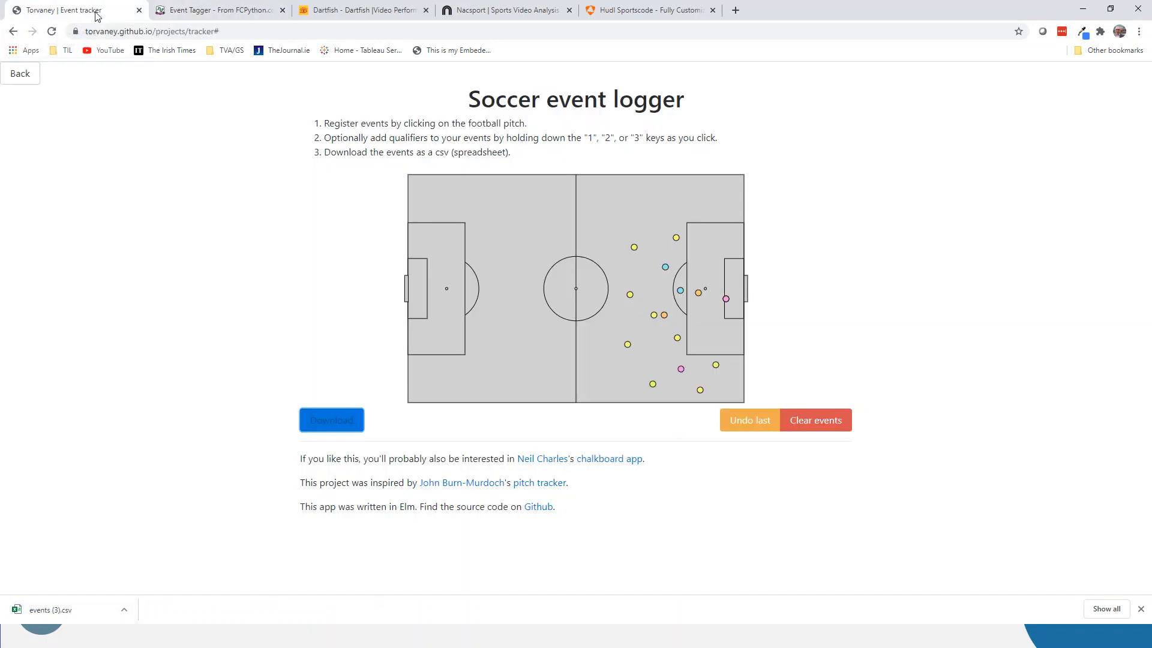
mouse_move(409, 181)
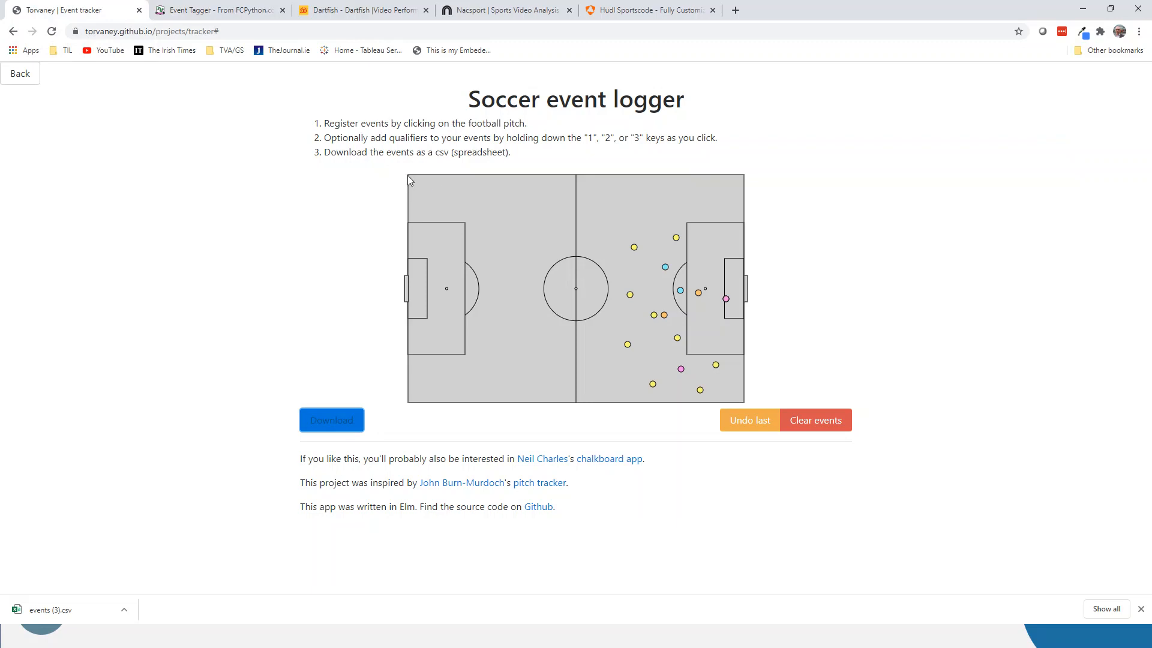
mouse_move(467, 370)
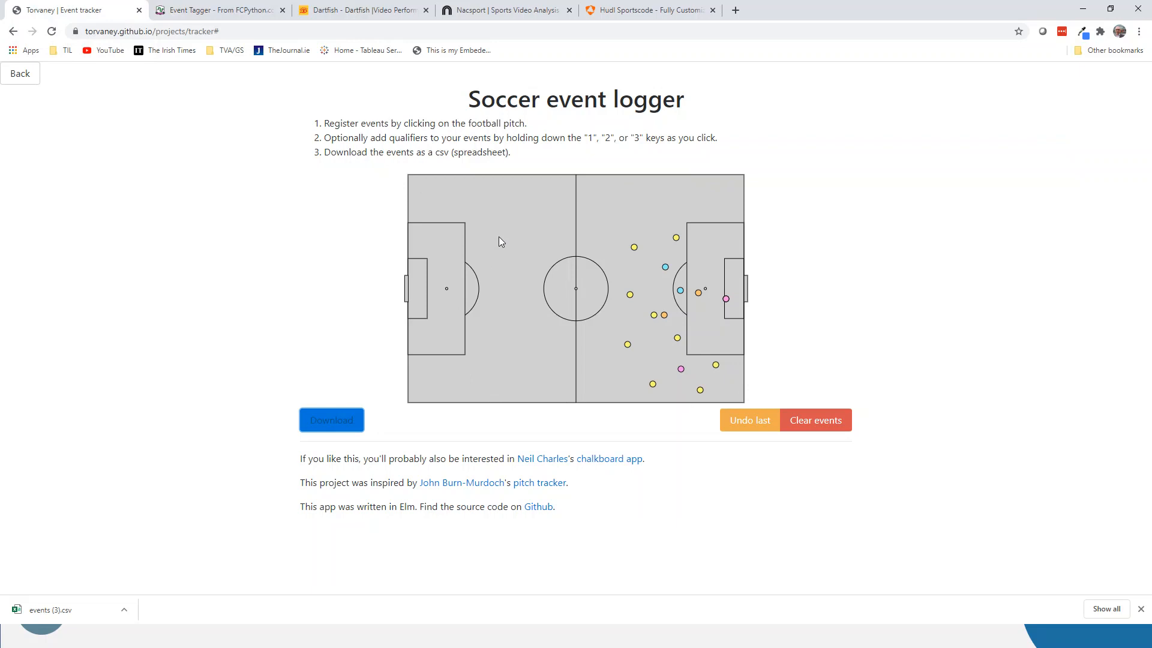
mouse_move(606, 181)
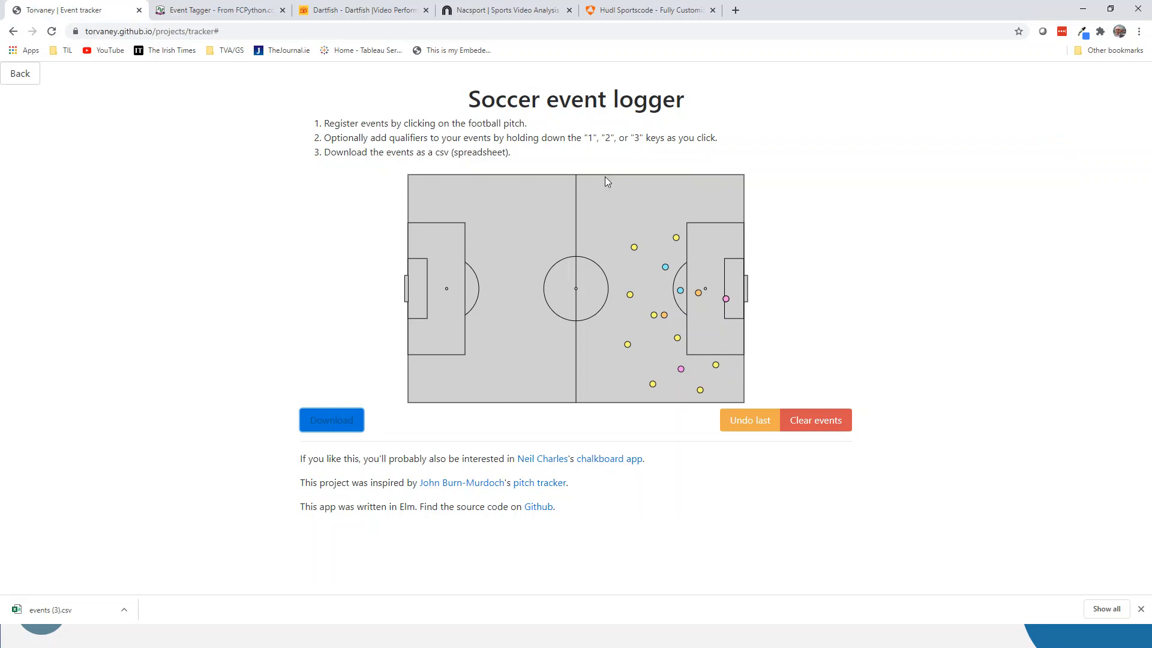
mouse_move(556, 348)
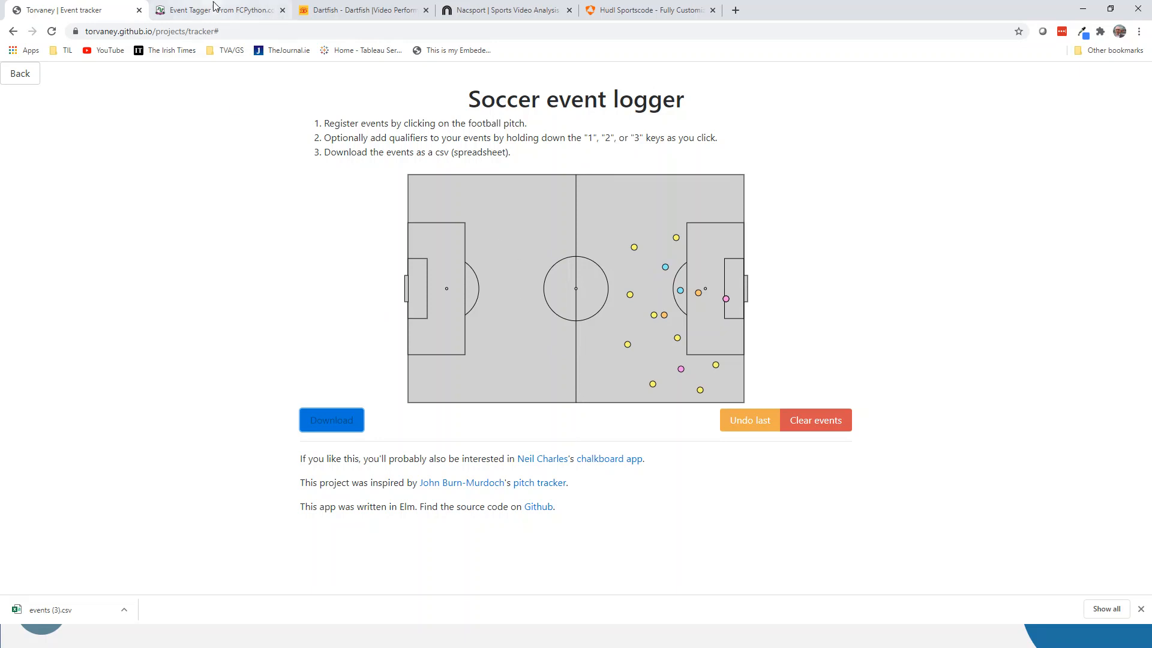
click(217, 9)
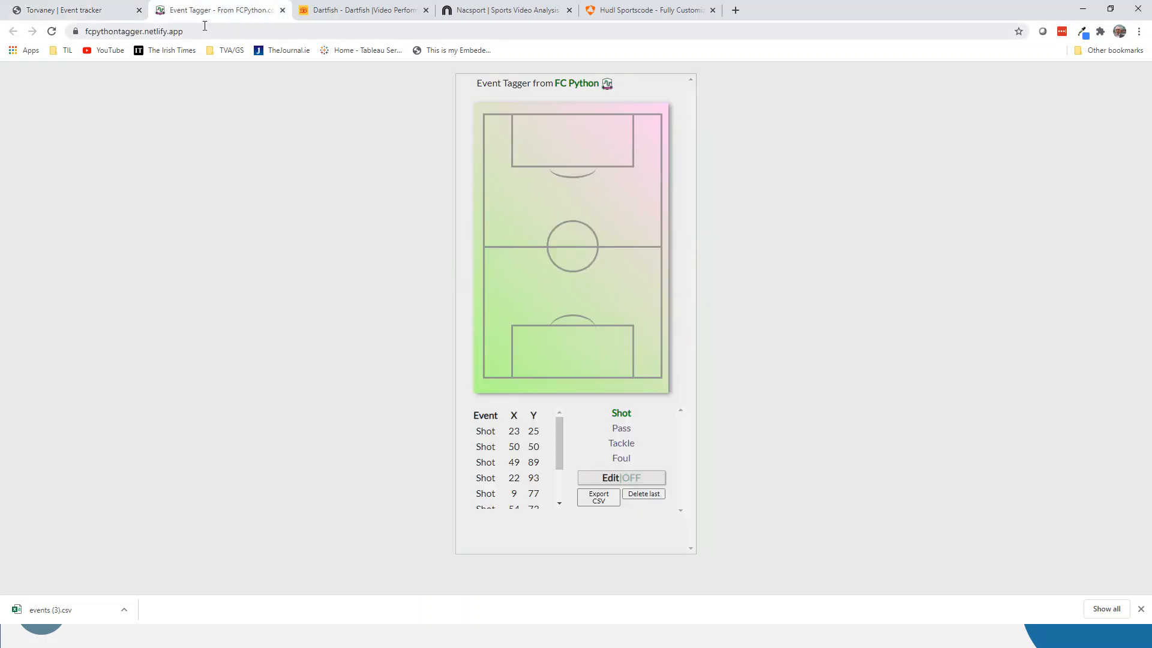
click(74, 10)
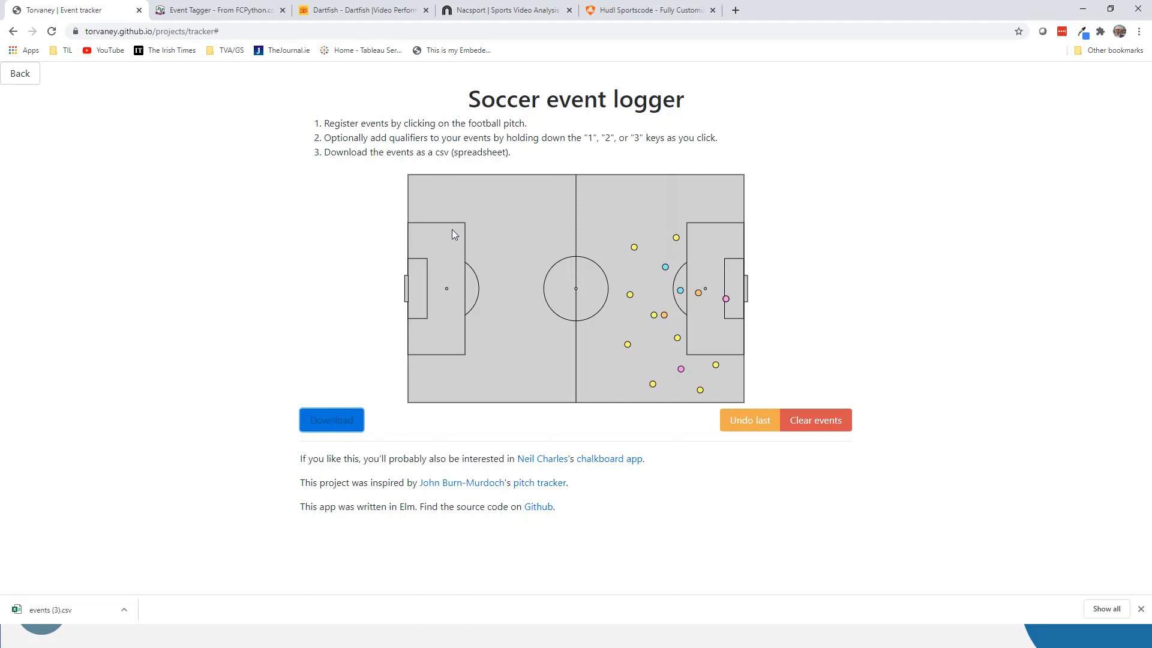
mouse_move(476, 205)
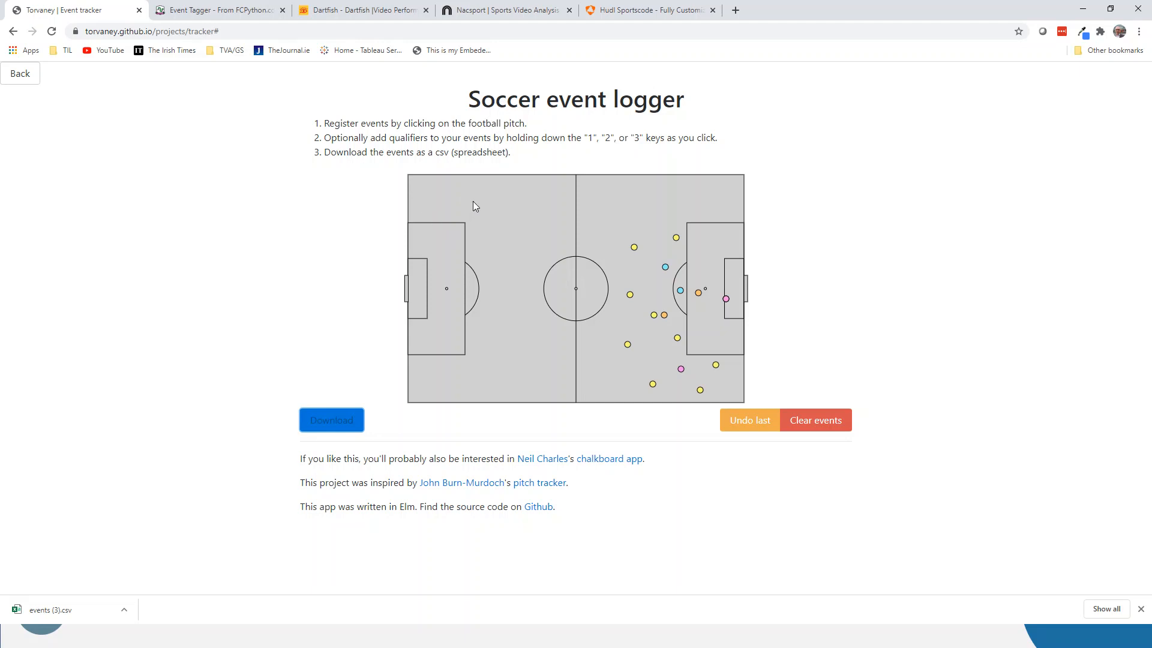
mouse_move(416, 236)
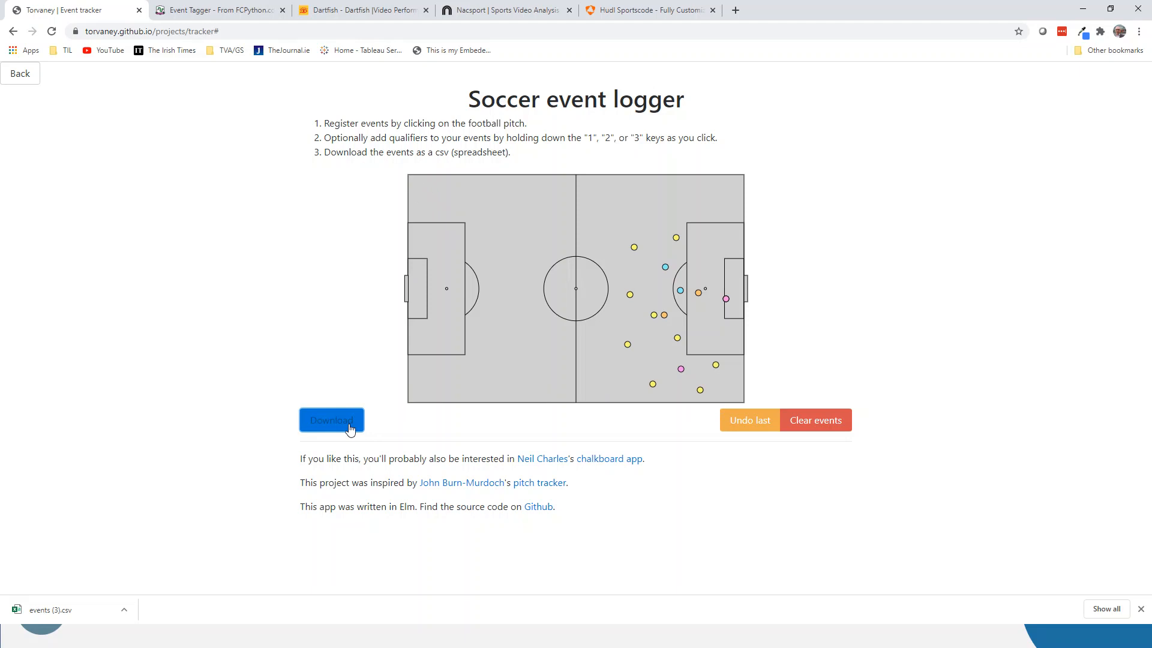
mouse_move(336, 439)
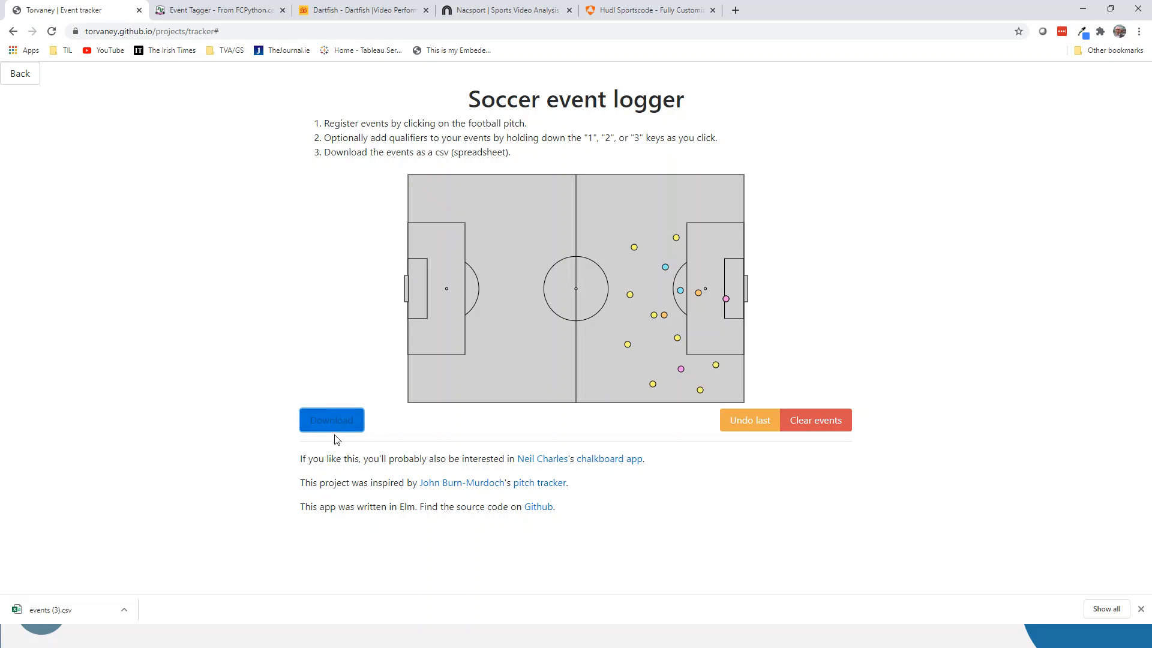
mouse_move(409, 259)
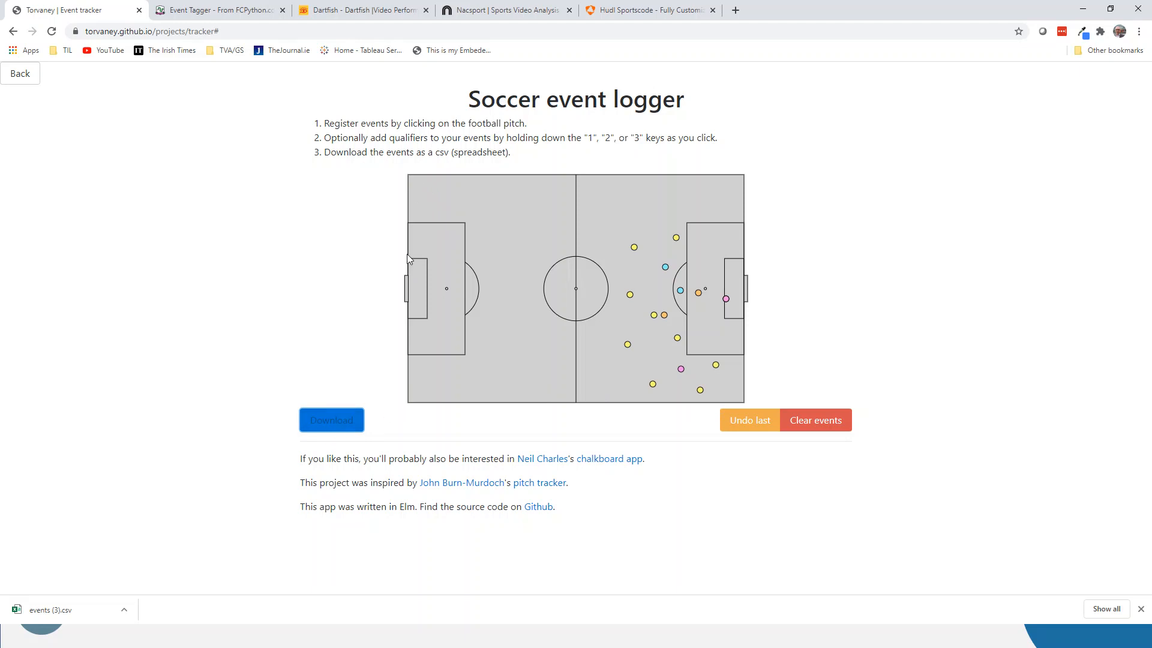
mouse_move(575, 200)
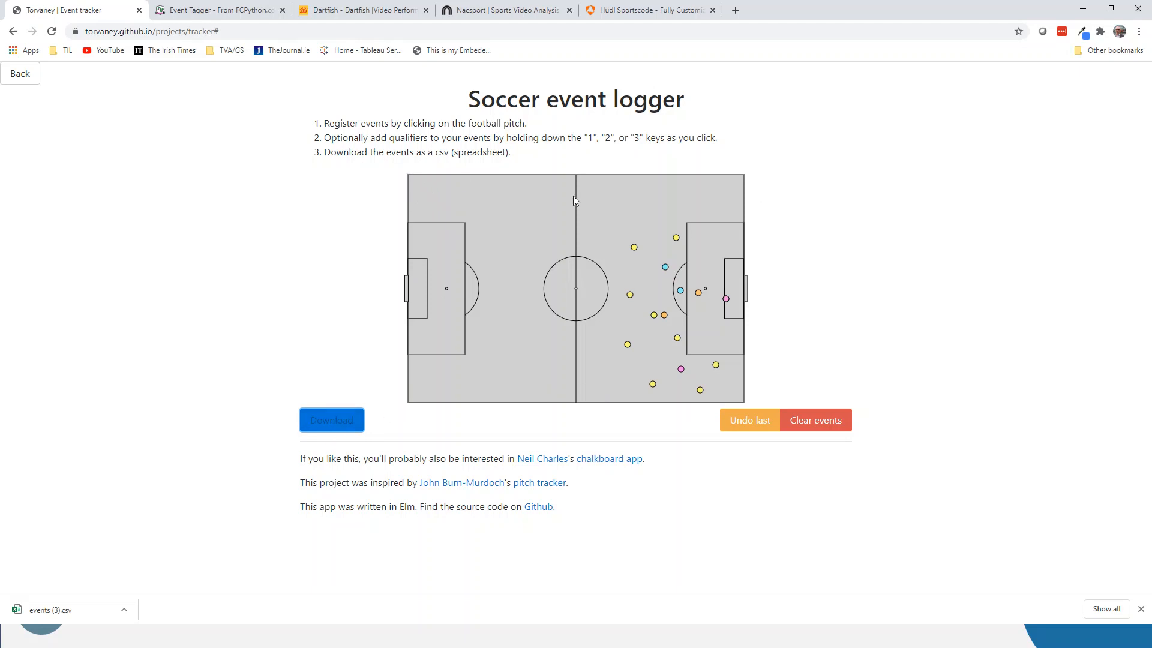
mouse_move(195, 565)
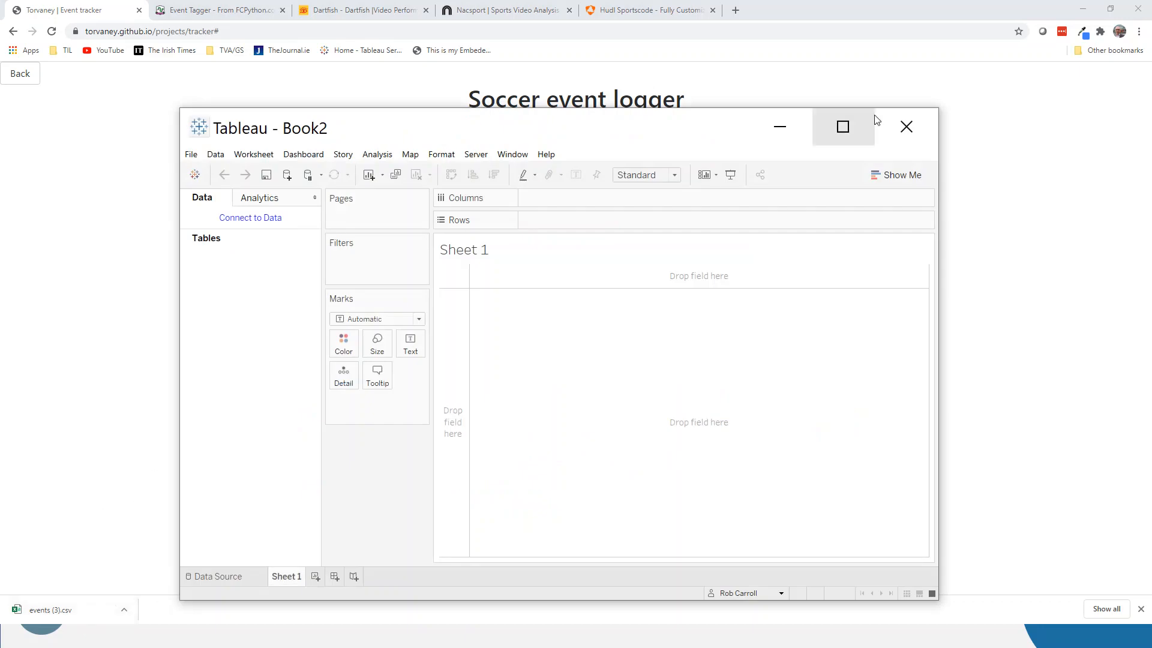
- Maximize Tableau and connect the workbook to the events (3).csv text file
click(842, 126)
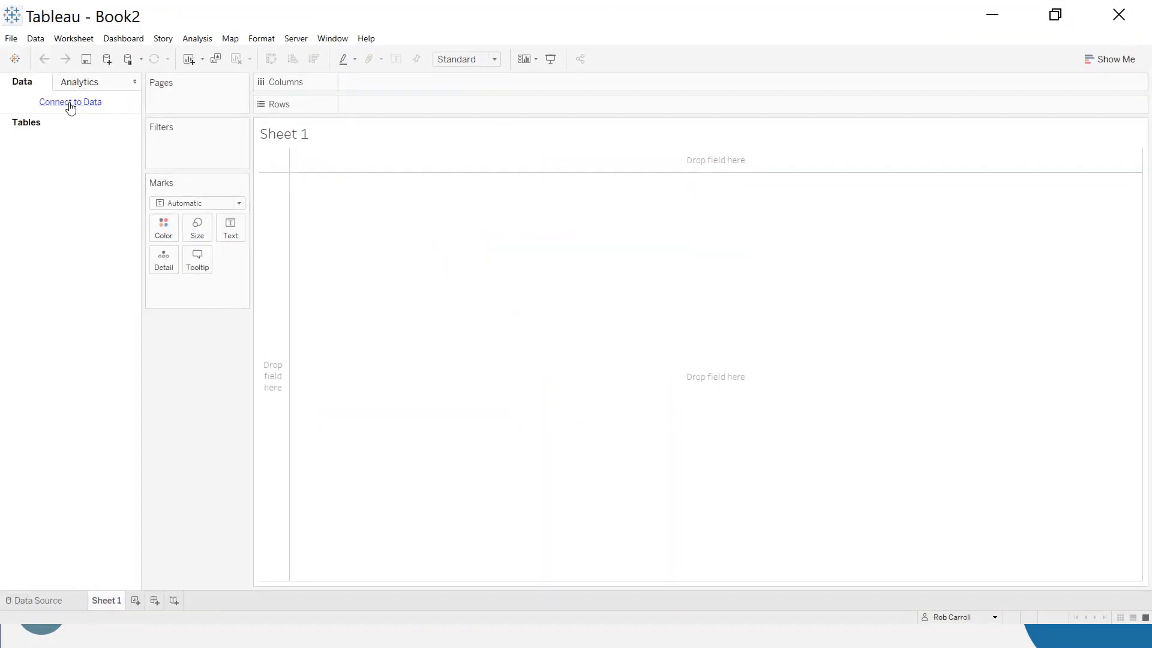
click(70, 101)
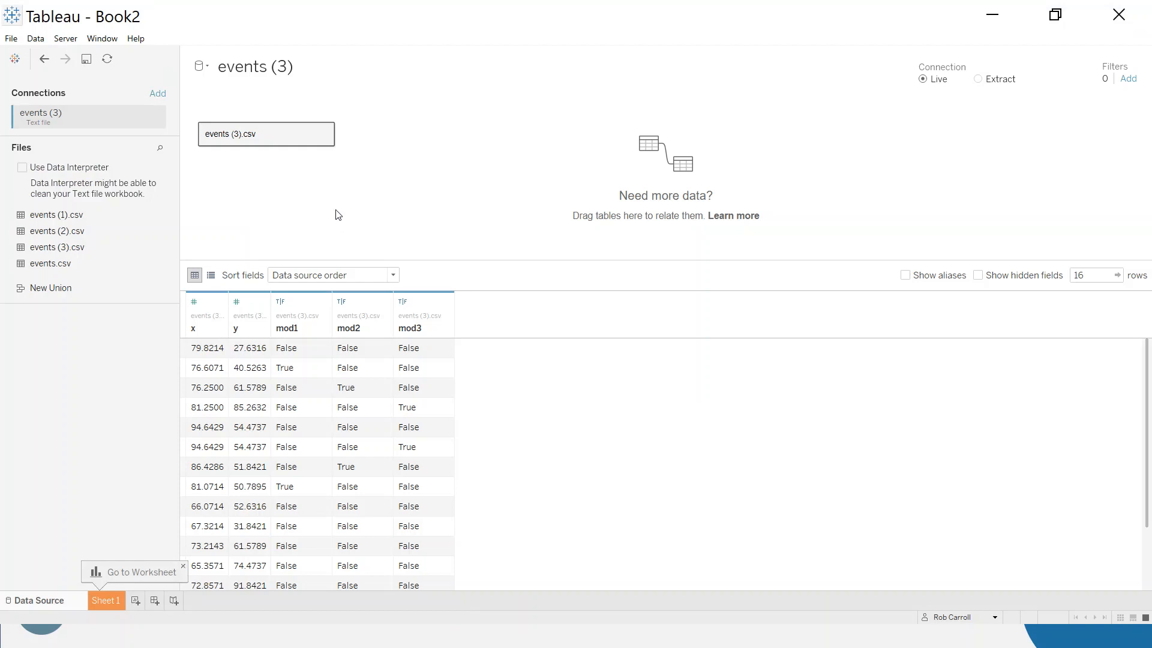
mouse_move(172, 372)
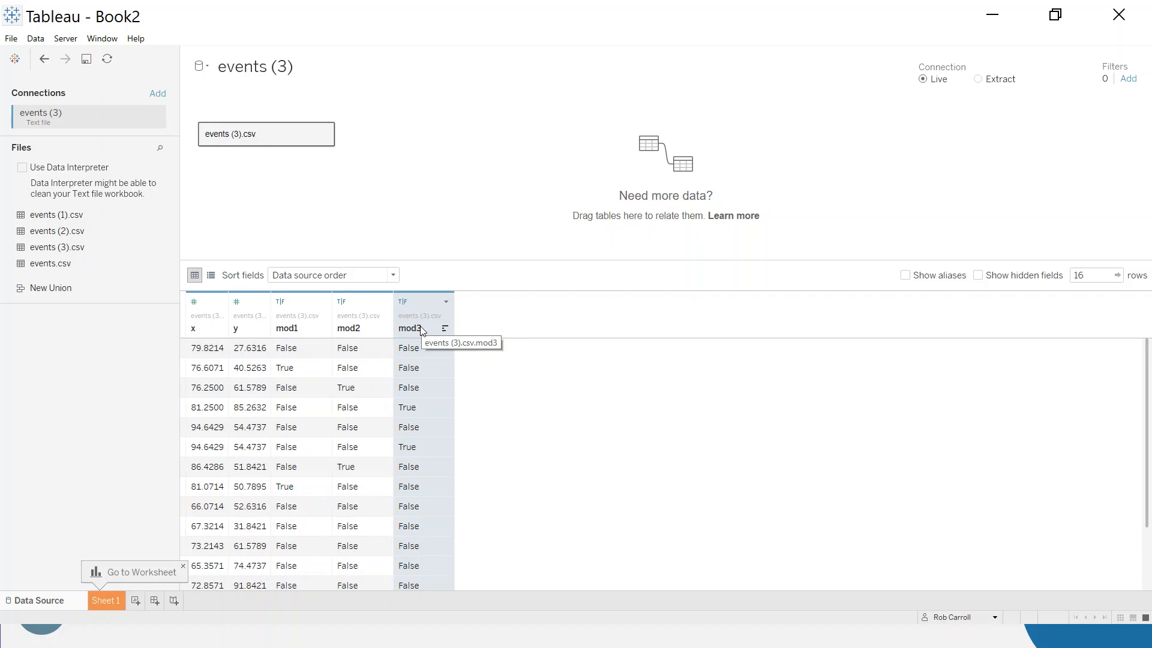
mouse_move(301, 327)
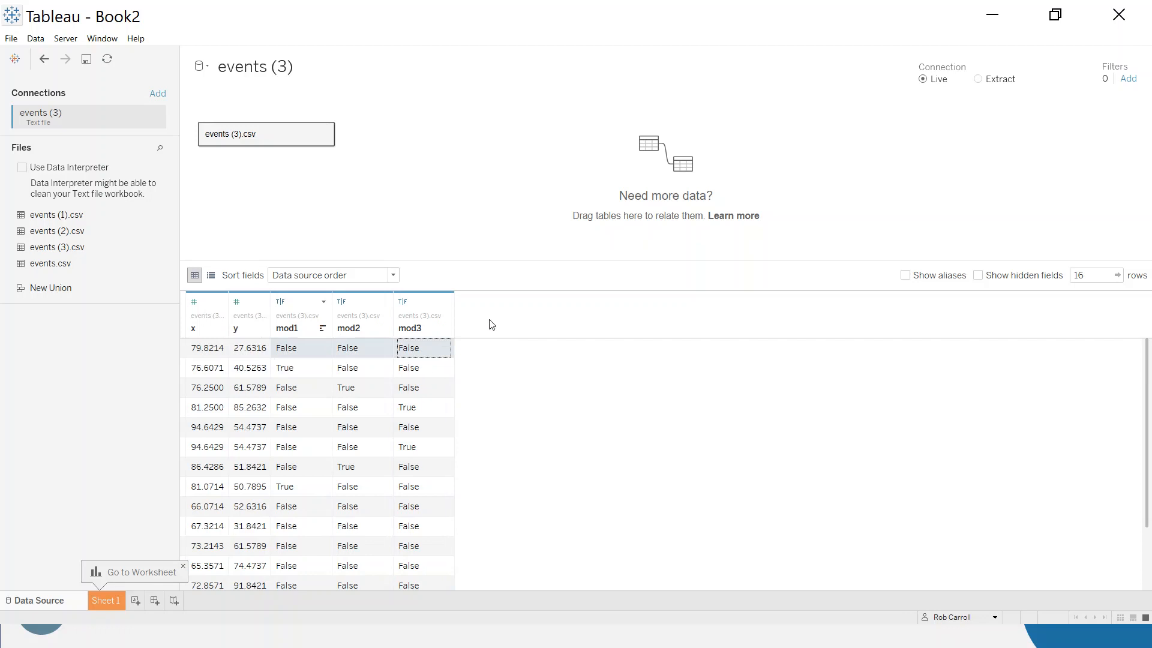
mouse_move(411, 327)
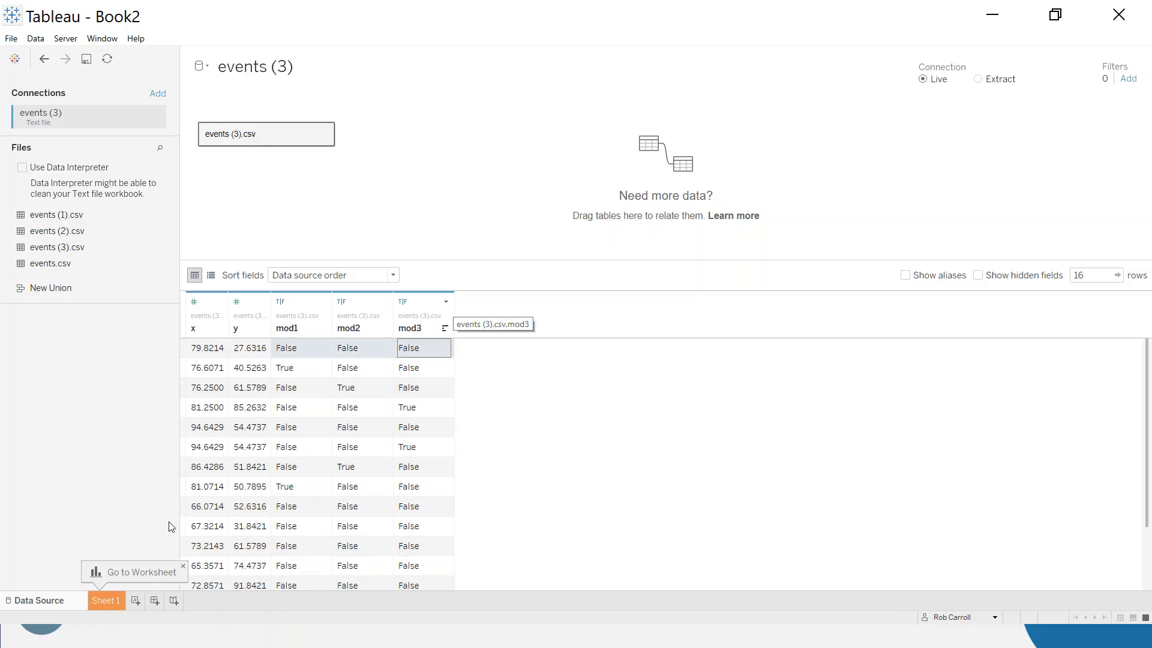
mouse_move(370, 383)
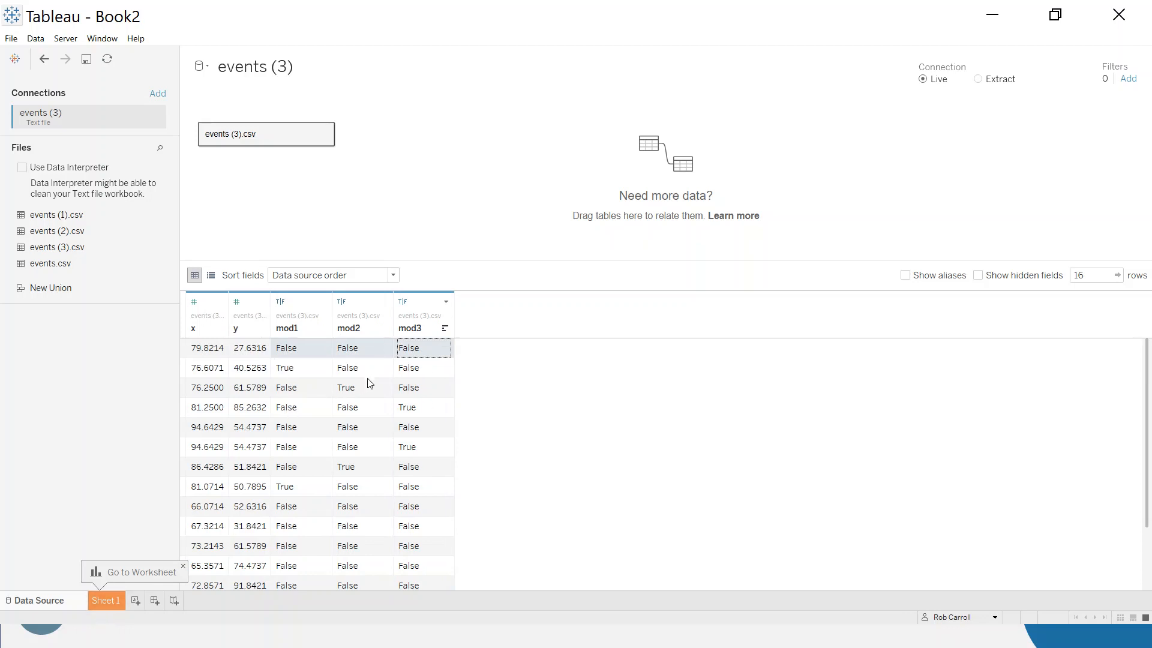
mouse_move(164, 558)
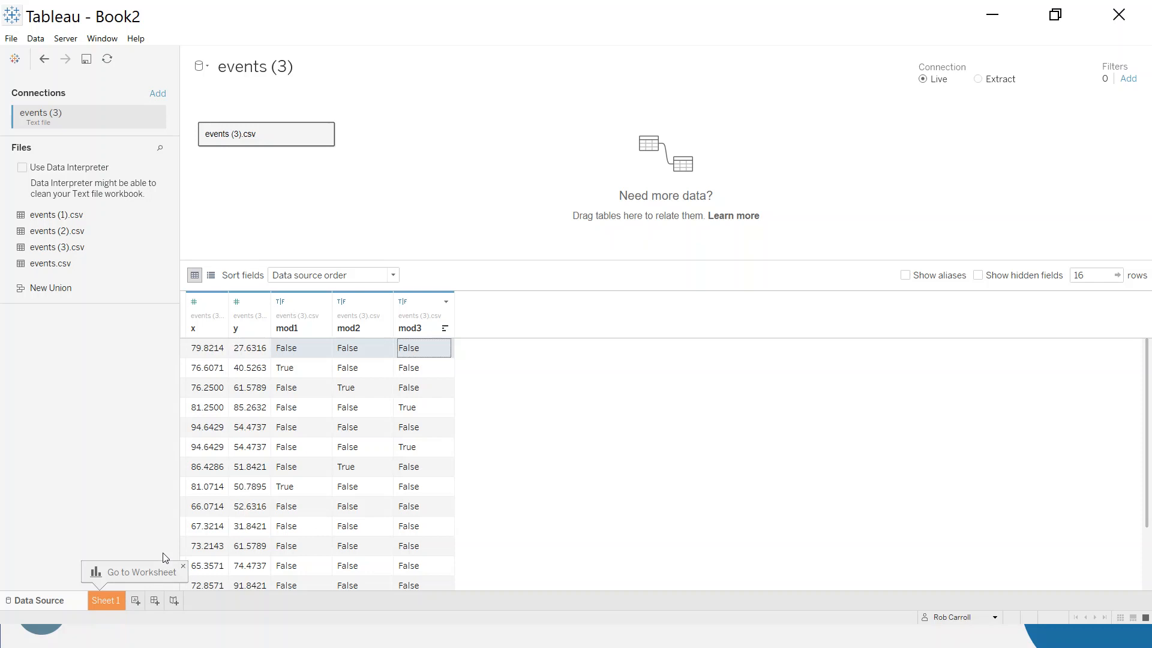
mouse_move(490, 355)
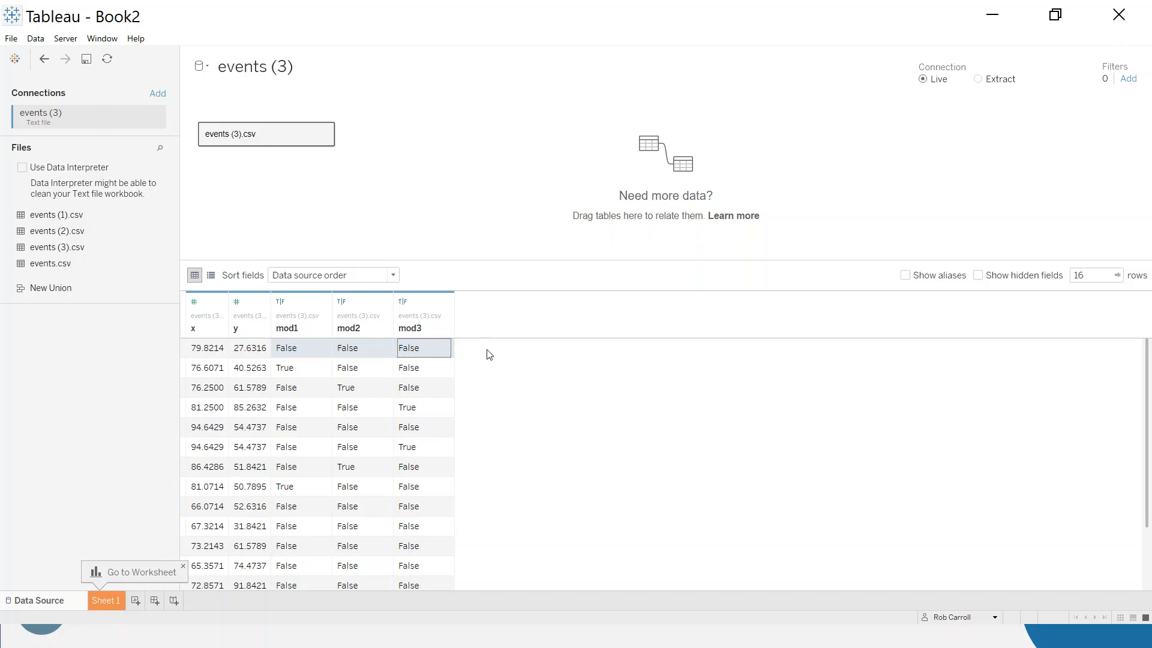
- On Sheet 1 place x on Columns and y on Rows with Aggregate Measures turned off
click(105, 600)
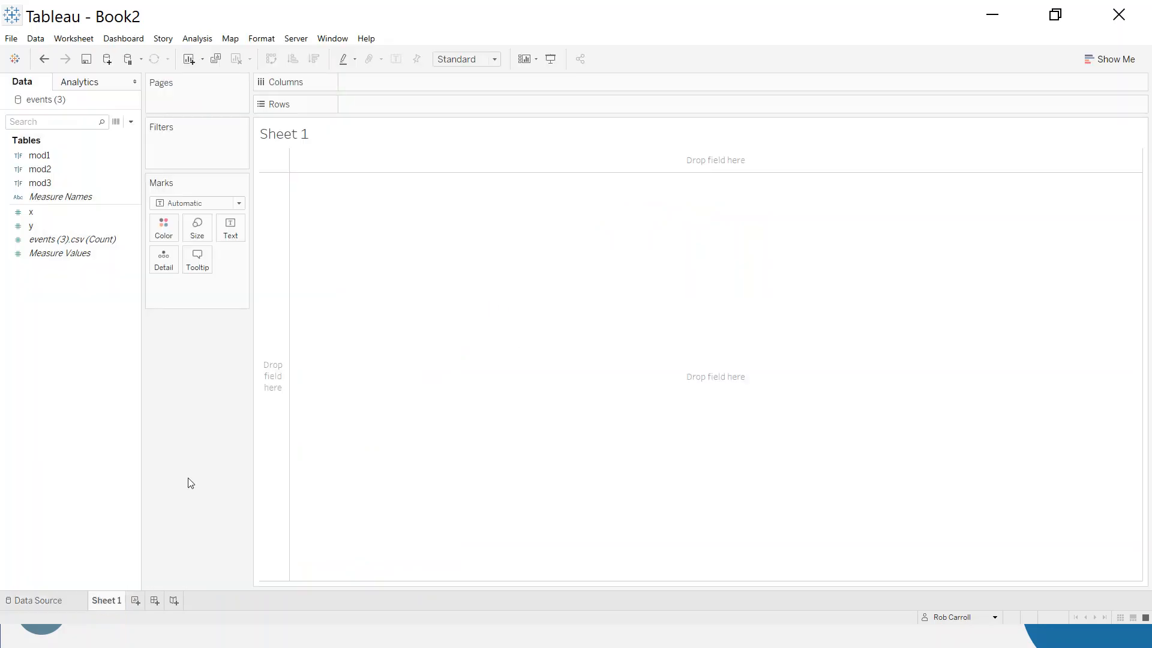
click(31, 212)
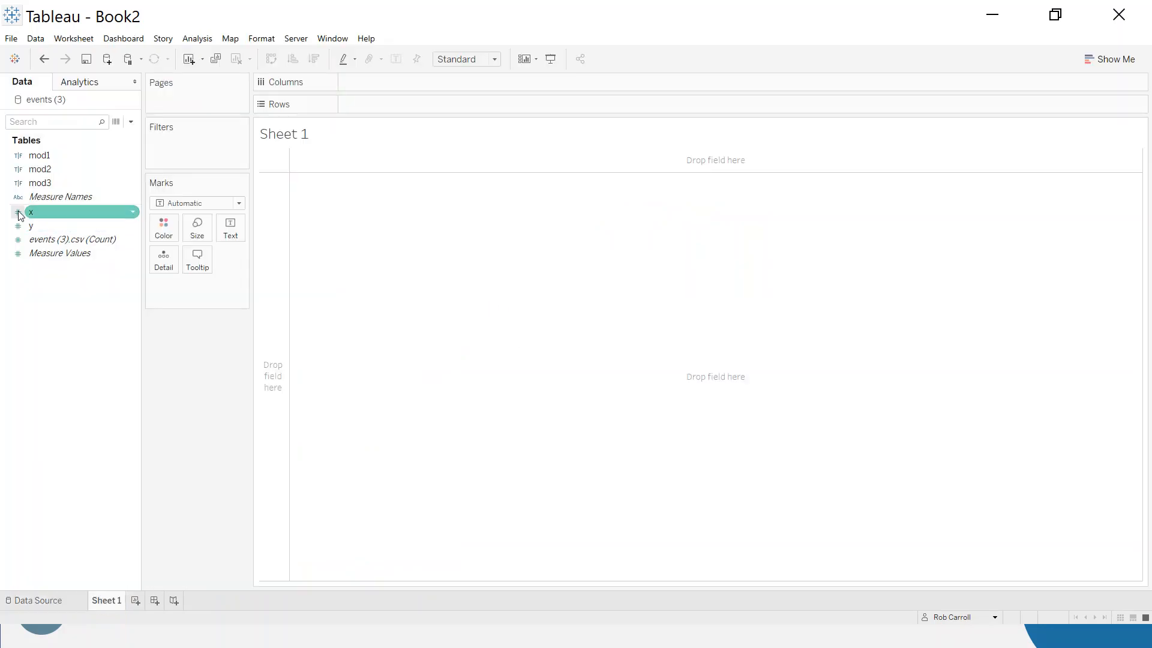
drag(31, 211, 389, 81)
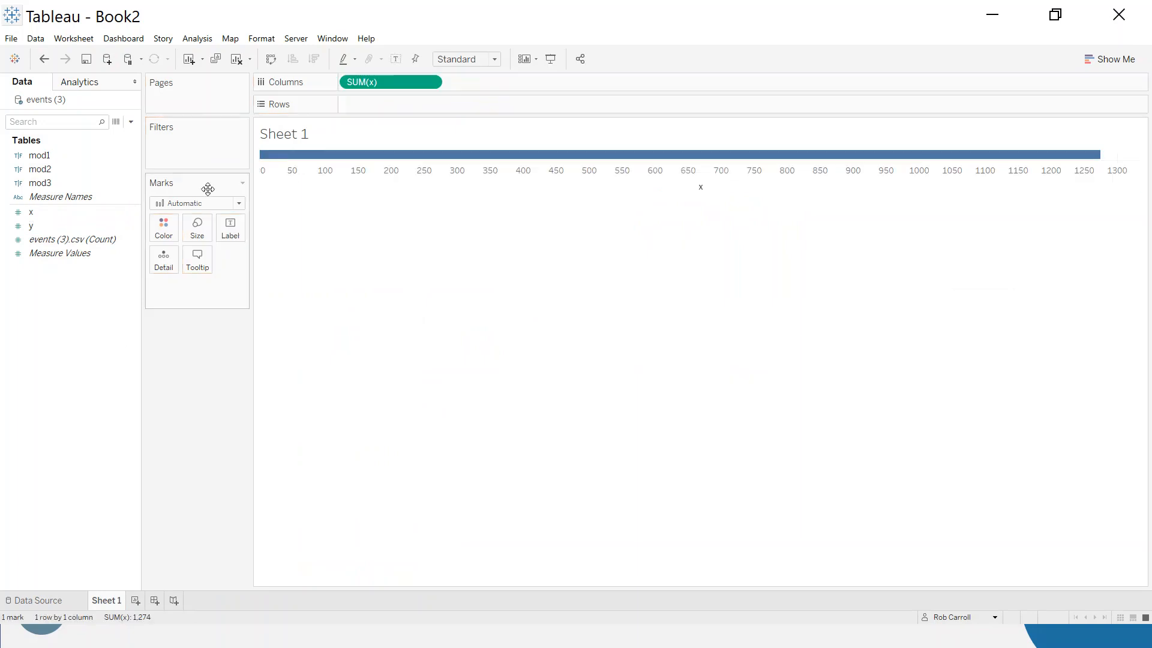
drag(31, 226, 389, 103)
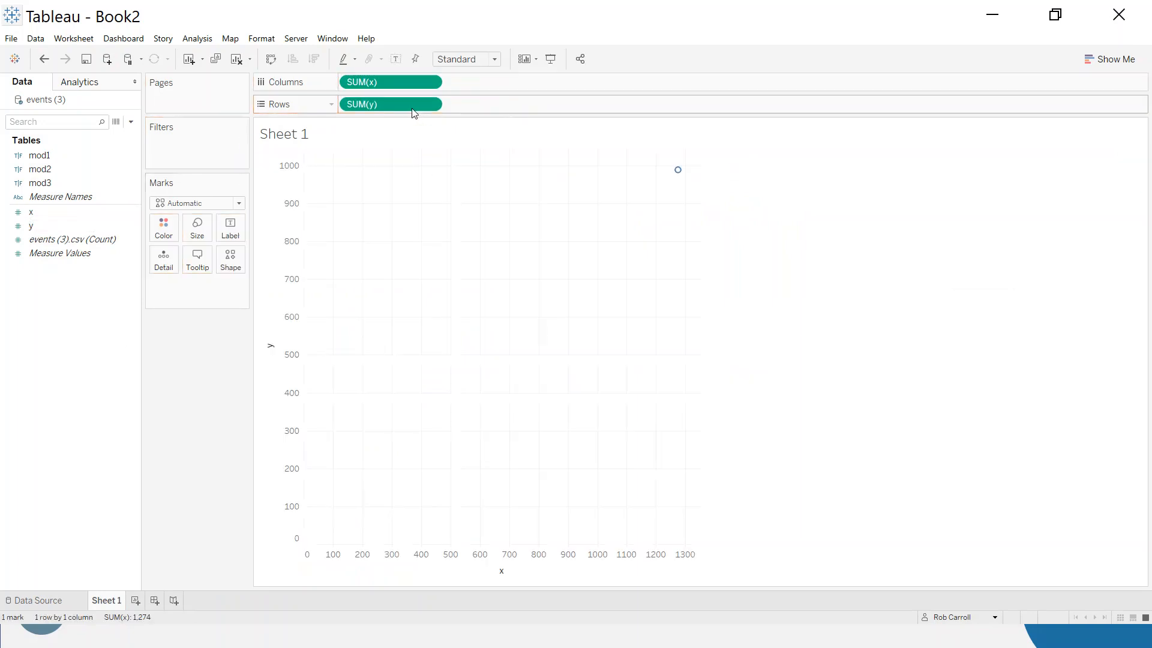
mouse_move(196, 38)
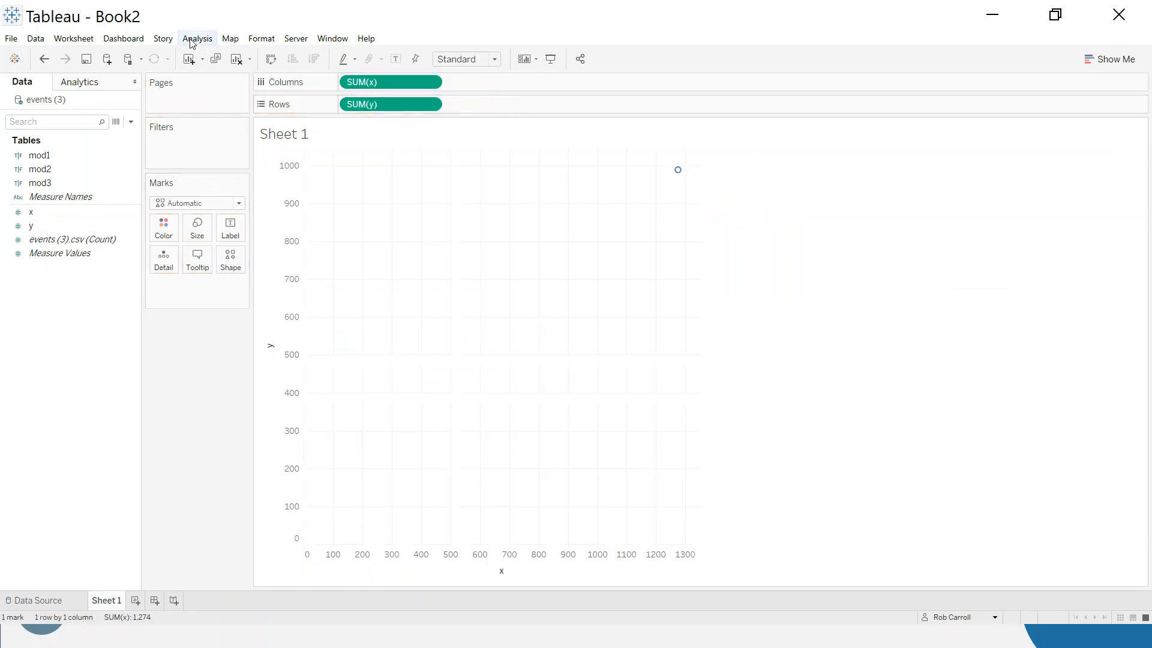
click(196, 38)
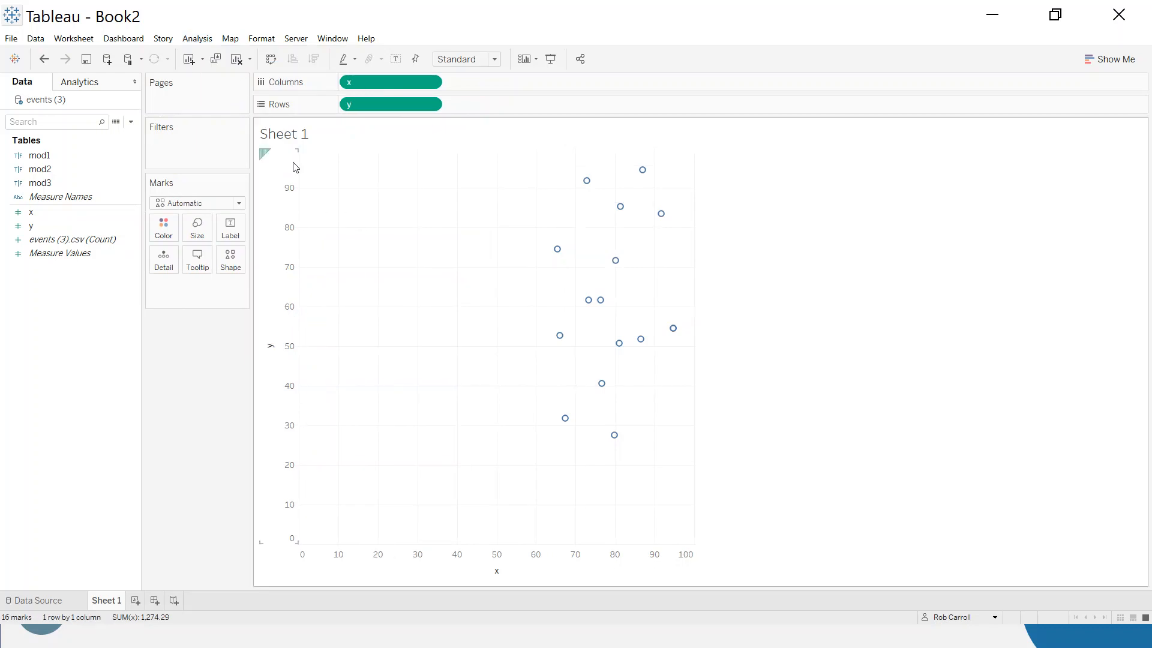
click(229, 39)
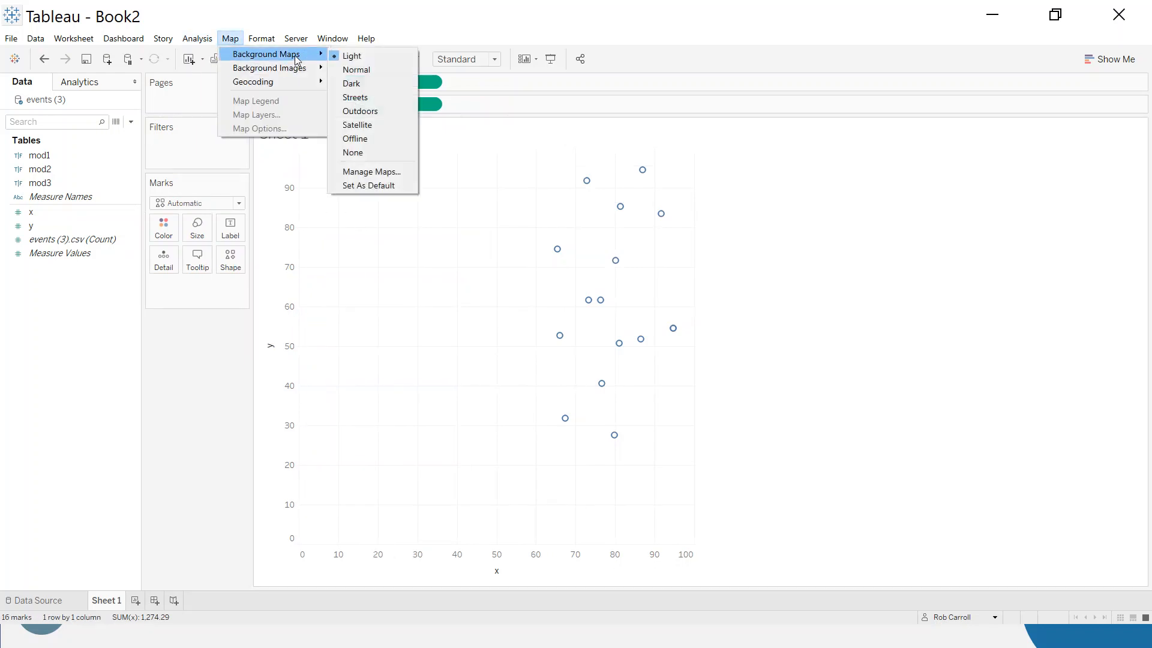
- Add soccer-pitch2.png as a background image for Sheet 1
click(270, 67)
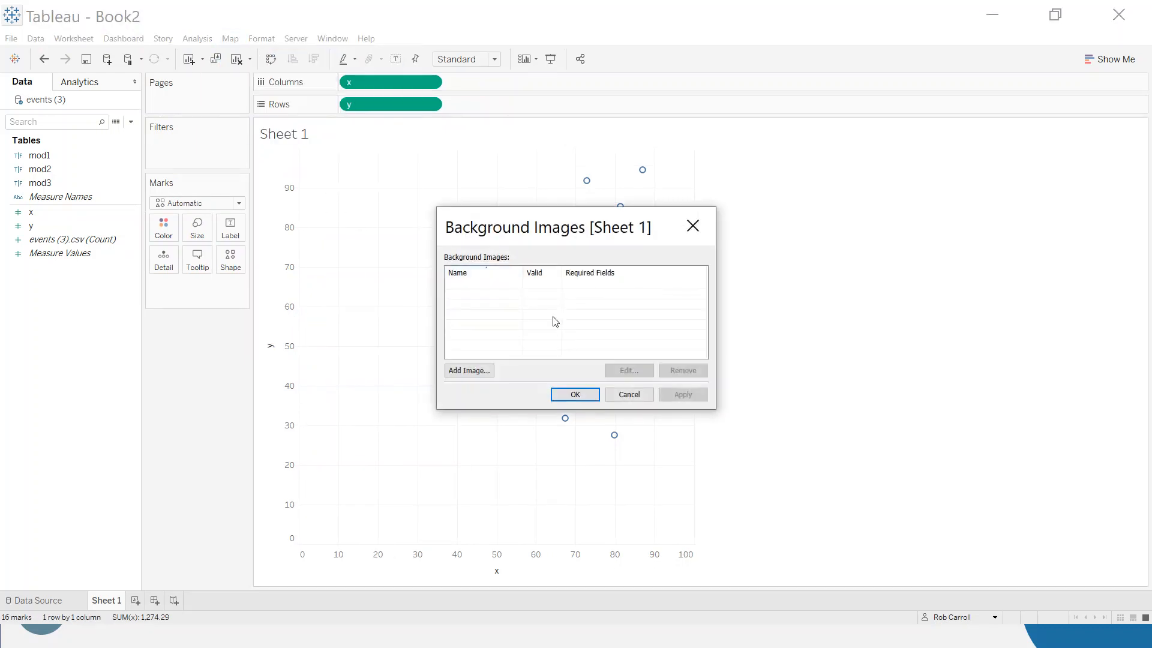
click(469, 371)
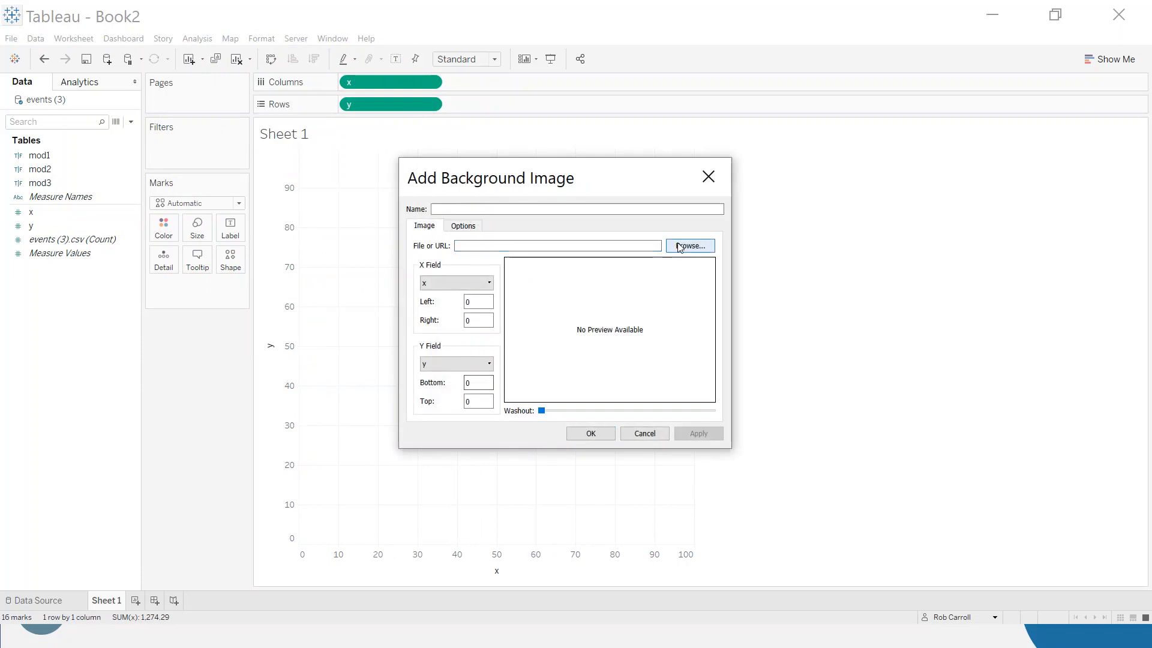
click(687, 245)
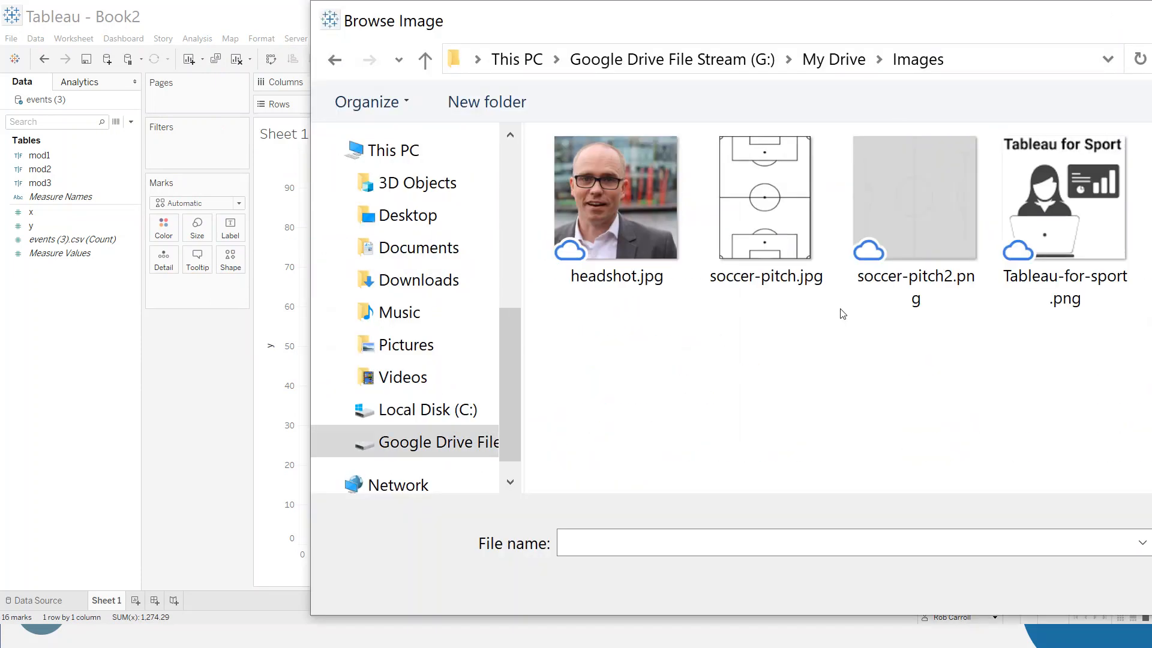
double_click(914, 196)
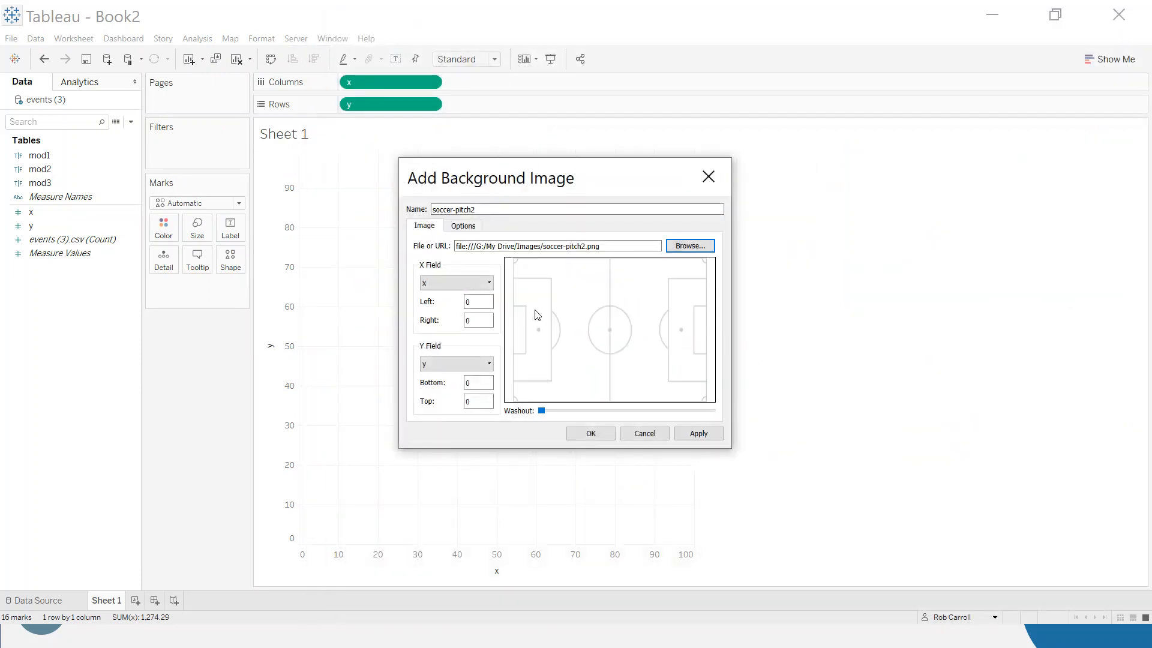
- Map the pitch image to Right 100 and Bottom 100 and apply it behind the points
click(477, 301)
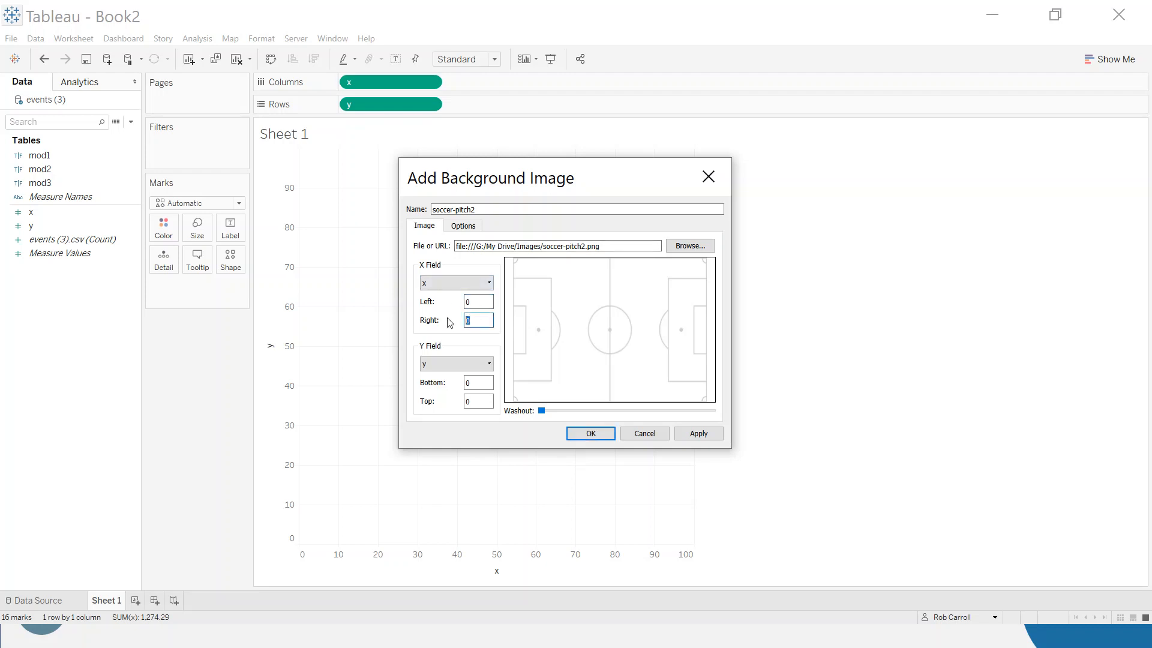
text(100)
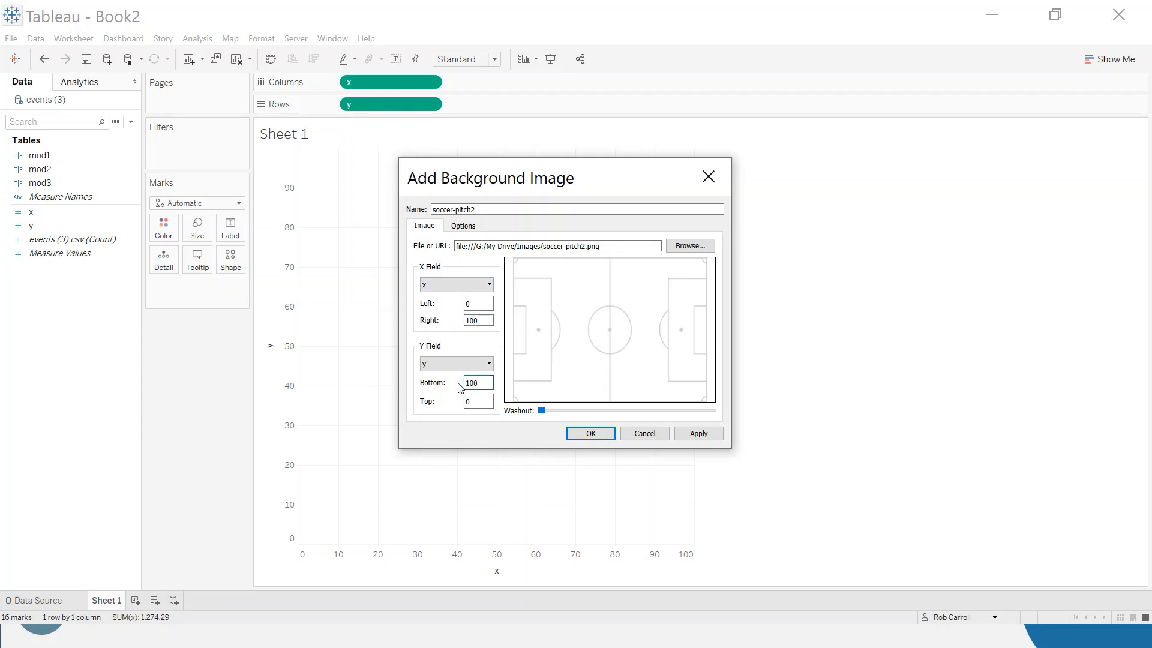
mouse_move(590, 433)
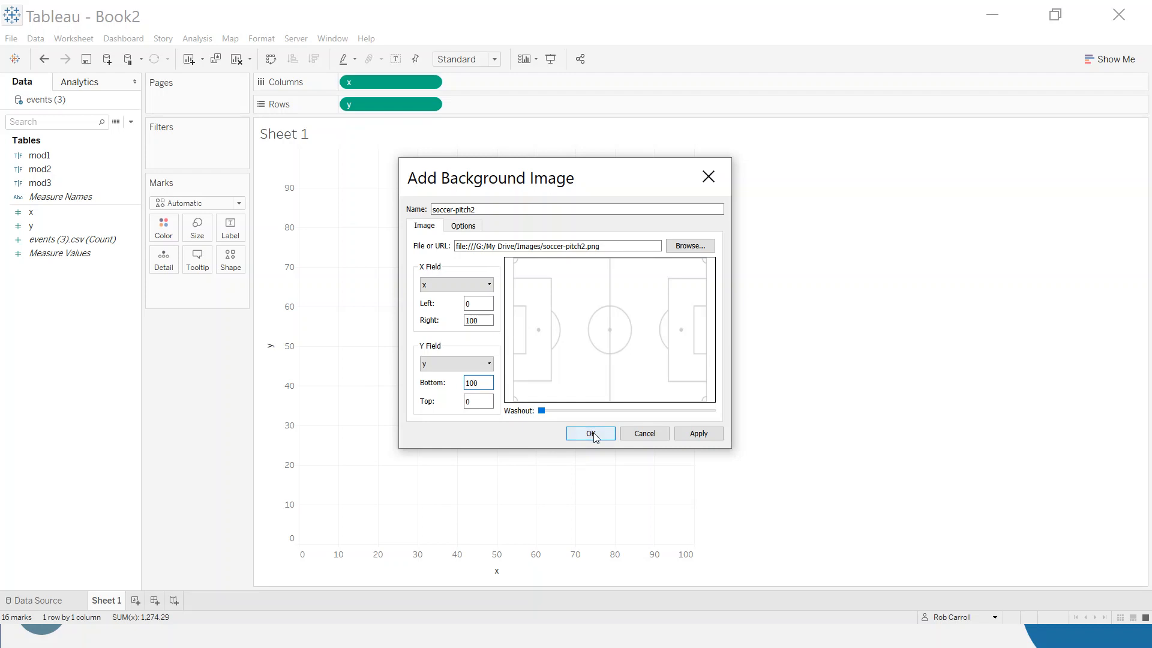
click(590, 433)
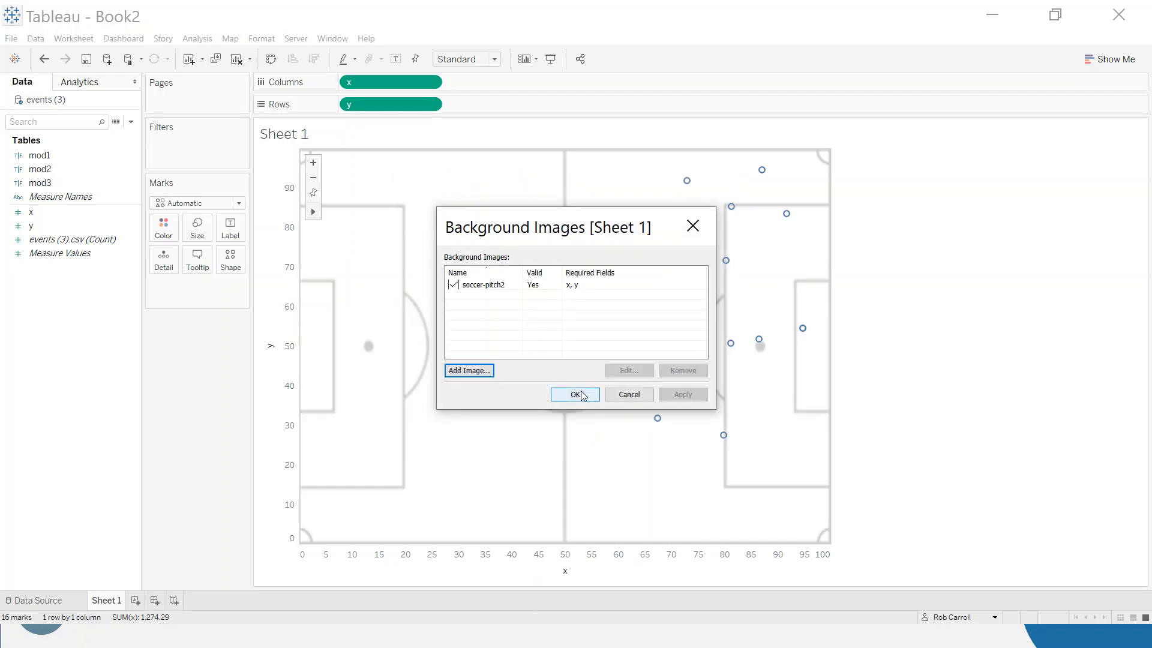
click(574, 395)
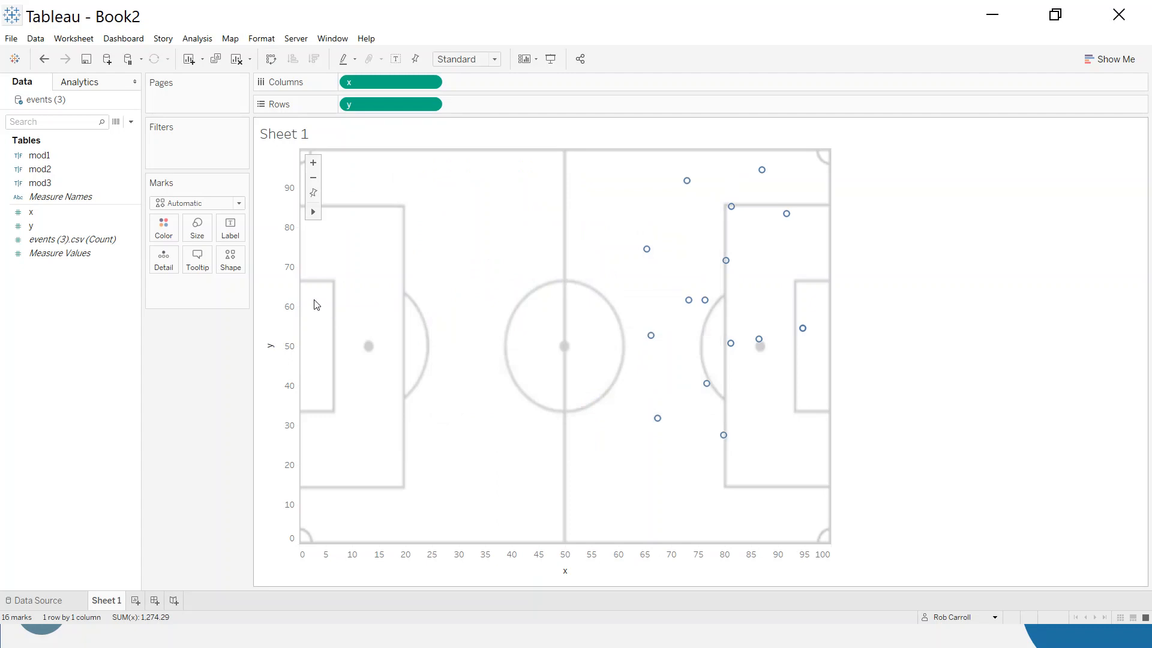
- Fix the y axis to a 0–100 range
double_click(271, 345)
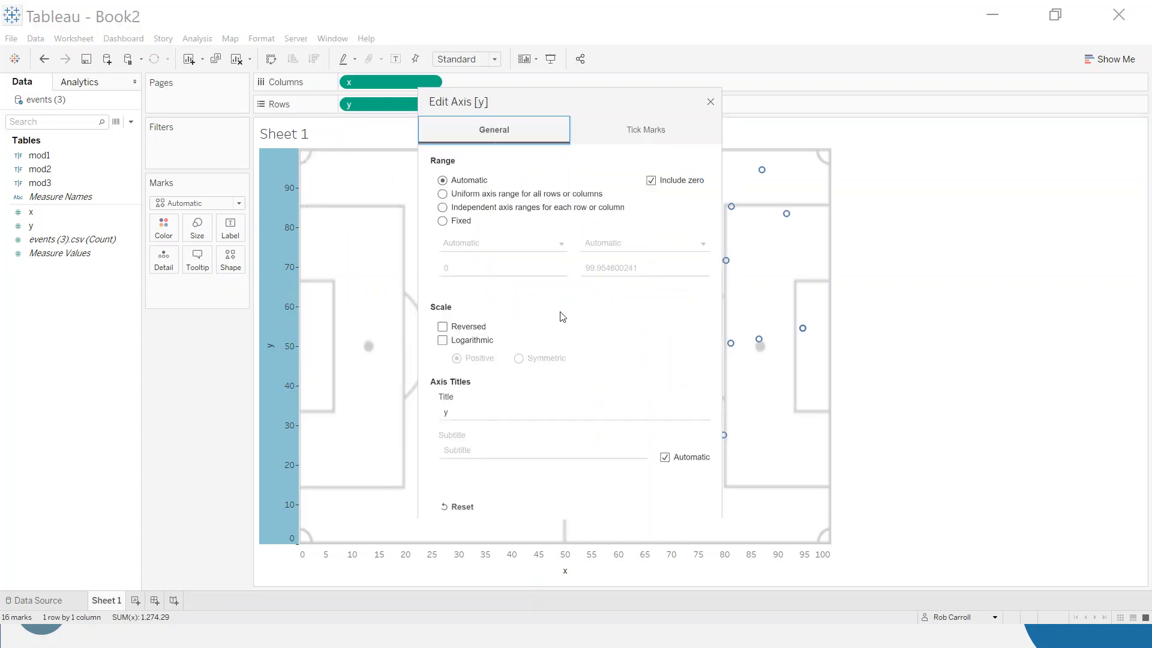
click(443, 220)
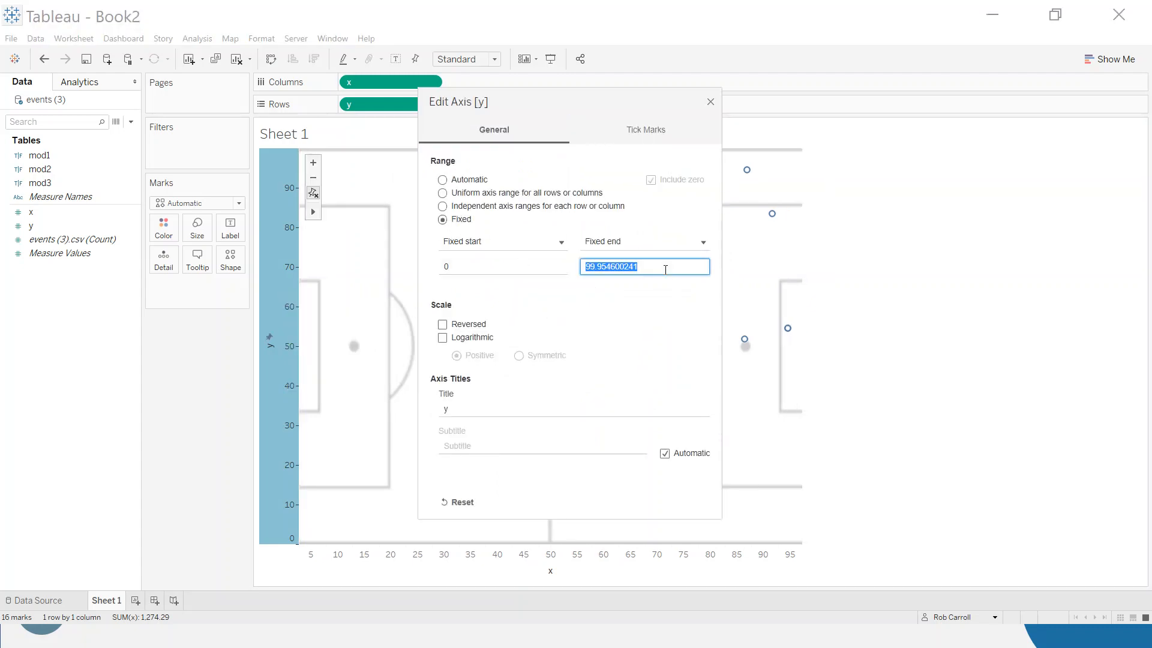
text(100)
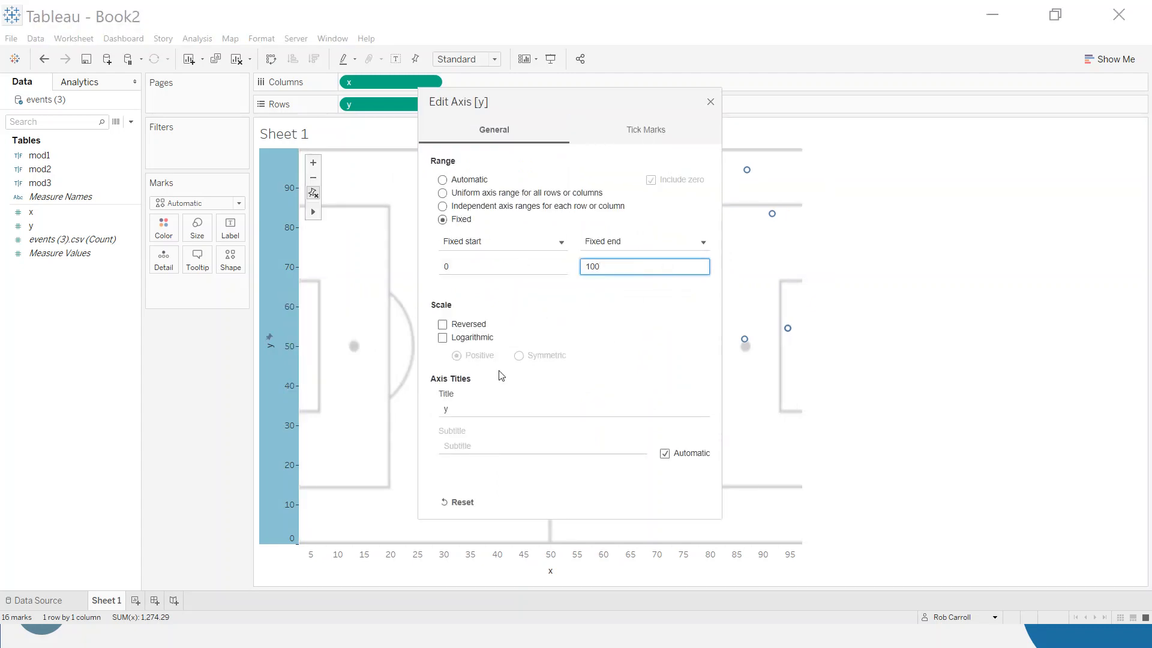
click(709, 101)
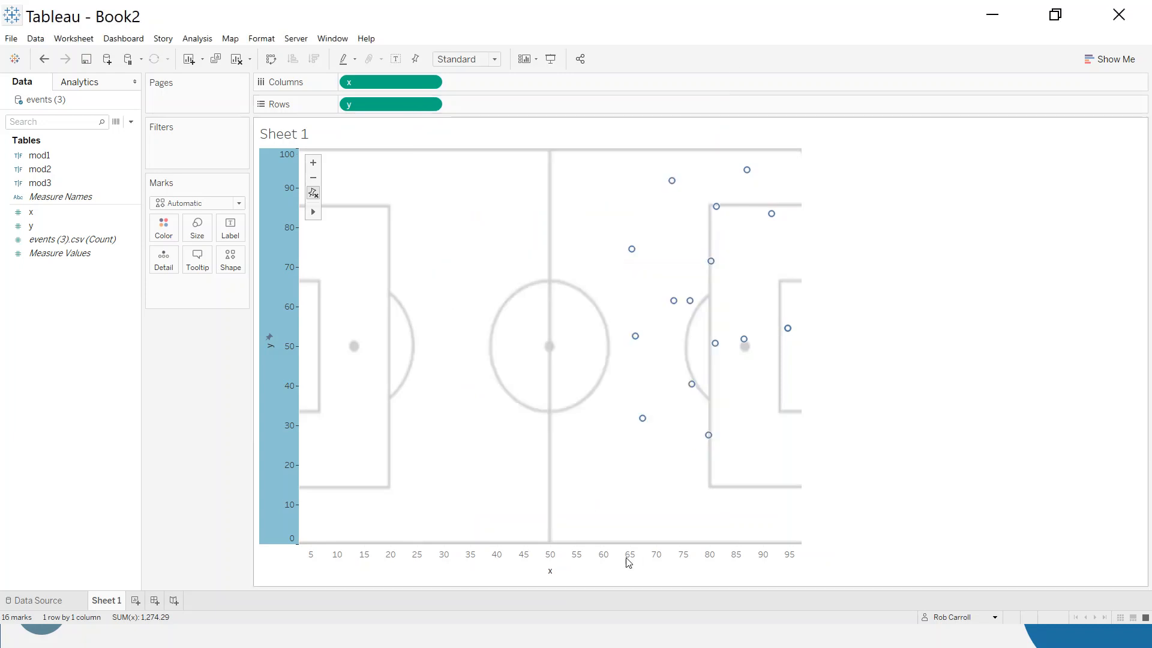
- Fix the x axis to a 0–100 range so the pitch fills the chart
double_click(549, 554)
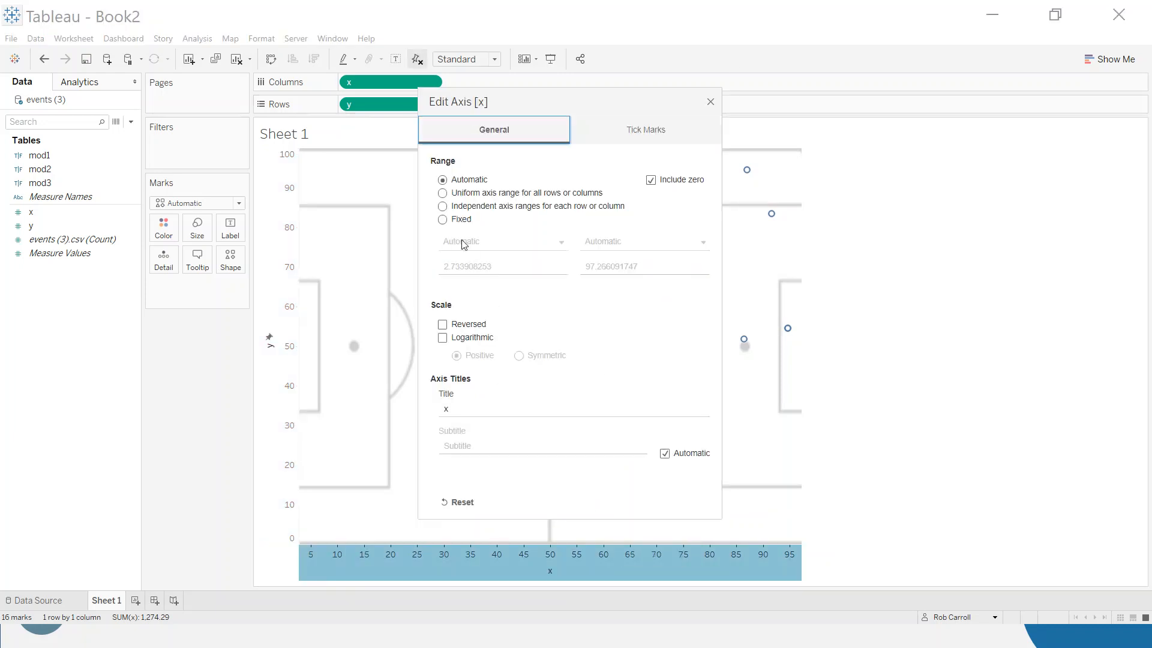
click(443, 218)
text(100)
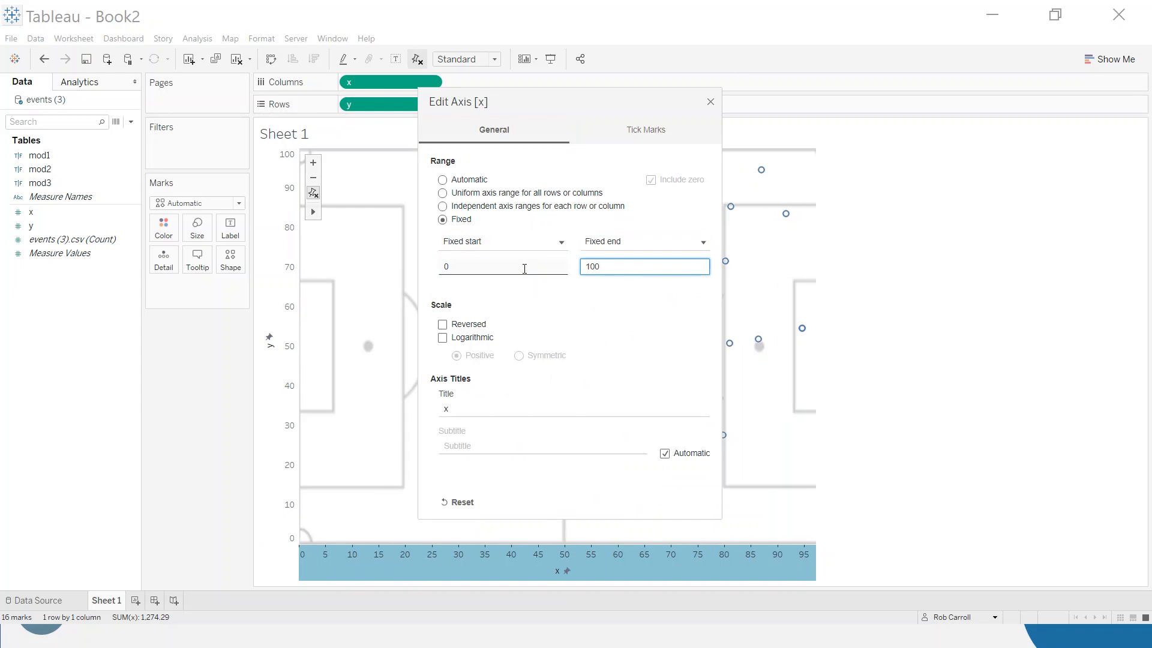
click(709, 101)
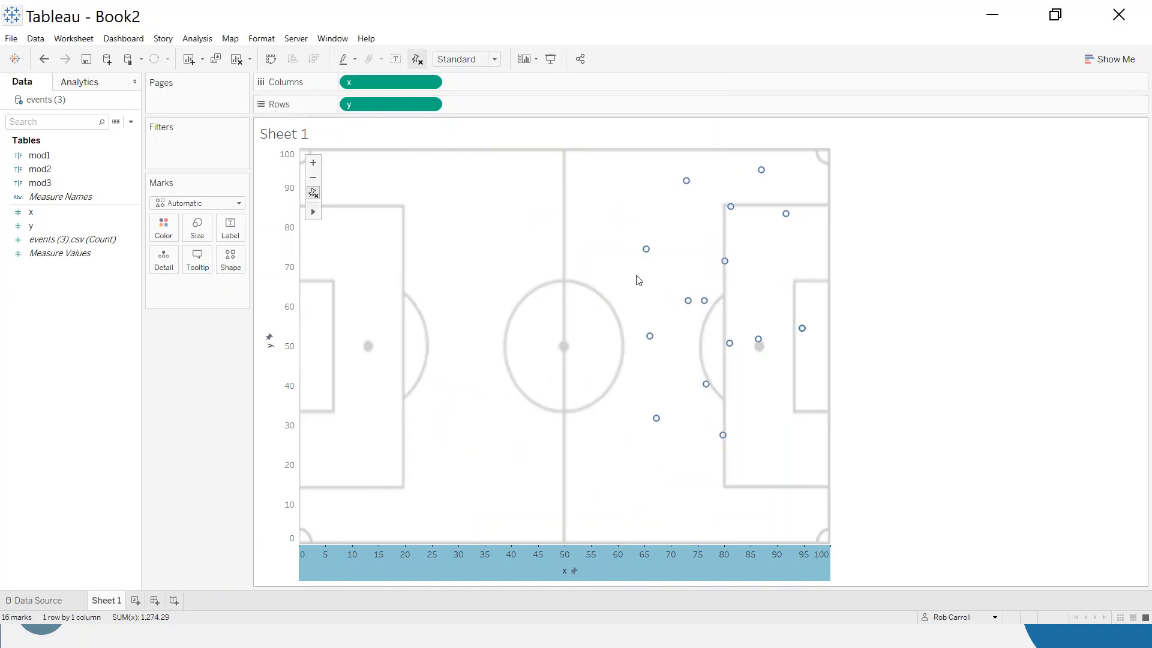
mouse_move(390, 331)
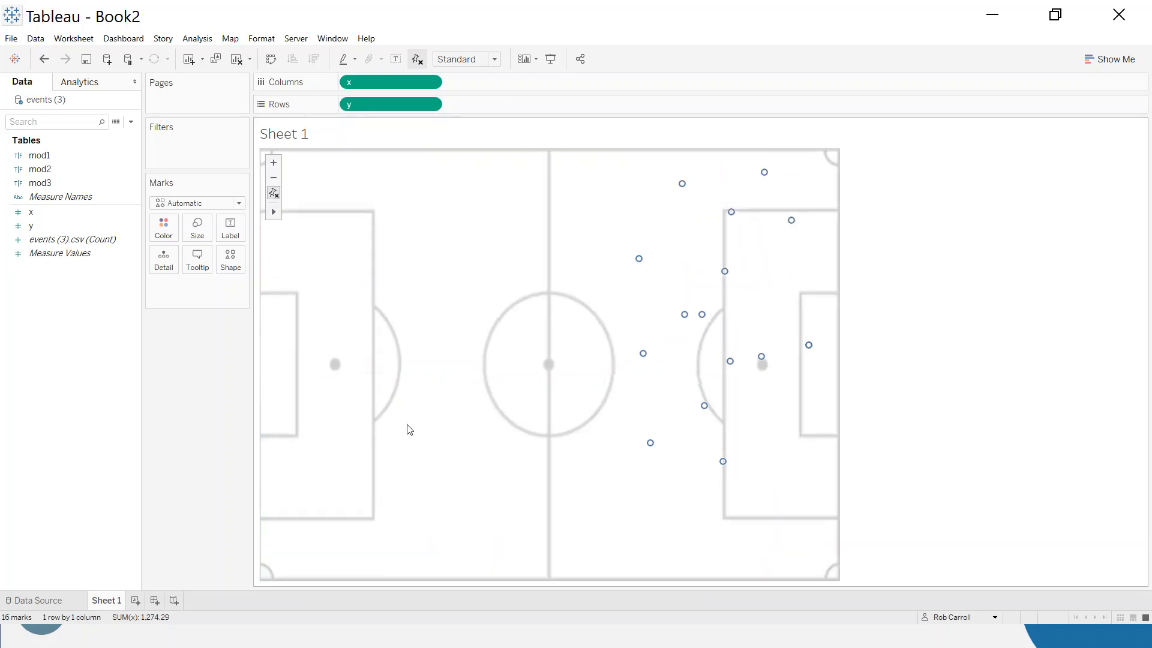
mouse_move(298, 529)
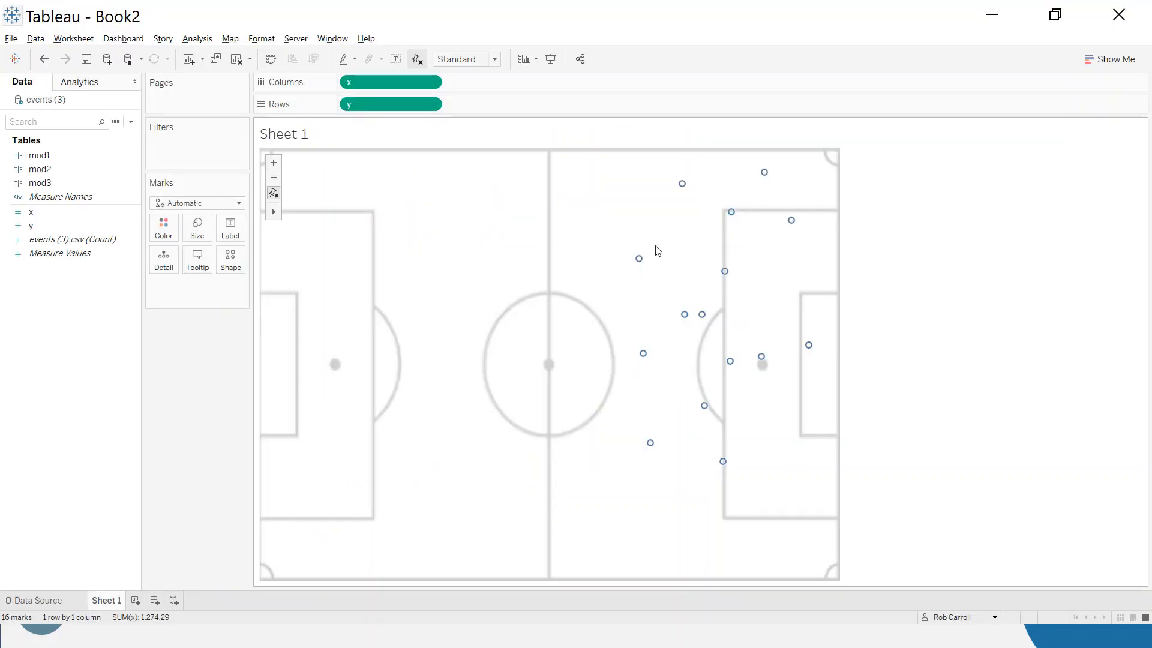
- Reopen the y-axis Edit Axis settings, still fixed 0–100
click(432, 103)
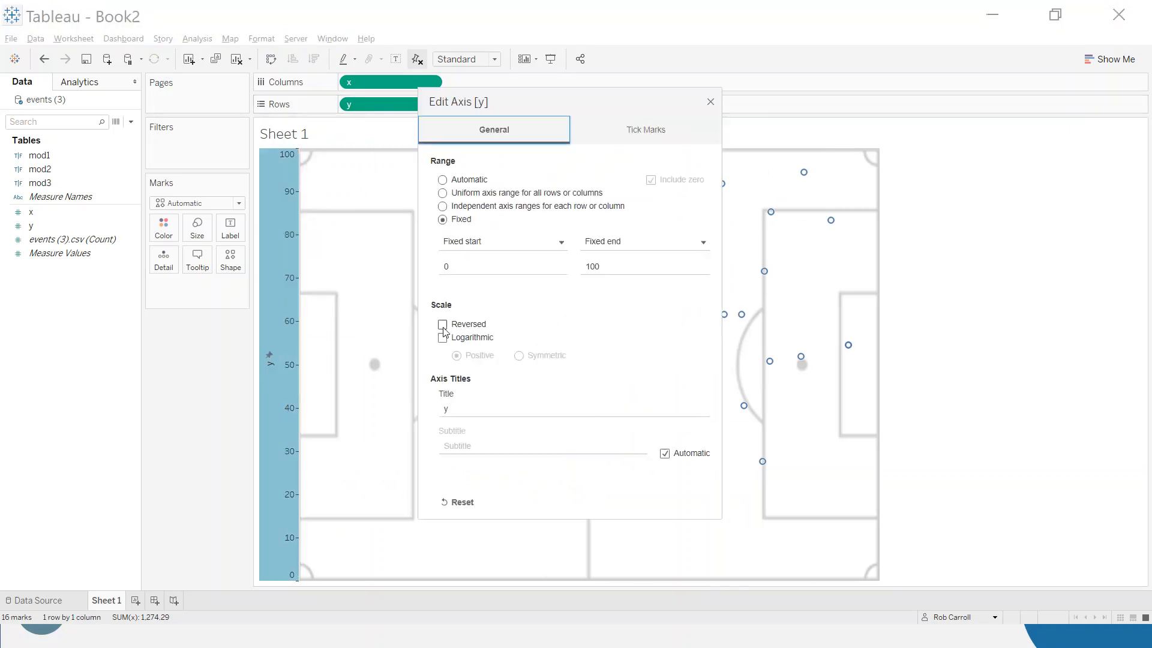
- Reverse the y axis so 0 sits at the top and hide its header
click(442, 324)
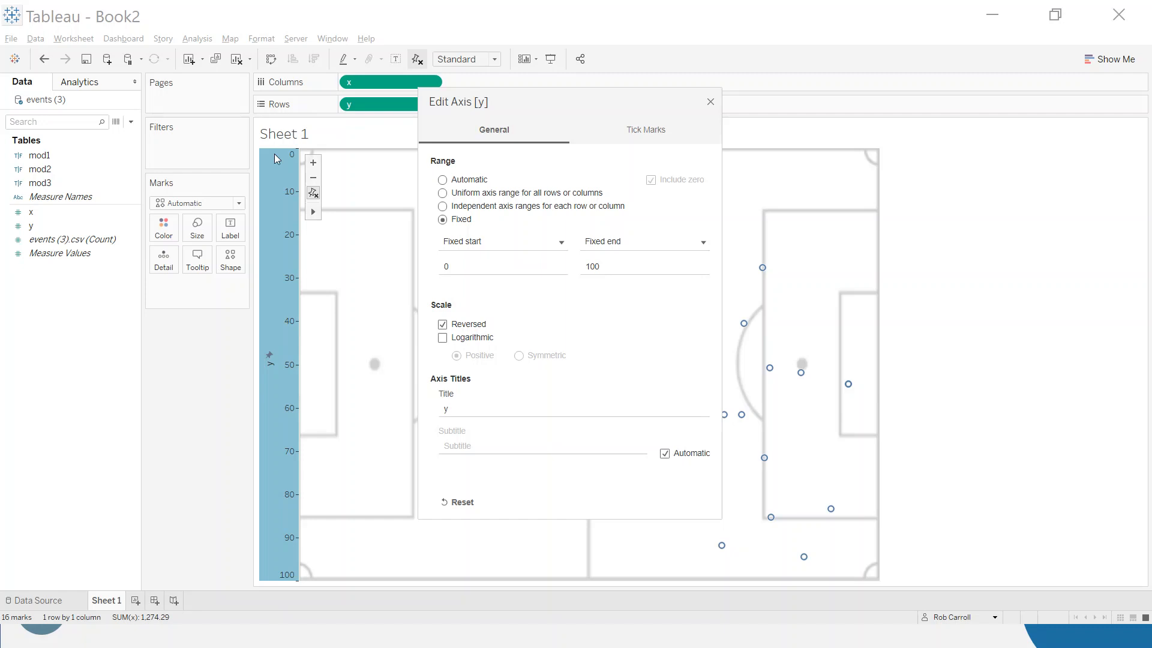
mouse_move(712, 107)
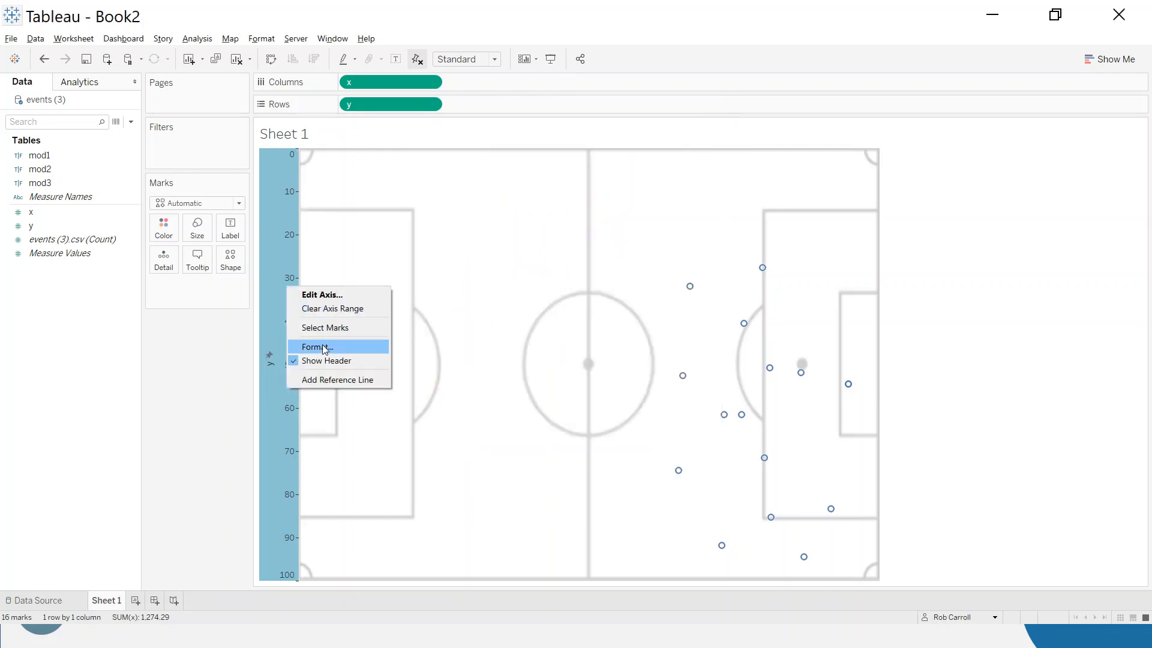
click(325, 361)
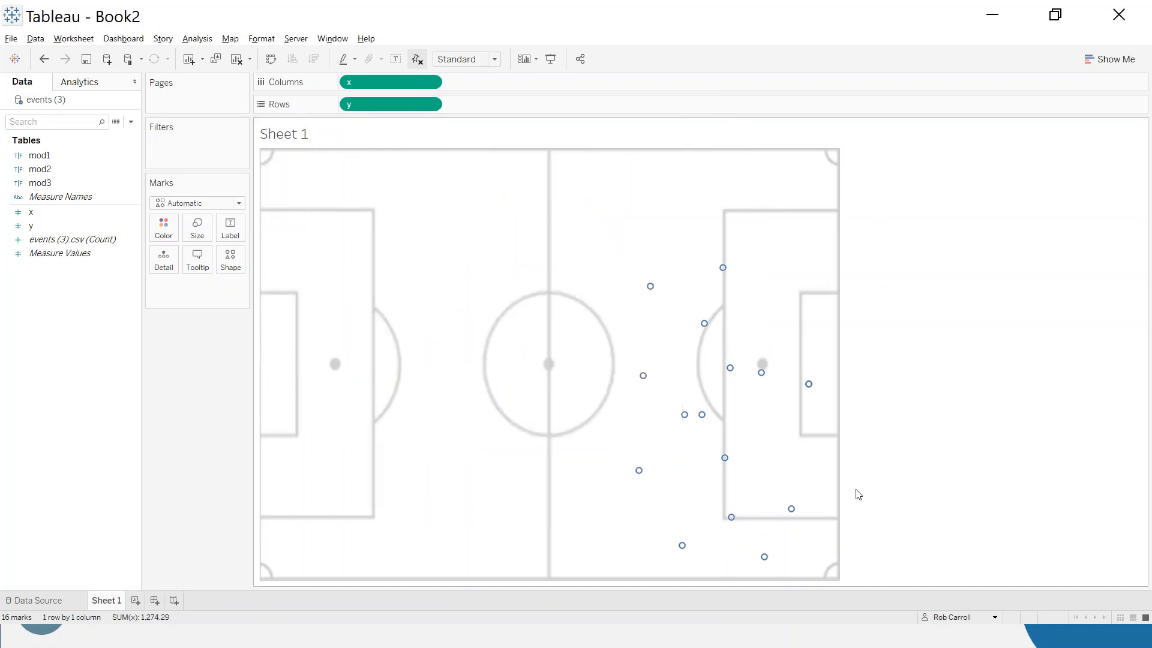
- Start a new calculated field from the Analysis menu
click(39, 169)
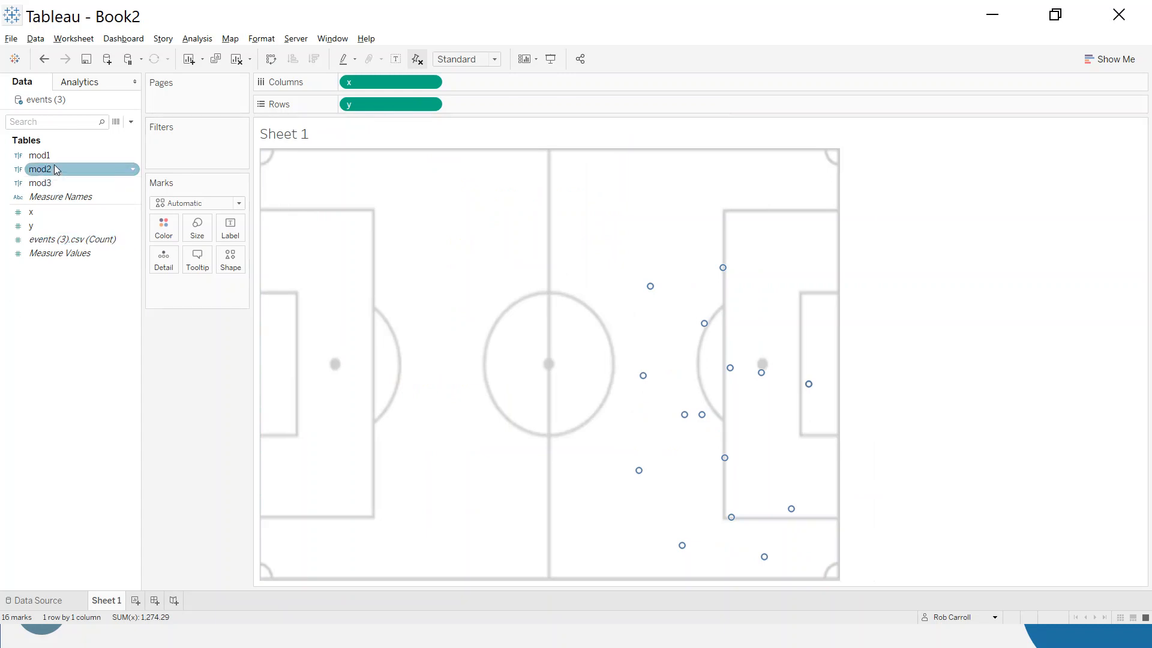
click(77, 296)
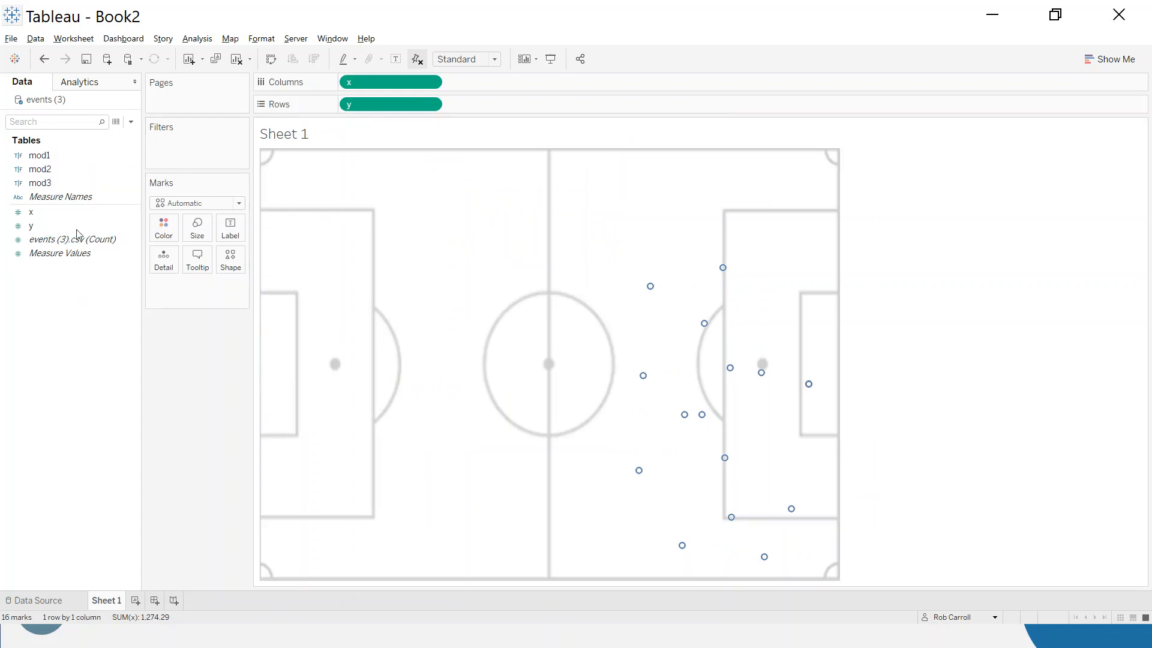
click(38, 155)
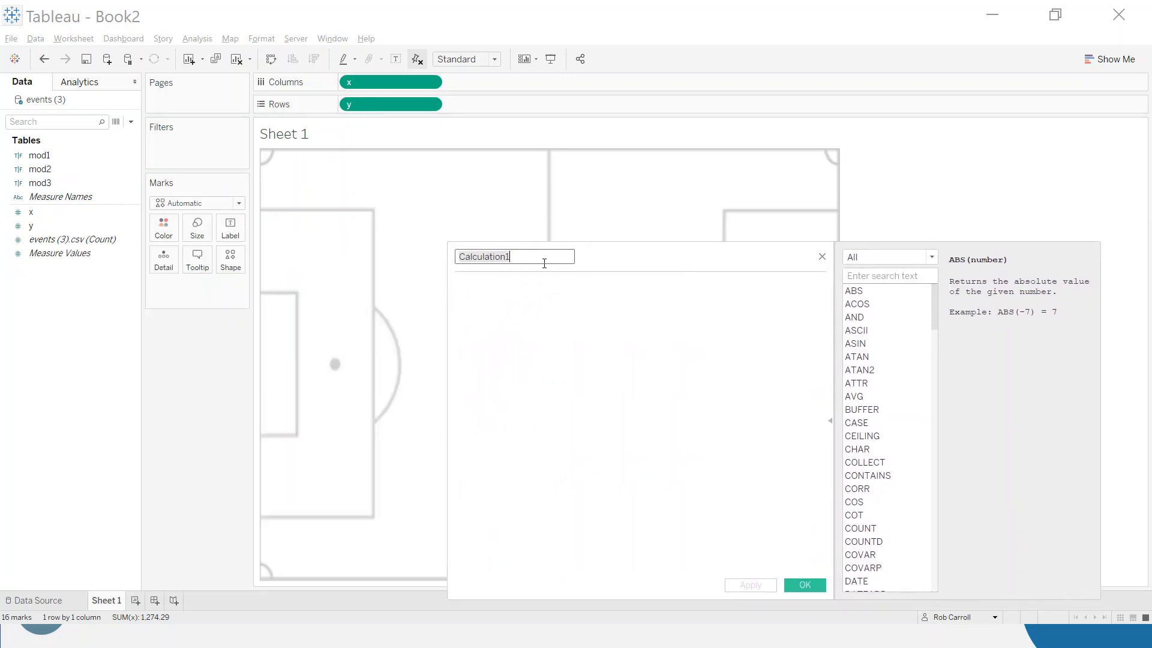
- Name the field Shot Outcome and begin the formula: IF [mod1] THEN "On Target"
text(Shot)
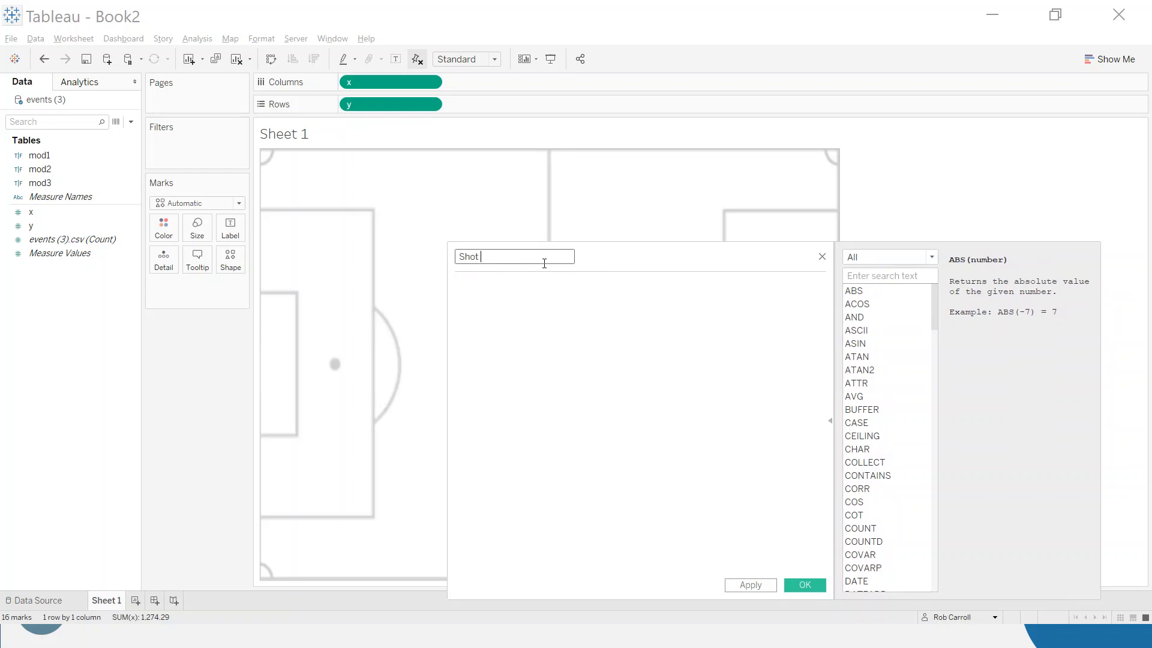
text(Outcome)
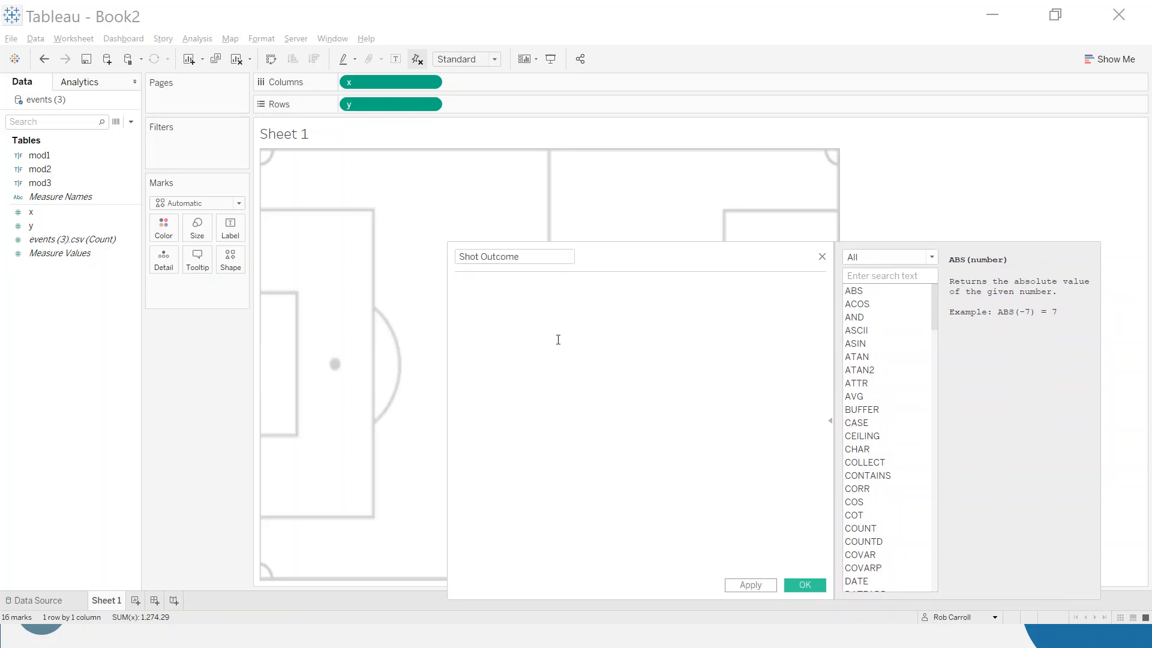
text(IF)
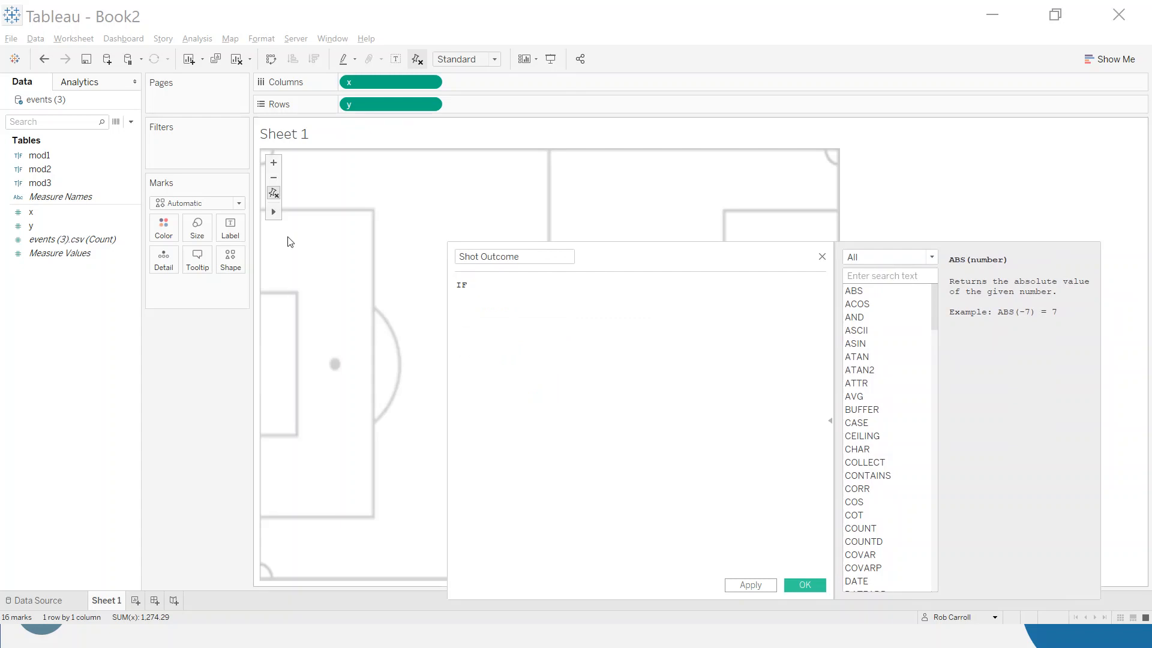
text([mod1])
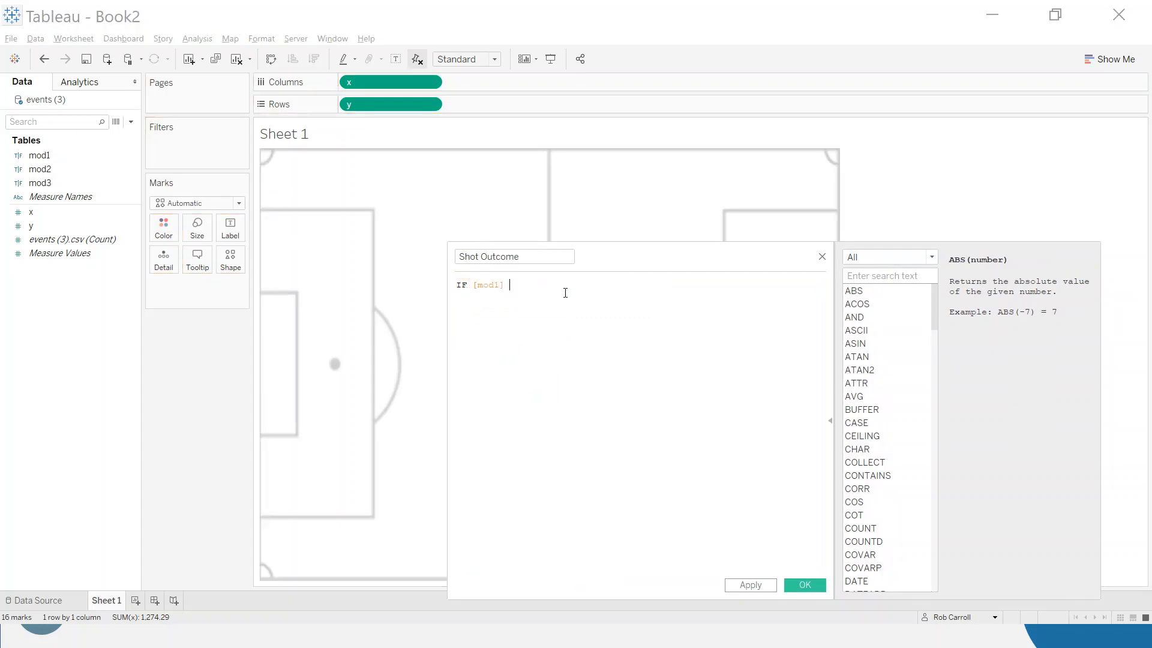
text(THEN ")
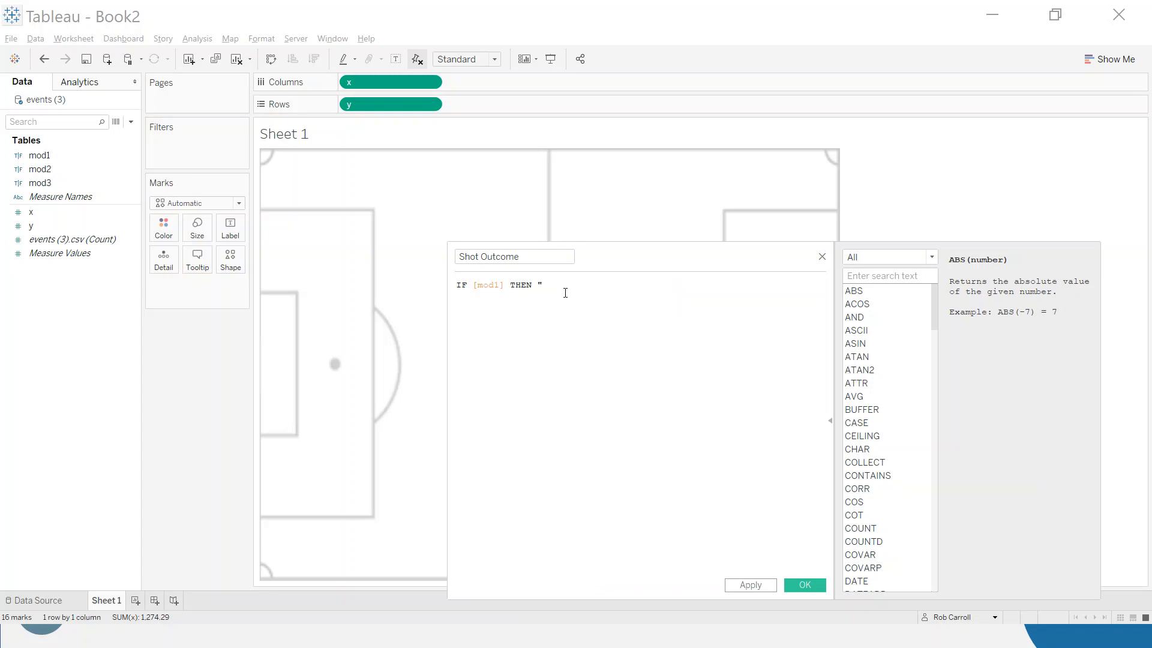
text(On Target)
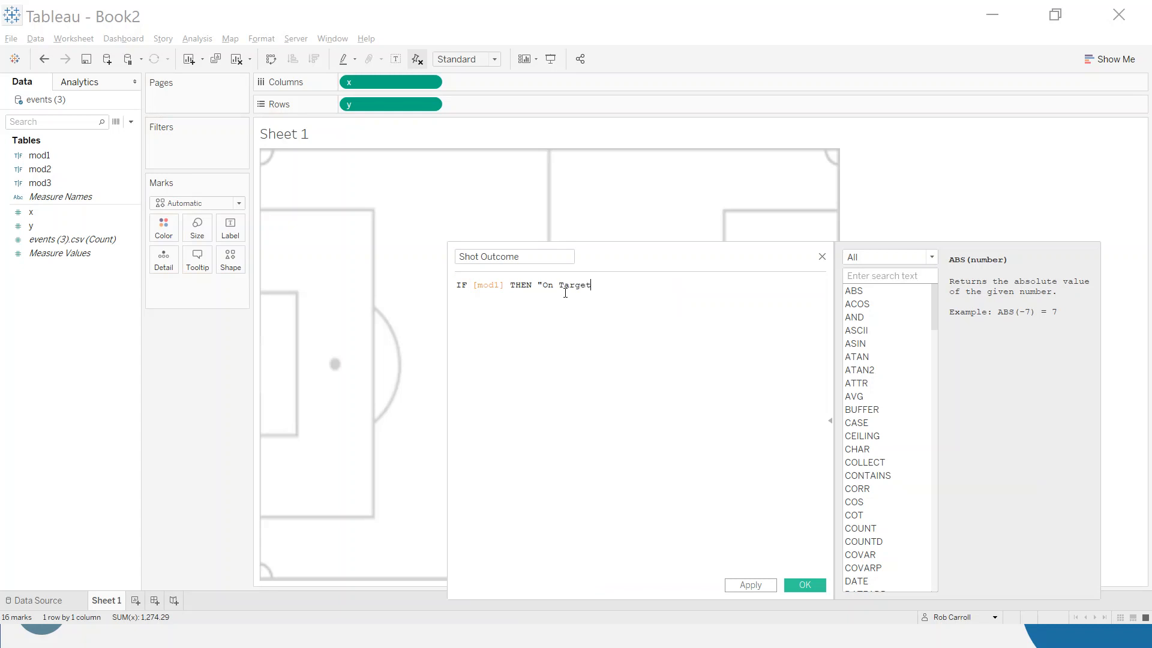
text(")
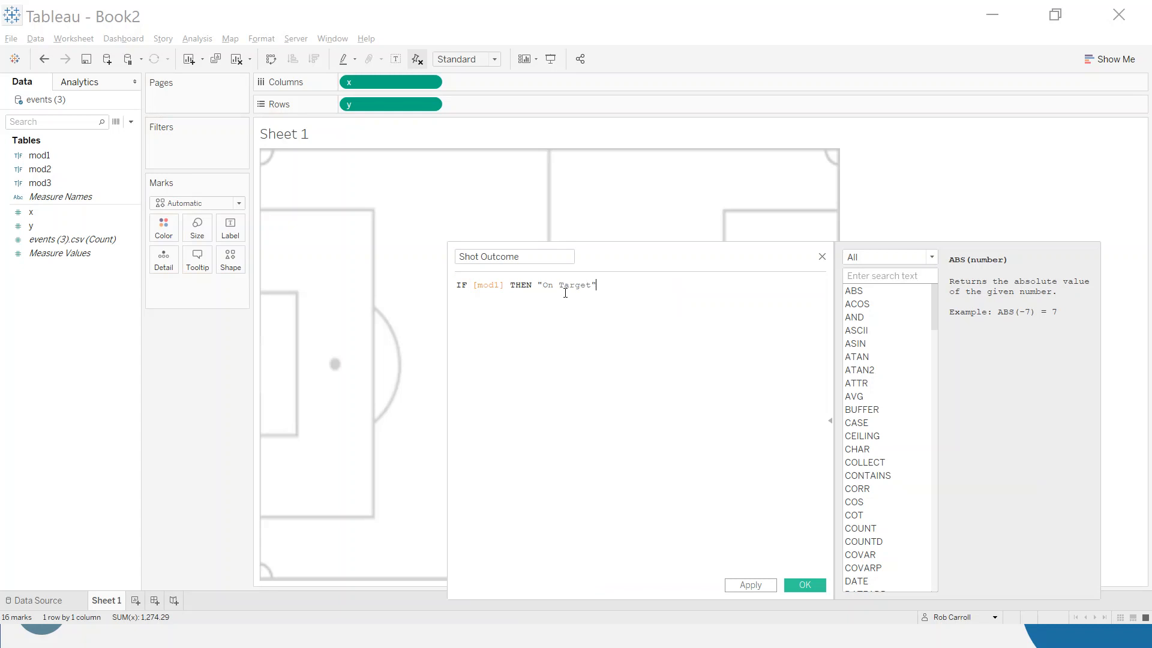
- Finish with ELSEIF [mod2] THEN "Blocked", "Goal" and ELSE "Off Target", then save the calculation
text(ELSEIF)
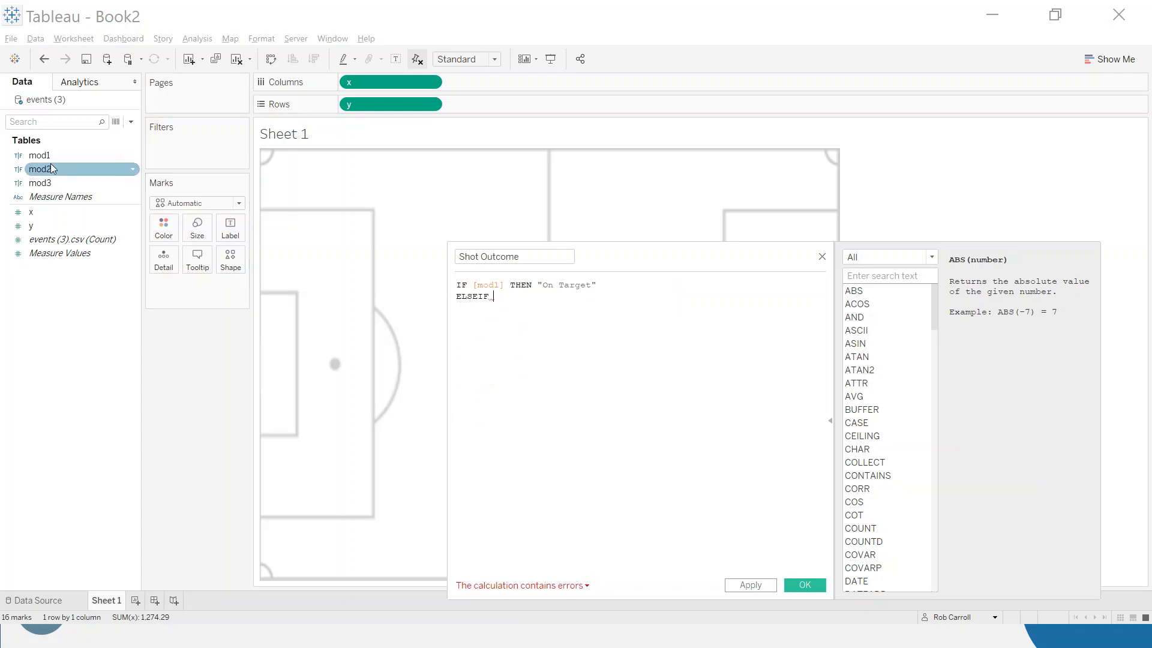
text([mod2])
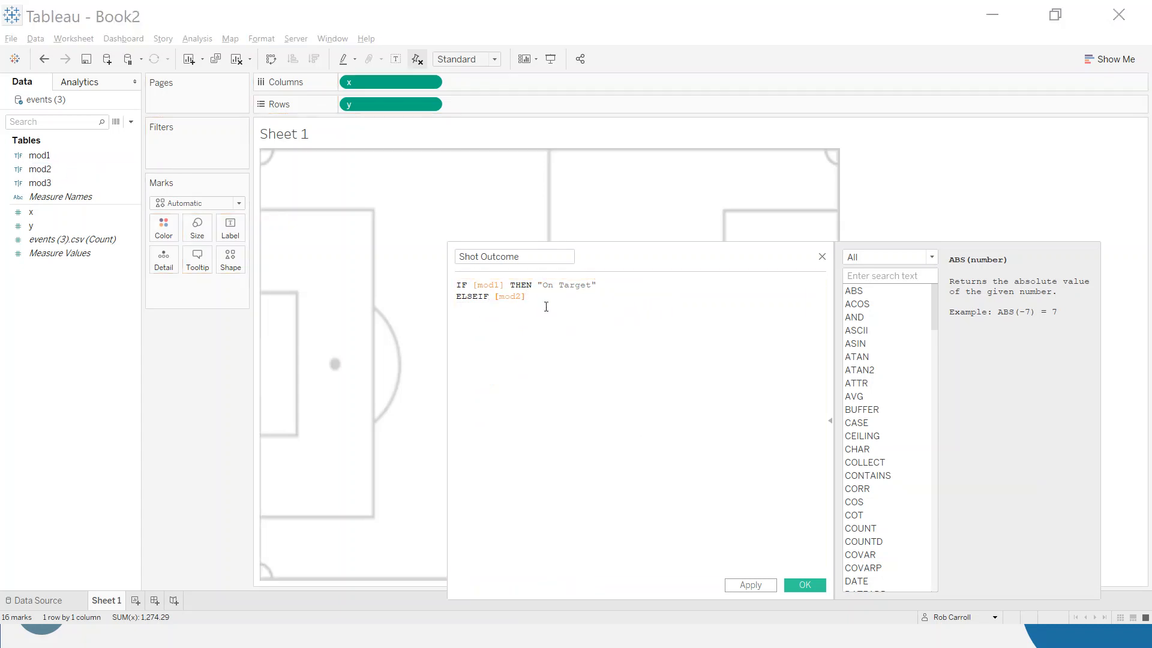
text(THEN "B)
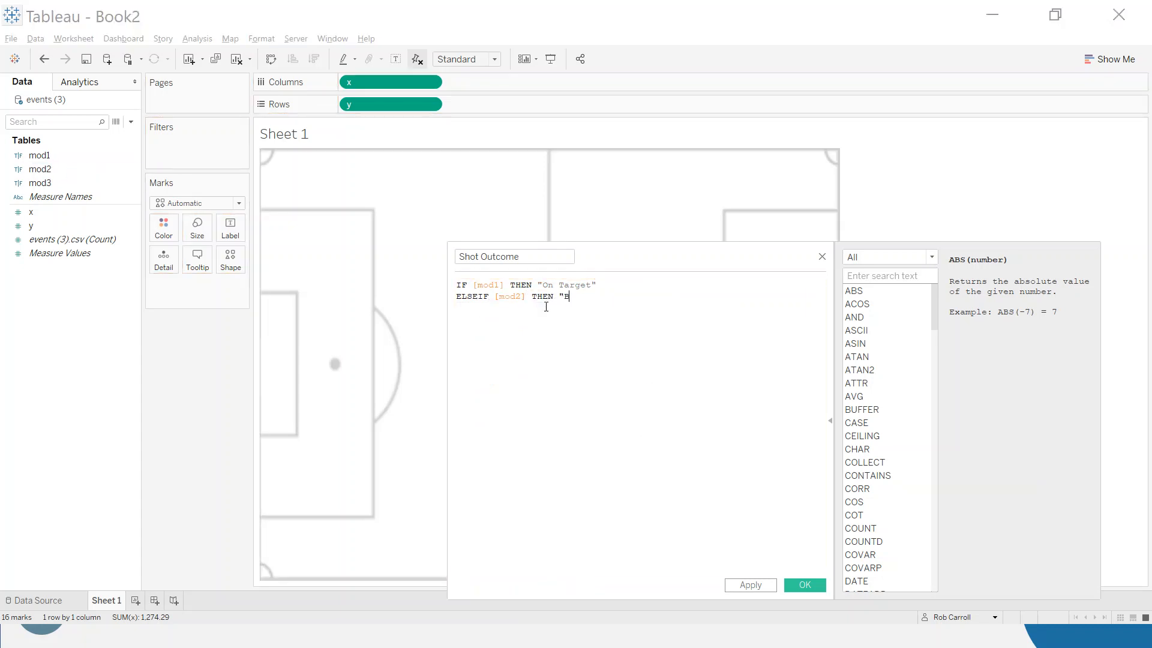
text(loacked)
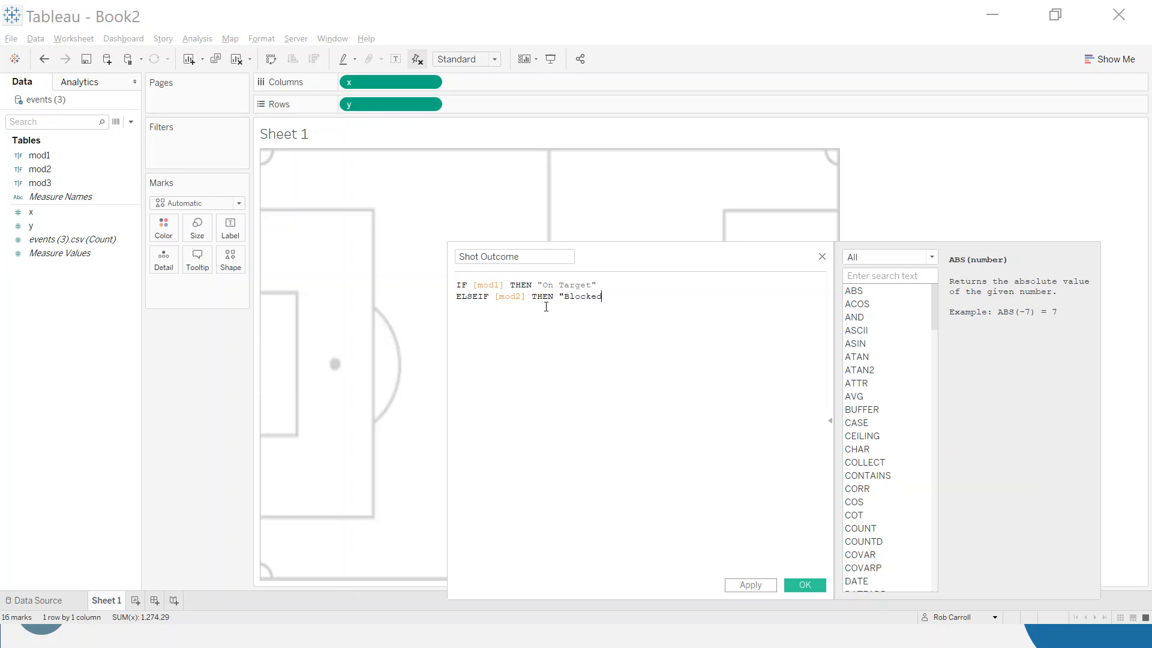
text(ELSEIF [mod3] THEN)
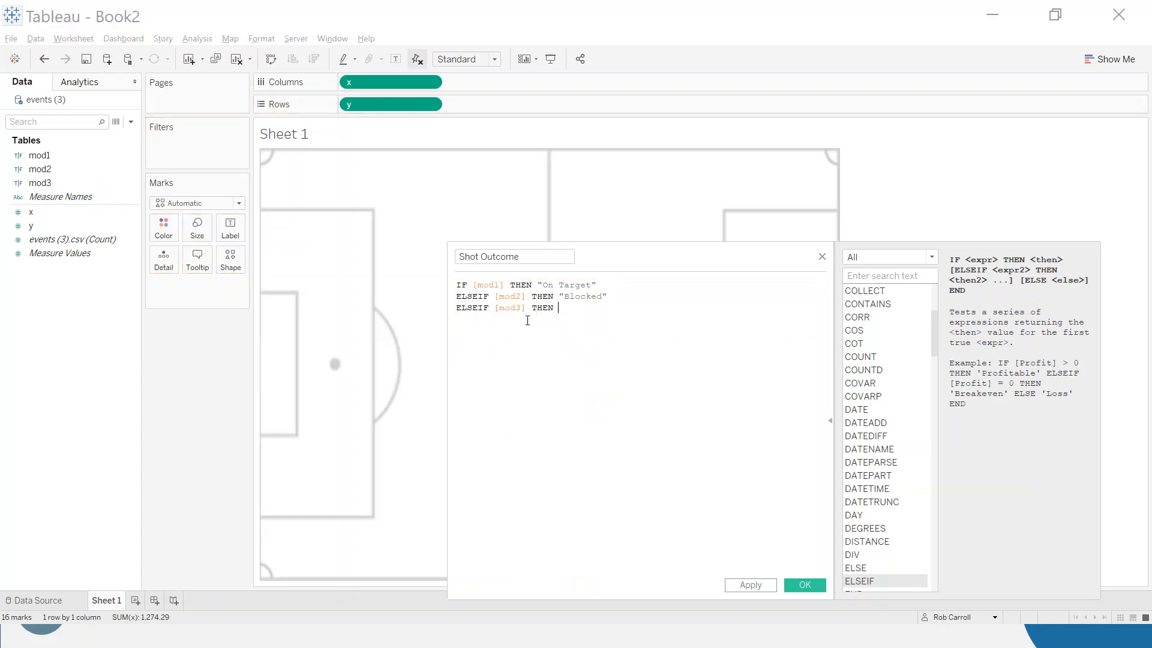
text("Goal")
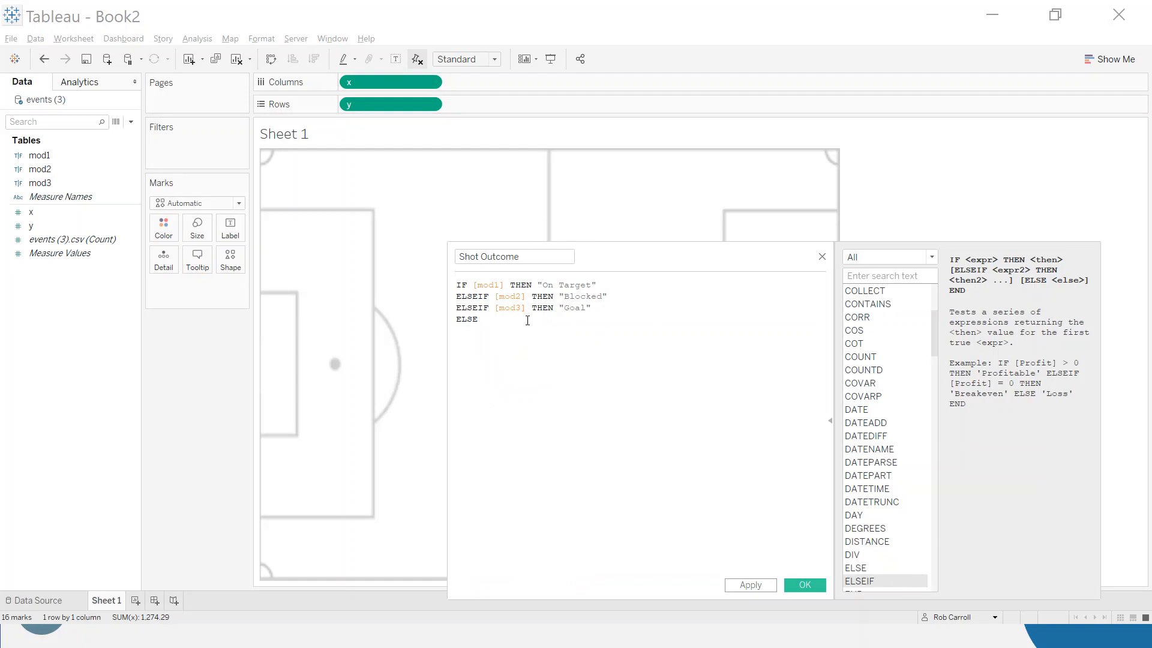
text("off Target")
text(END)
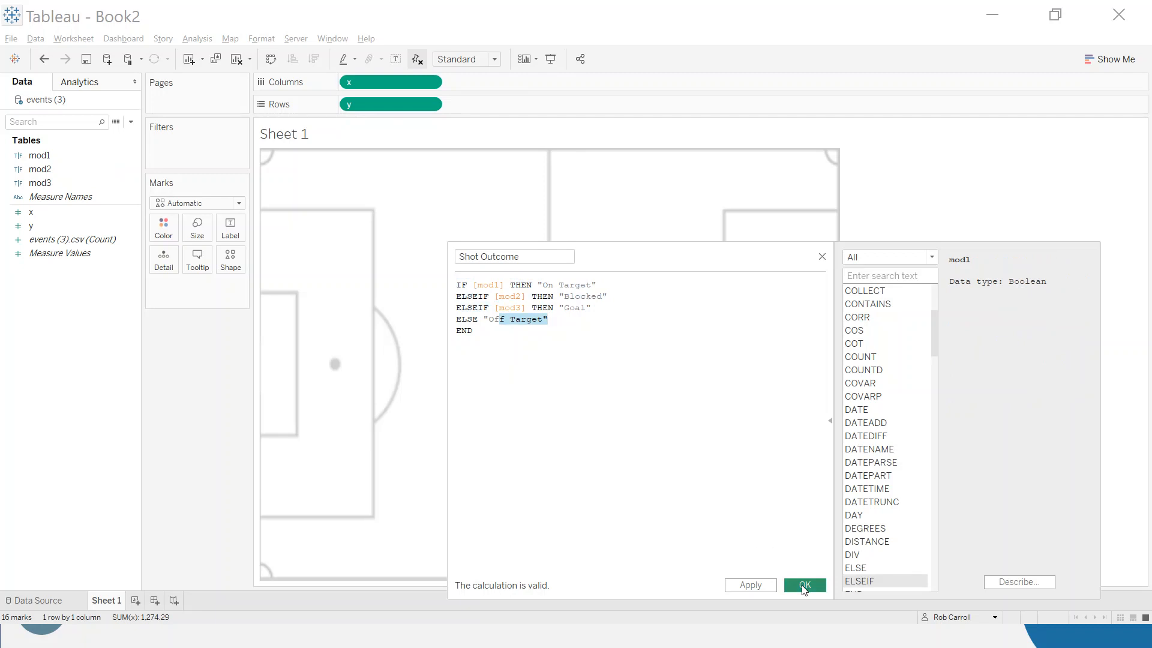
click(804, 585)
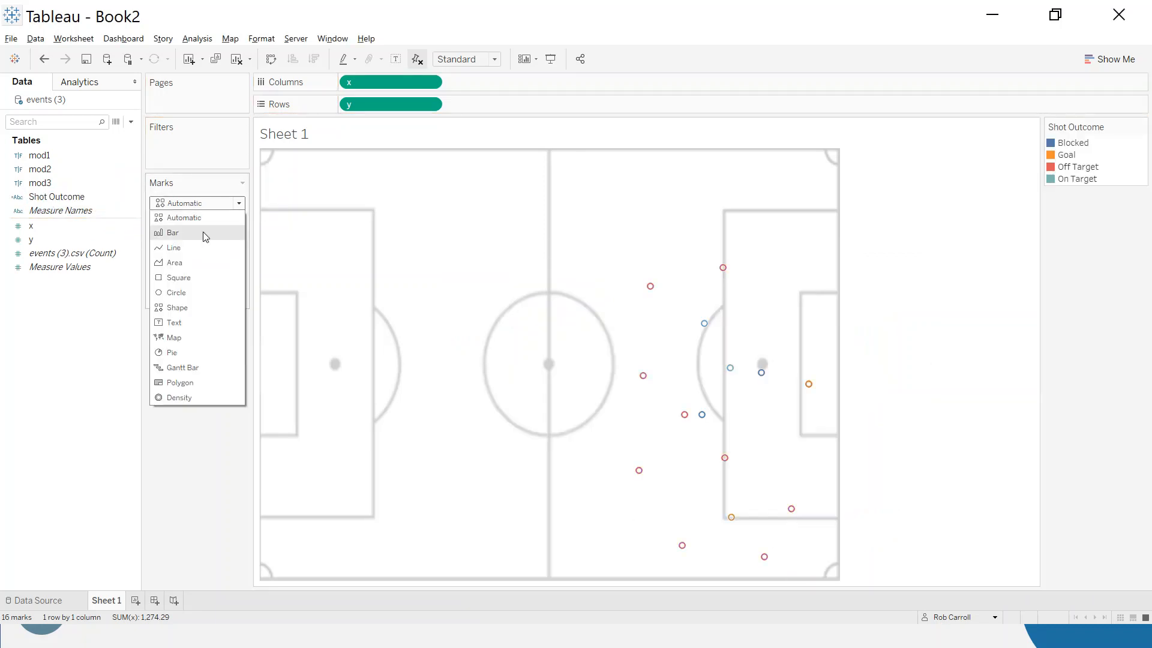
- Set the marks type to Circle so shots draw as solid circles
click(177, 293)
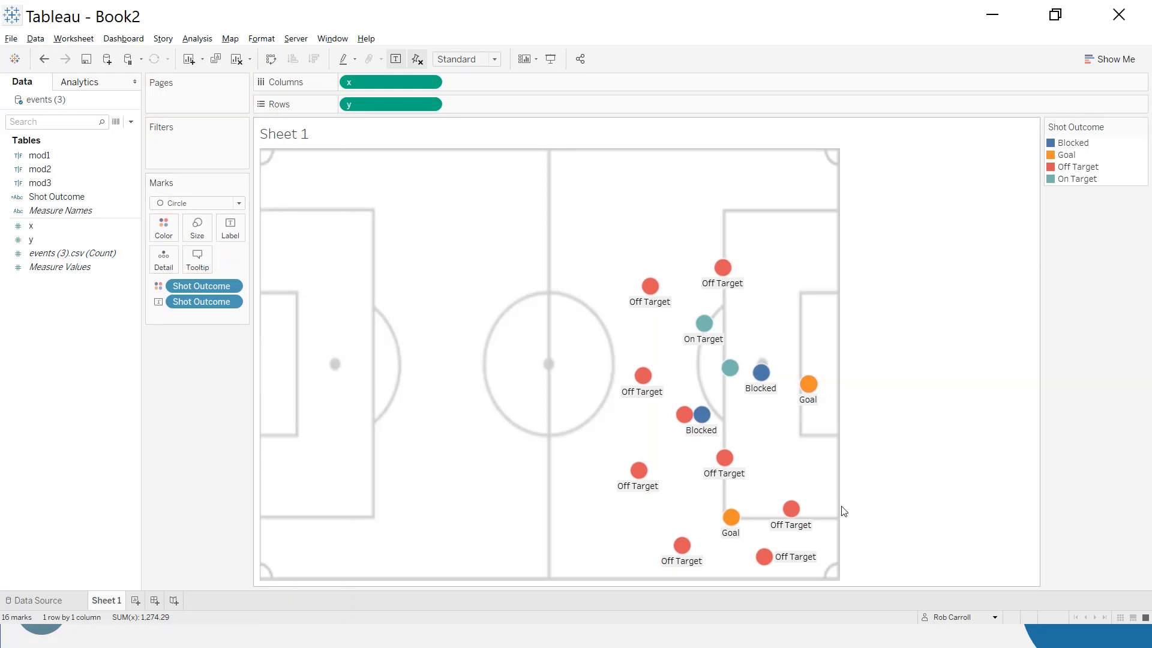
mouse_move(698, 413)
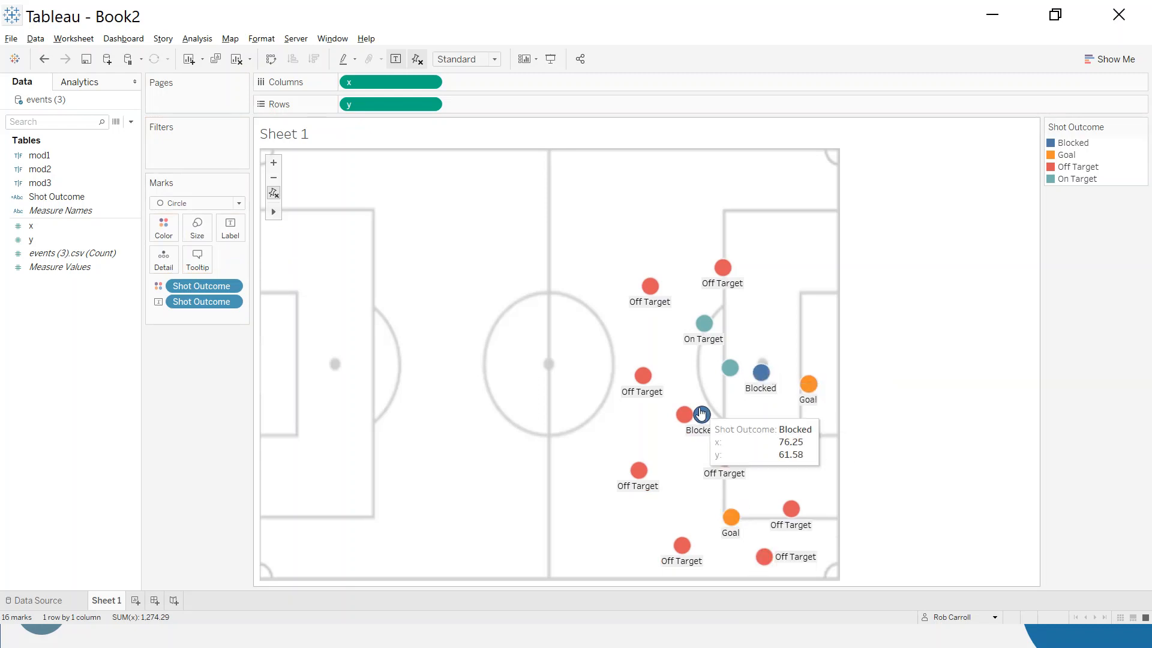
mouse_move(787, 541)
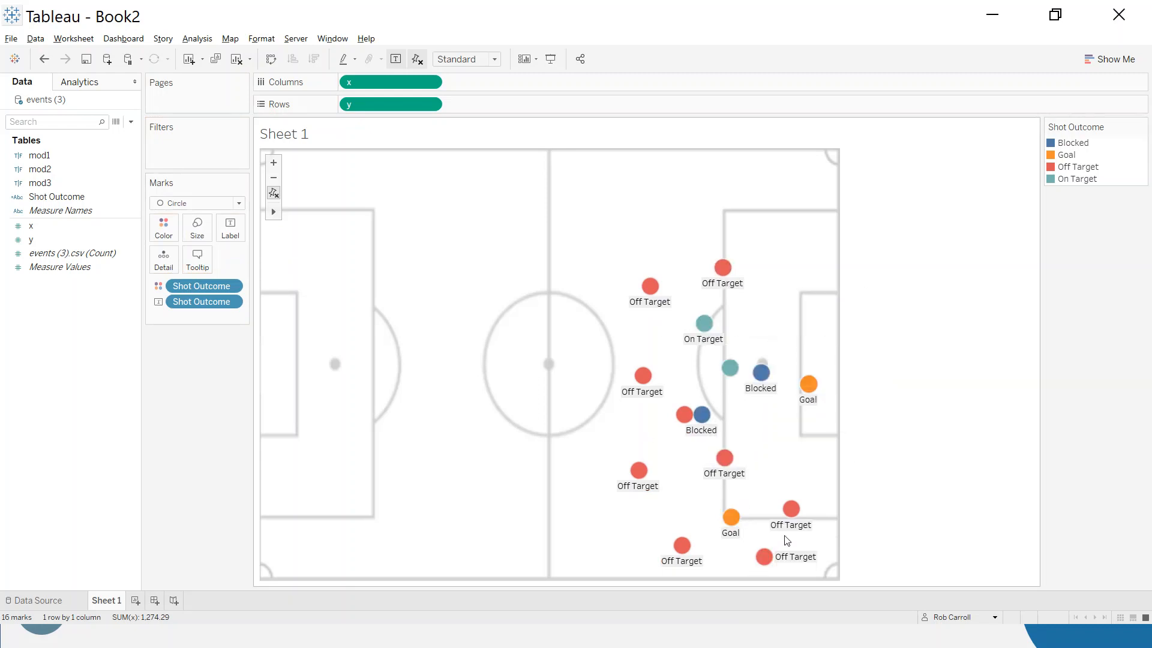
mouse_move(641, 357)
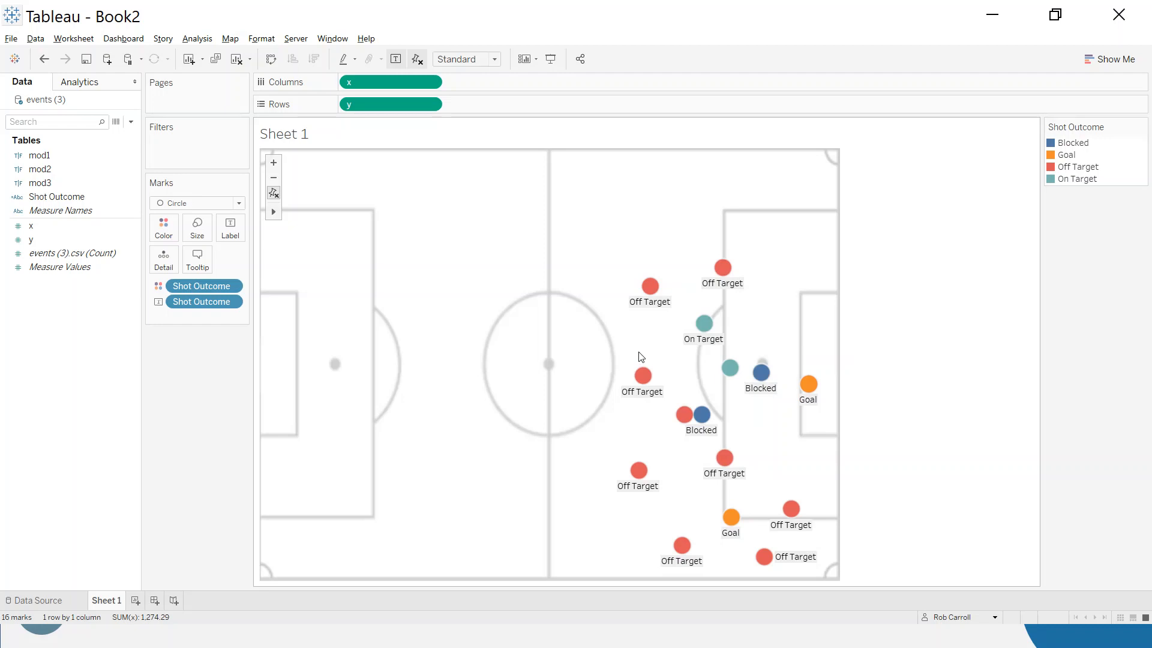
mouse_move(586, 321)
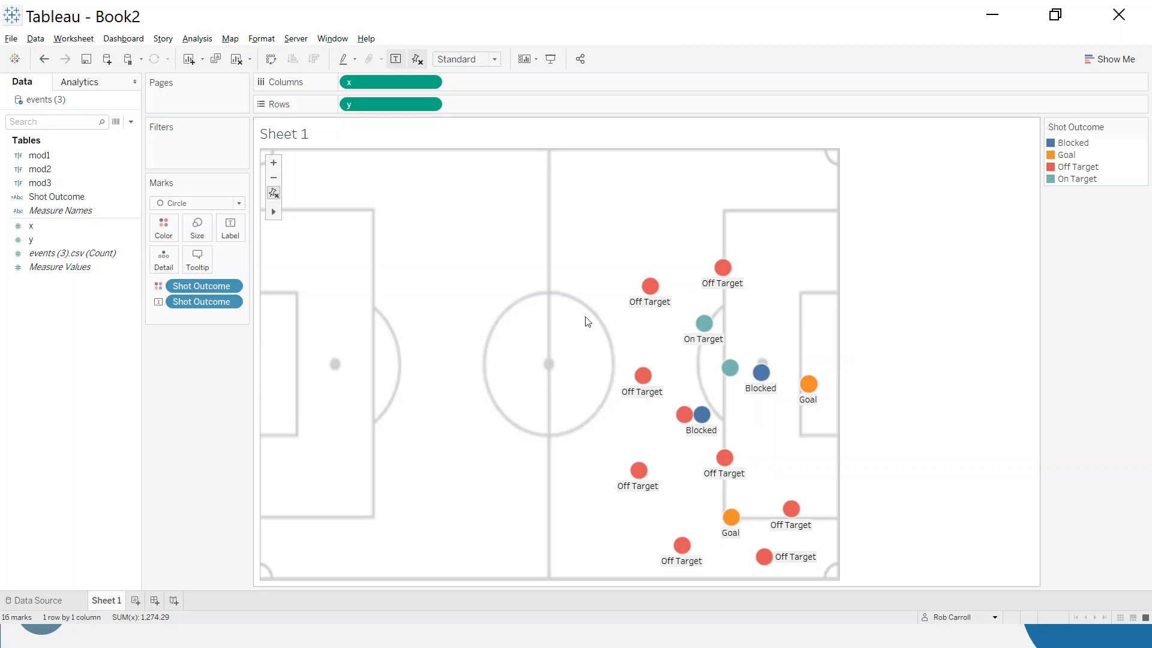
mouse_move(156, 558)
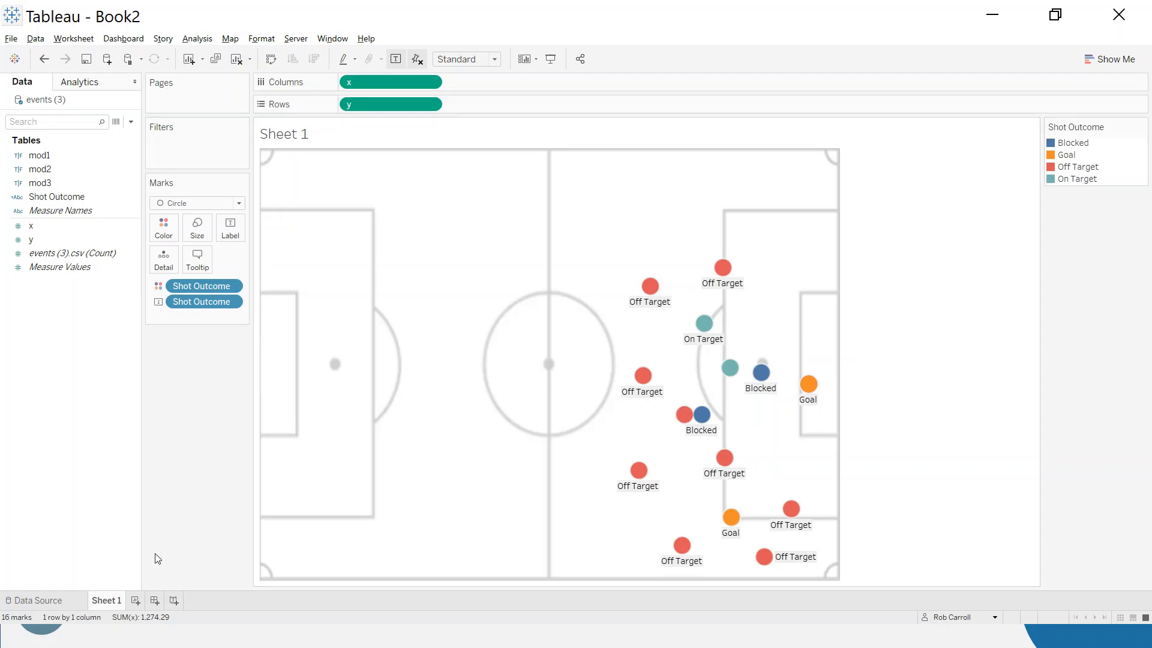